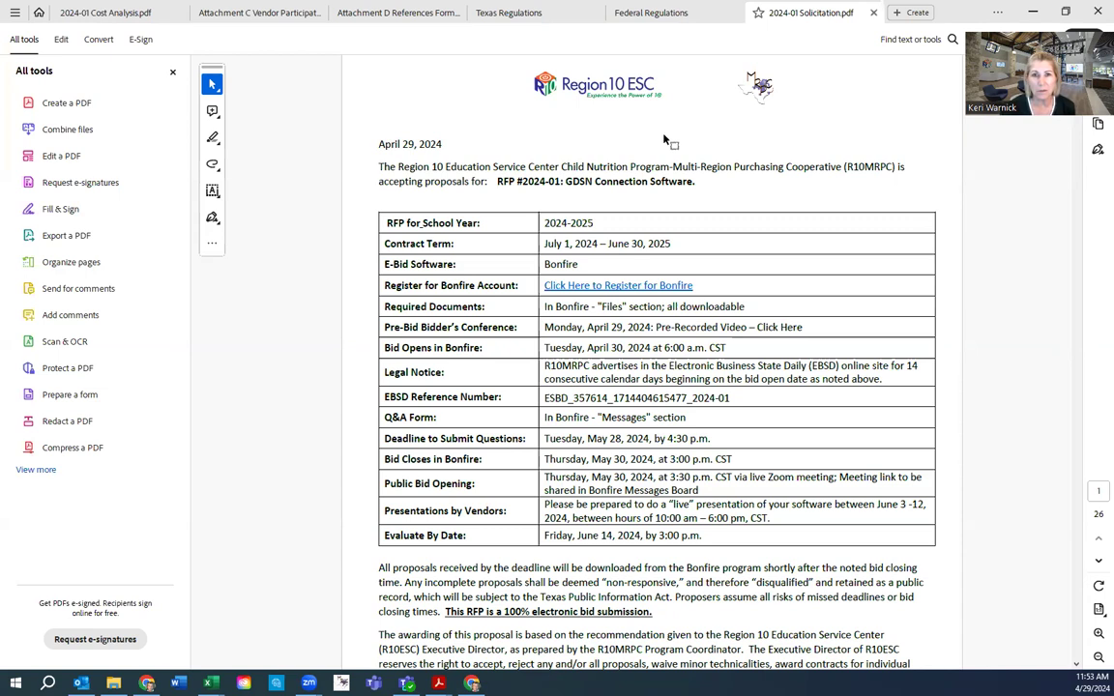
{"action": "mouse_move", "coordinate": [612, 153]}
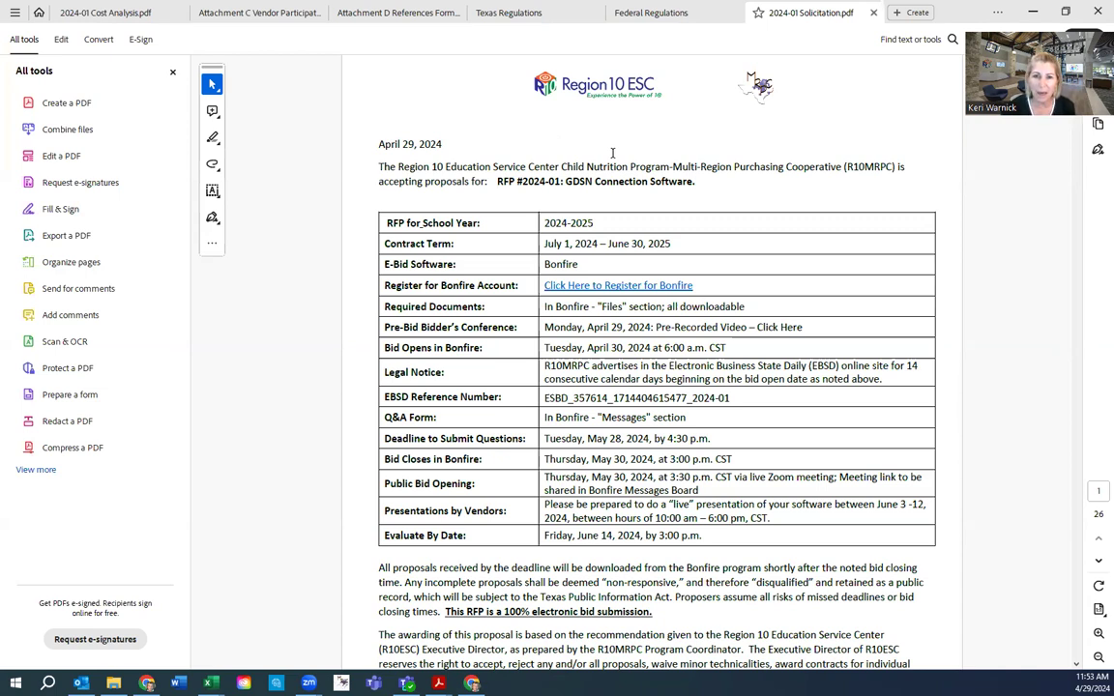
{"action": "mouse_move", "coordinate": [738, 269]}
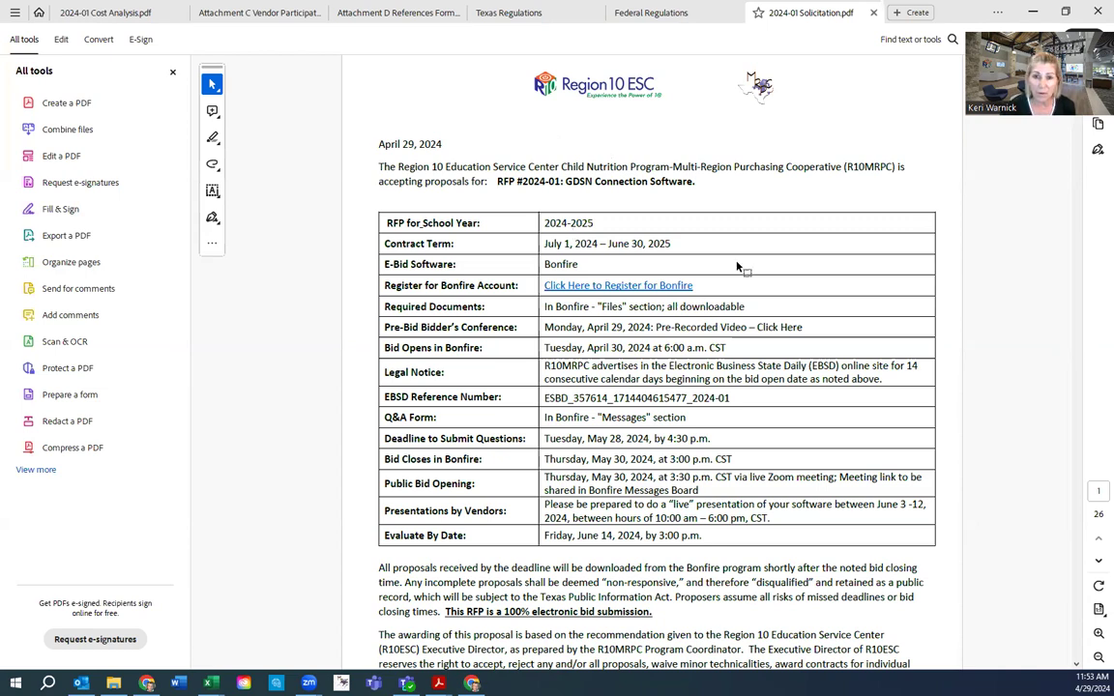
{"action": "mouse_move", "coordinate": [618, 286]}
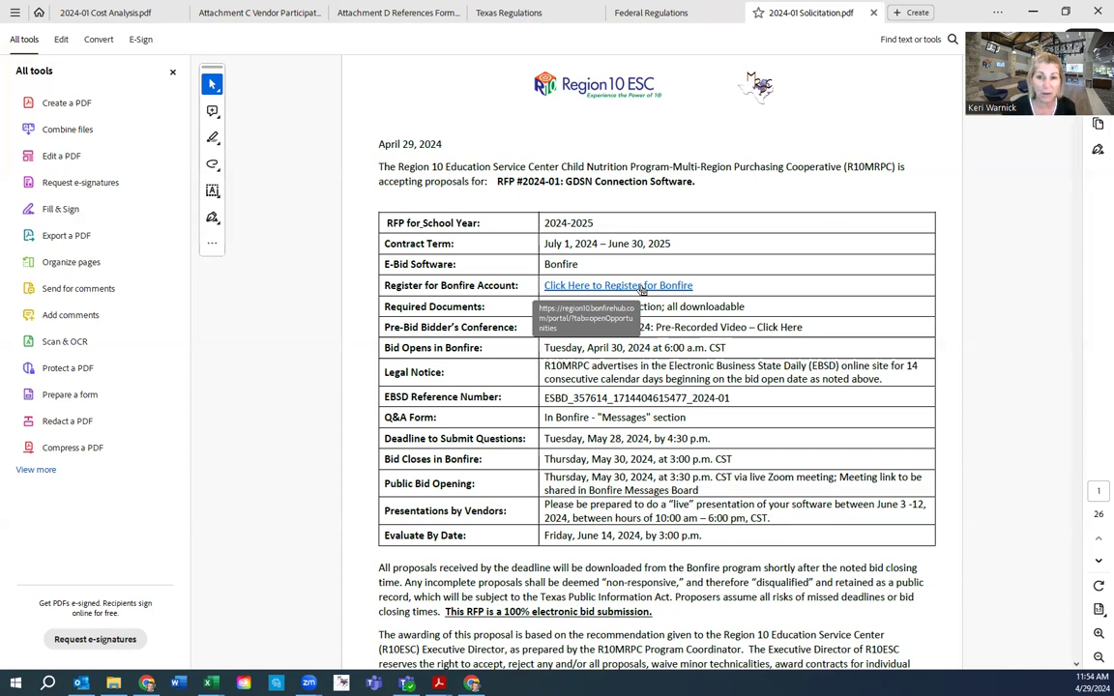
{"action": "mouse_move", "coordinate": [736, 296]}
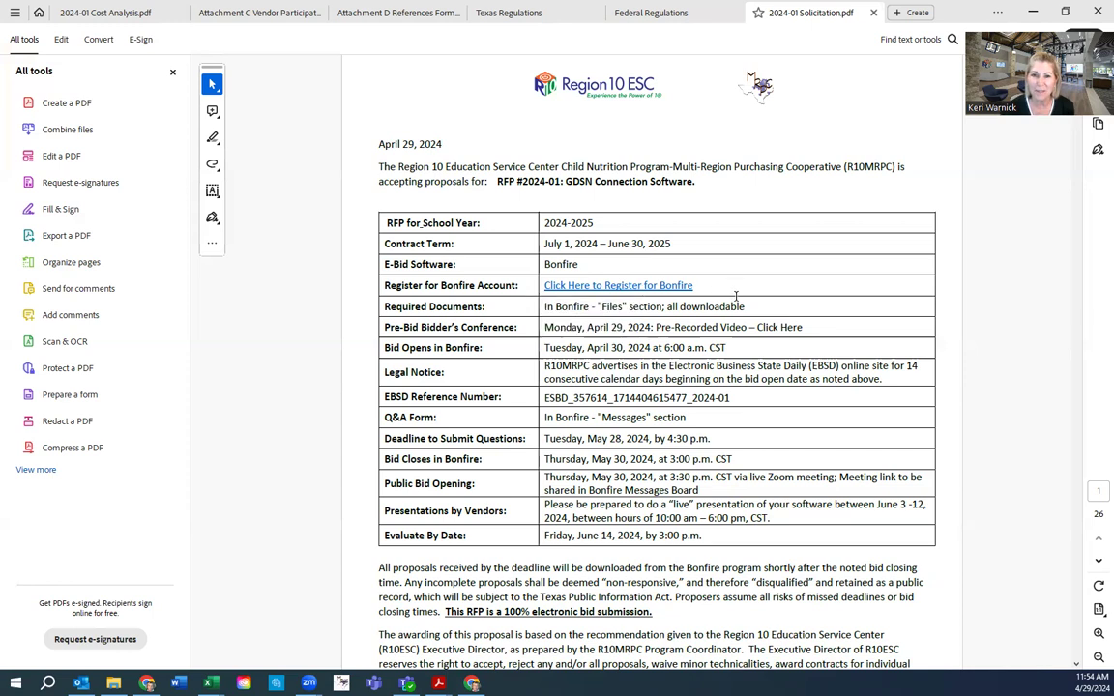
{"action": "mouse_move", "coordinate": [572, 346]}
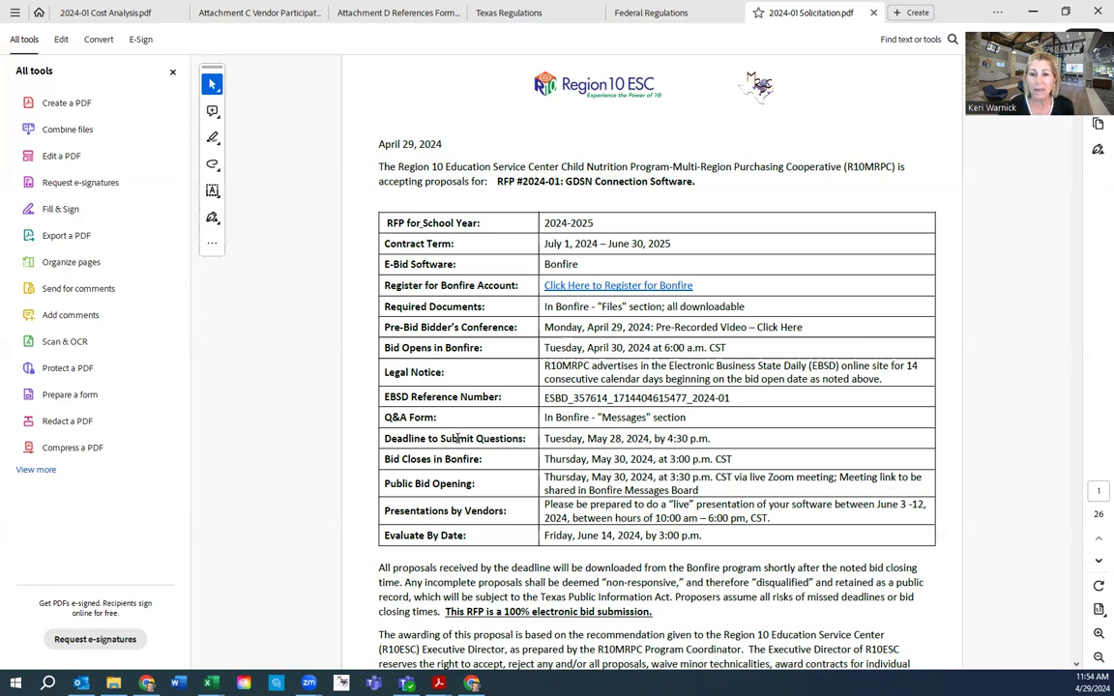
{"action": "mouse_move", "coordinate": [585, 439]}
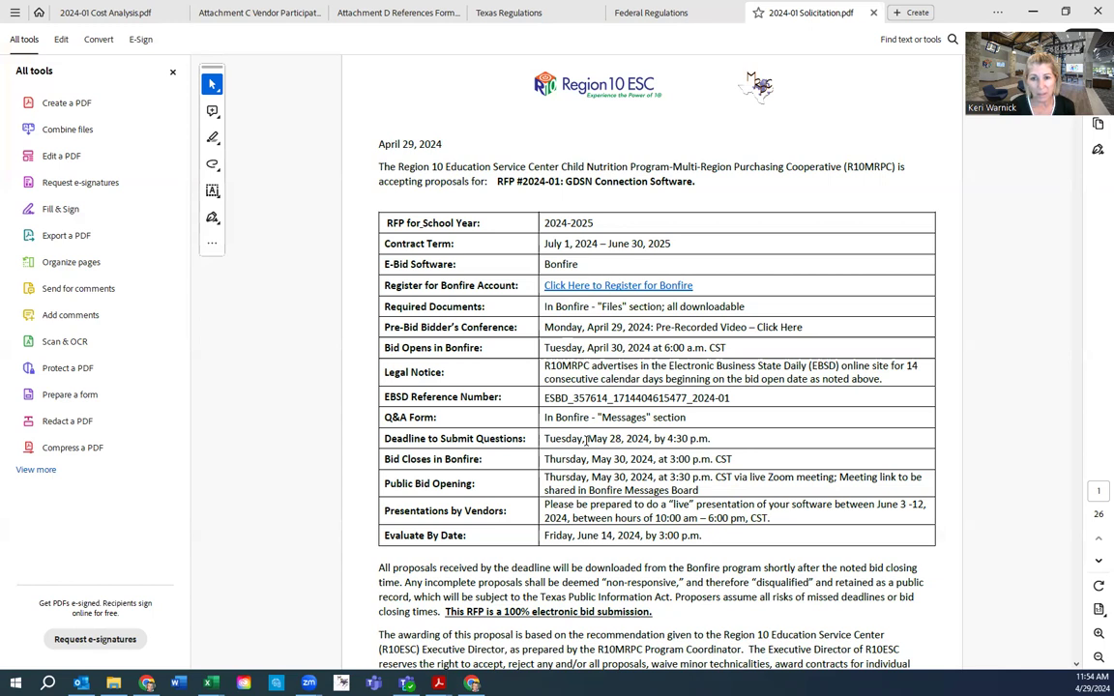
{"action": "mouse_move", "coordinate": [698, 440]}
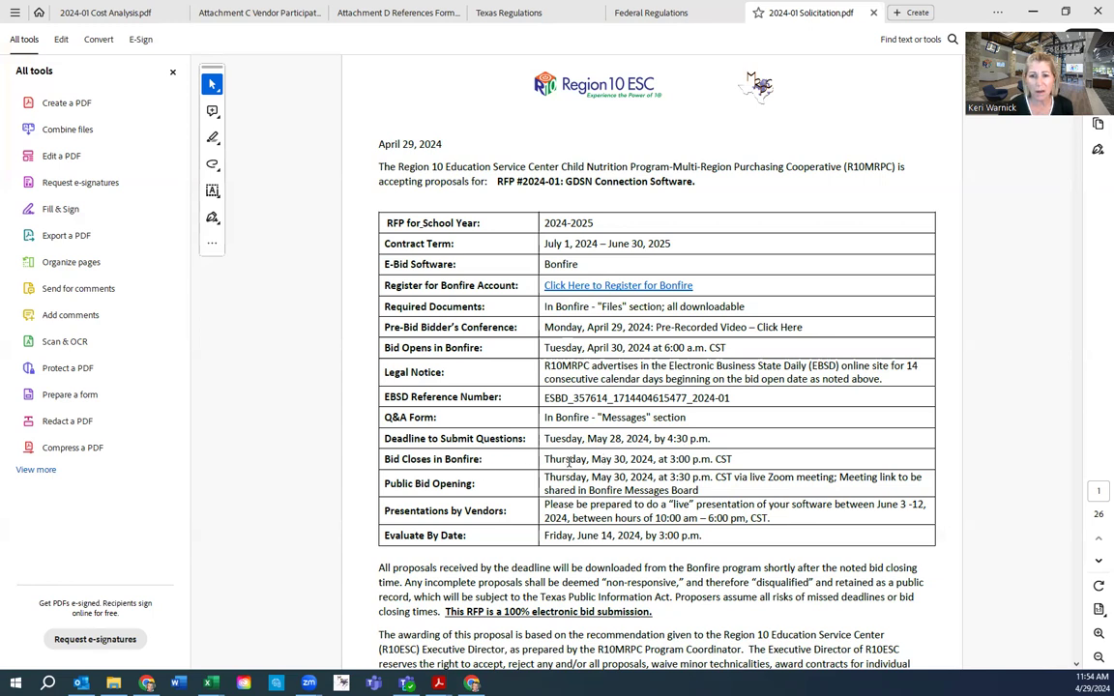
{"action": "mouse_move", "coordinate": [625, 460]}
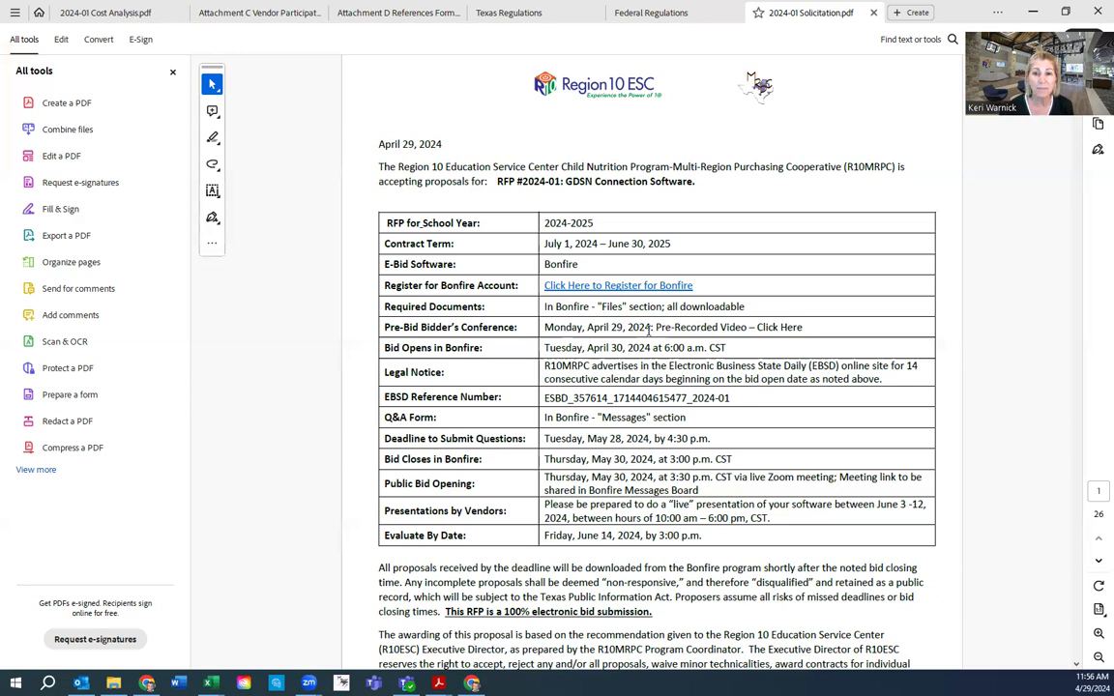
Scroll the solicitation past the table of contents to the MRPC Special Terms and Conditions
{"action": "scroll", "scroll_direction": "down", "scroll_amount": 3}
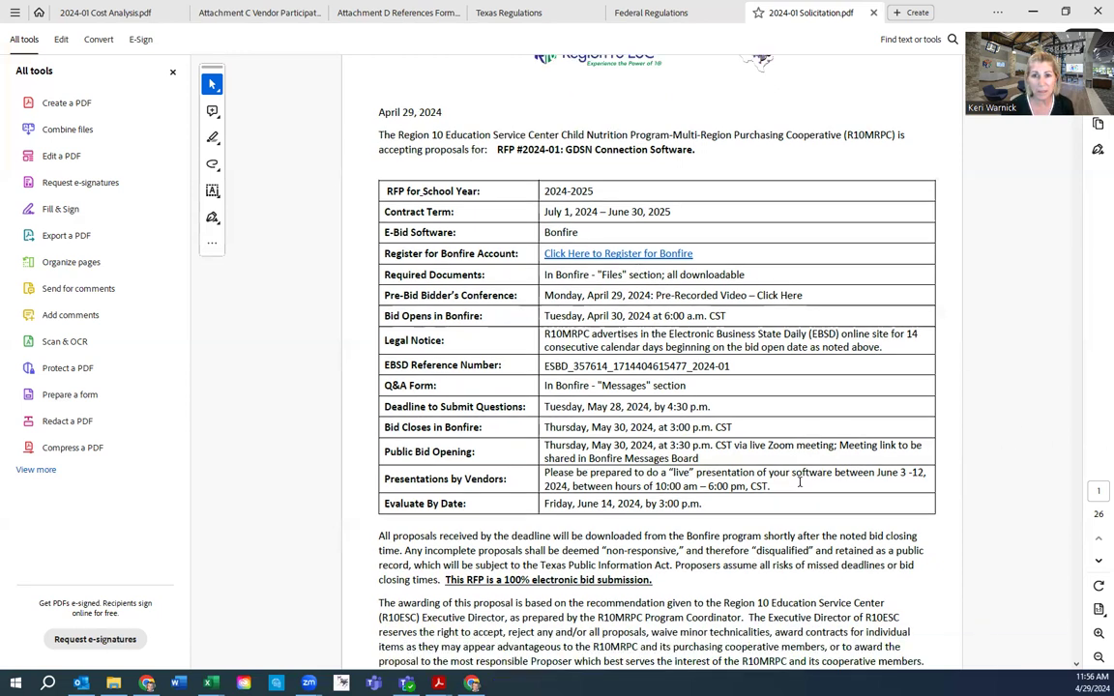
{"action": "scroll", "scroll_direction": "down", "scroll_amount": 3}
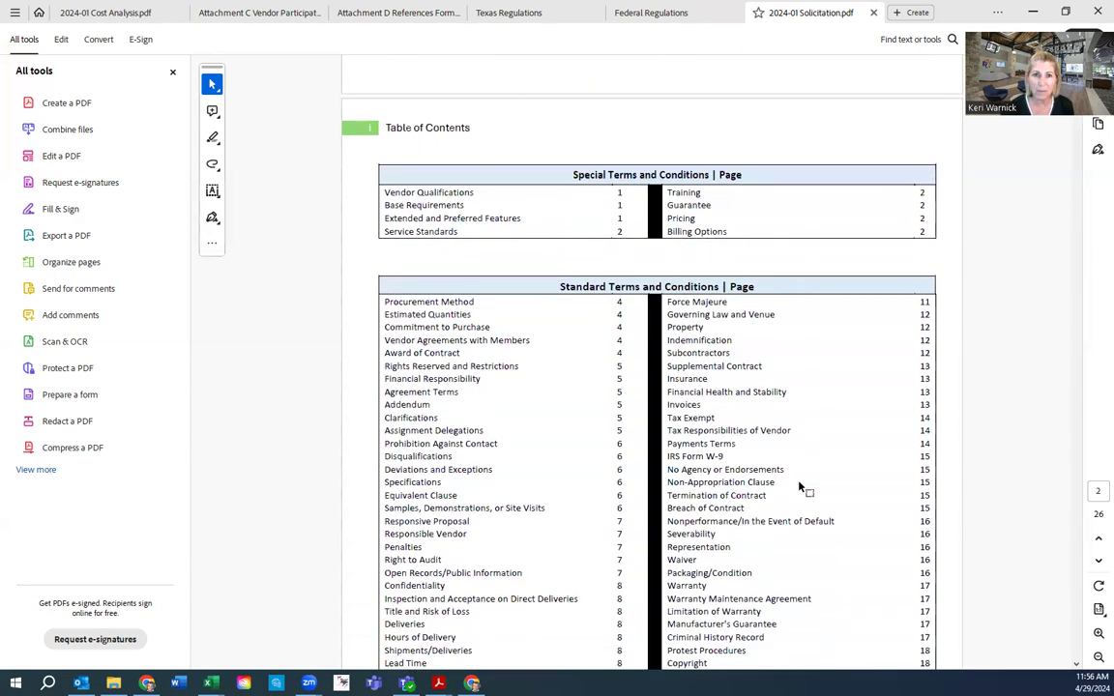
{"action": "scroll", "scroll_direction": "down", "scroll_amount": 3}
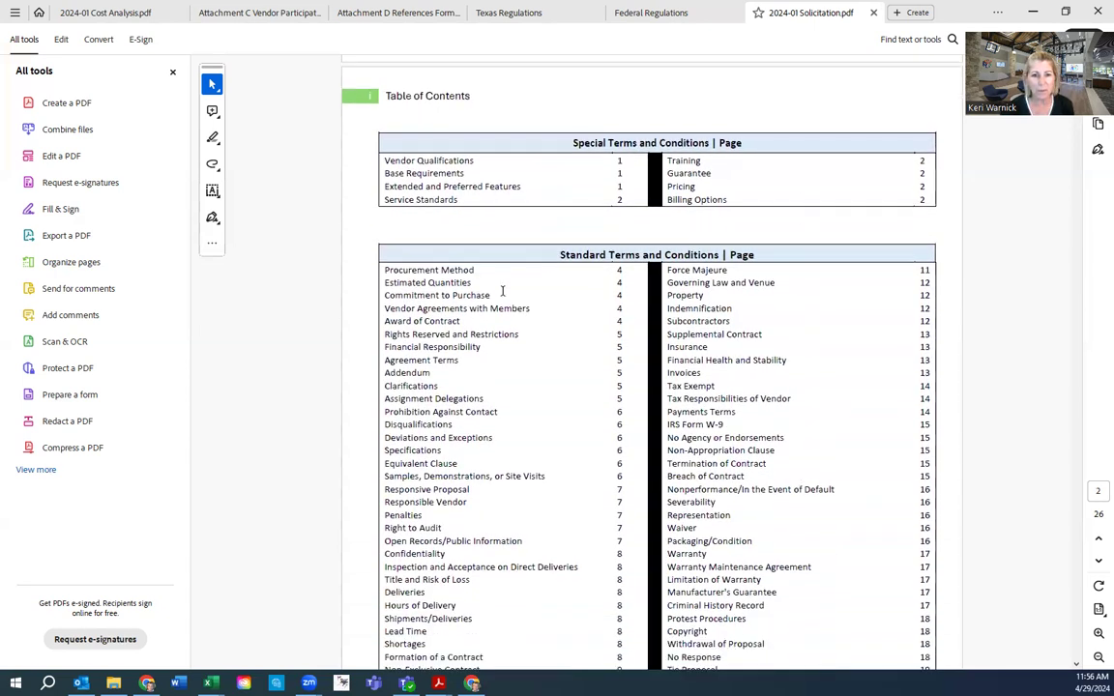
{"action": "mouse_move", "coordinate": [571, 492]}
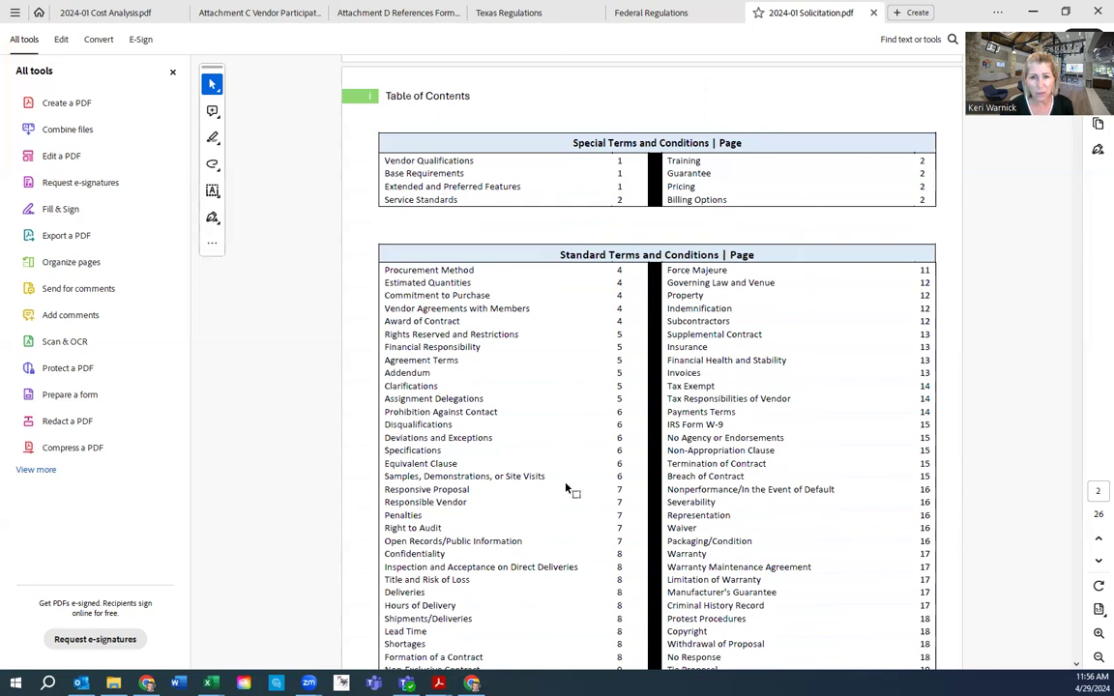
{"action": "mouse_move", "coordinate": [495, 559]}
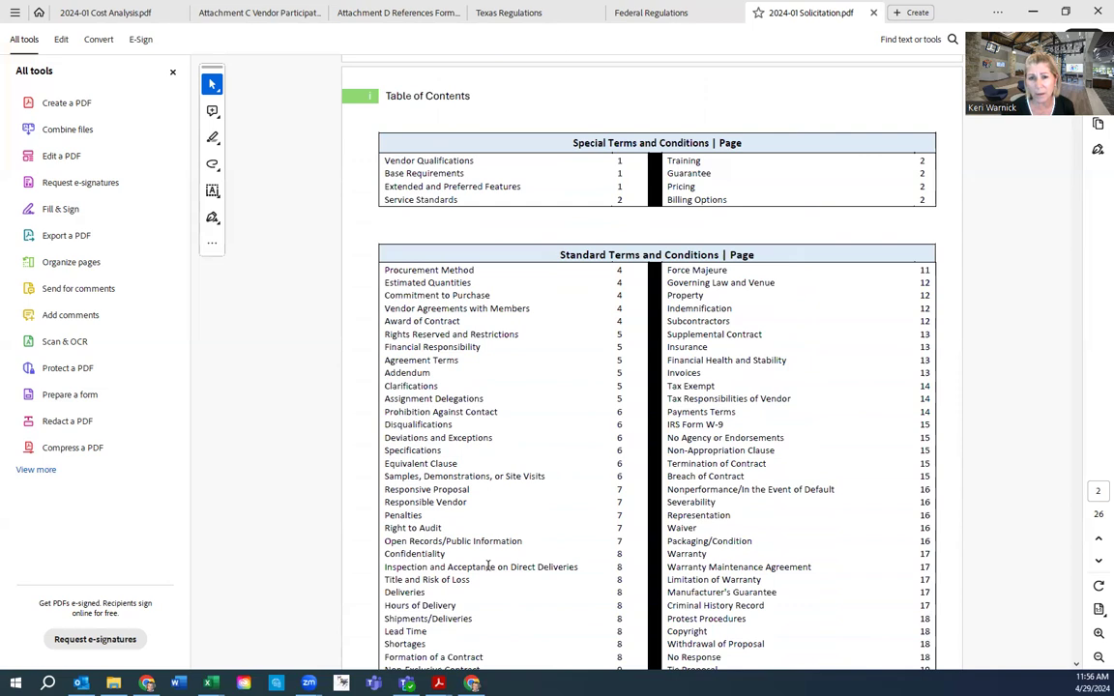
{"action": "scroll", "scroll_direction": "down", "scroll_amount": 3}
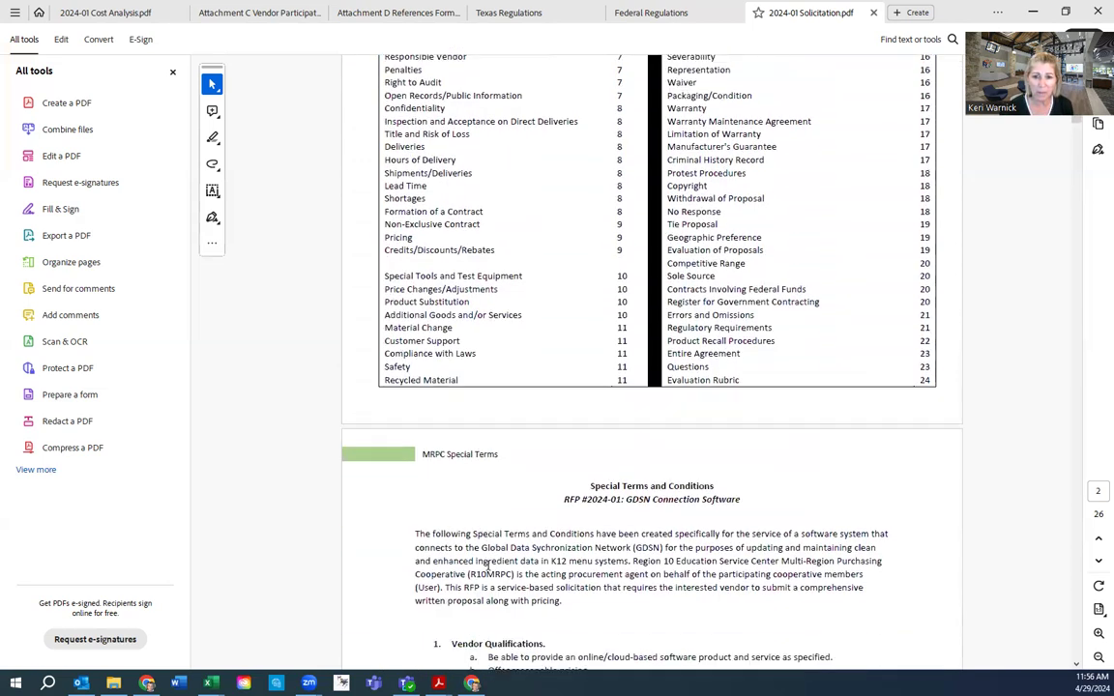
Scroll down to Special Terms sections 1–3: Vendor Qualifications, Base Requirements, Extended Features
{"action": "scroll", "scroll_direction": "down", "scroll_amount": 3}
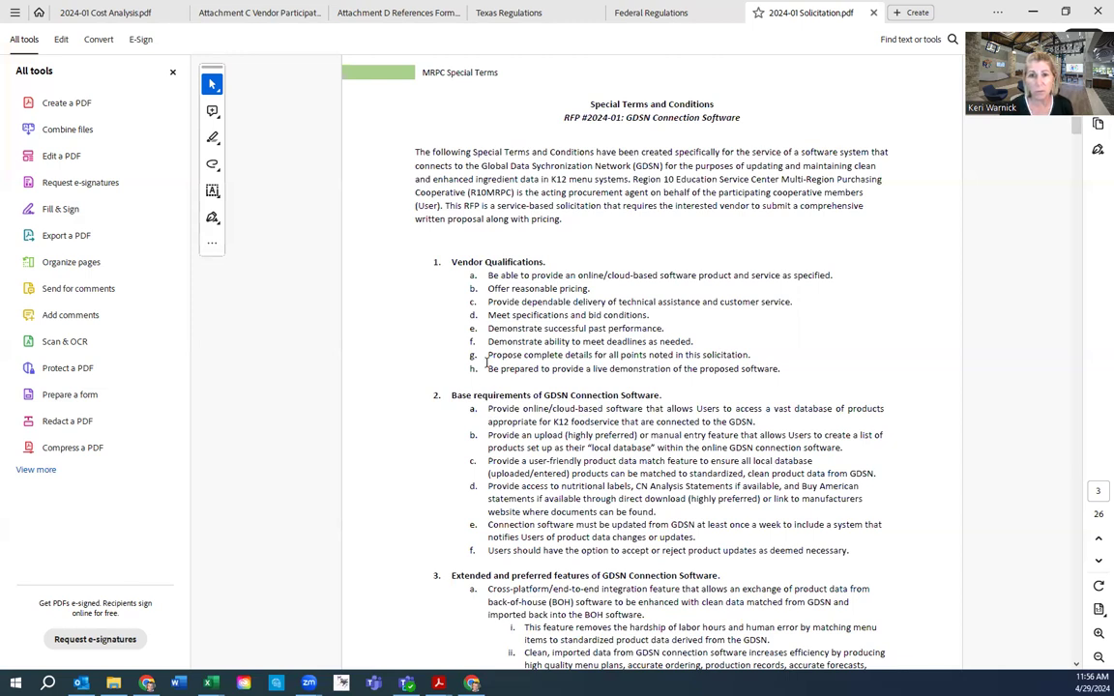
{"action": "mouse_move", "coordinate": [619, 492]}
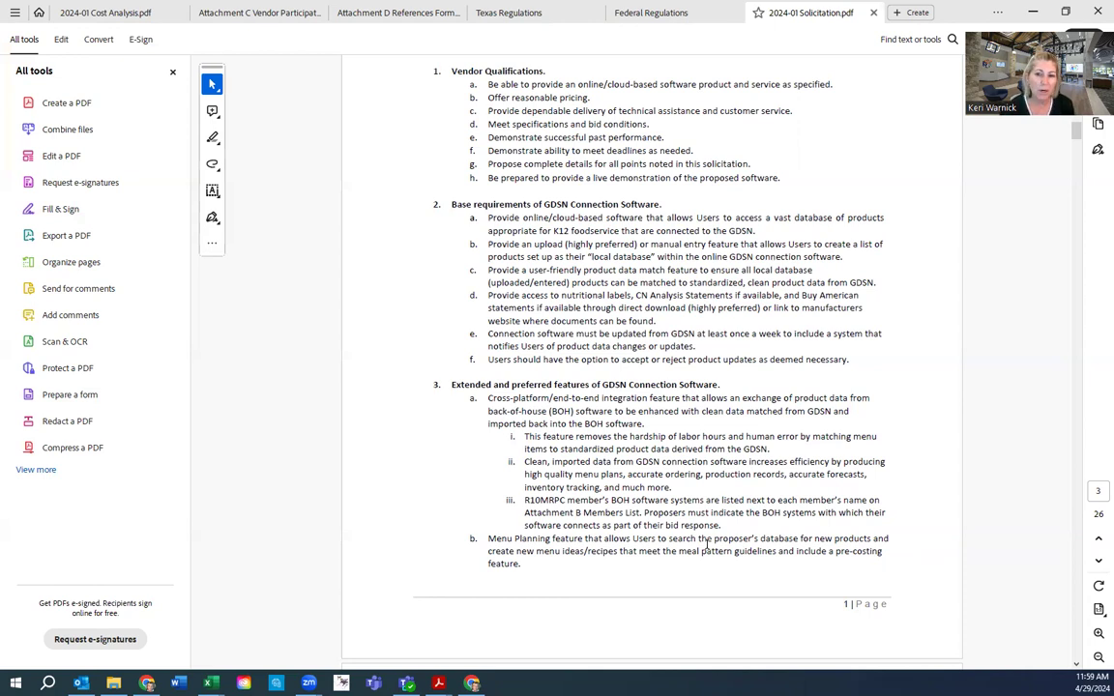
Scroll past pricing and billing to the Standard Terms page with procurement method
{"action": "scroll", "scroll_direction": "down", "scroll_amount": 3}
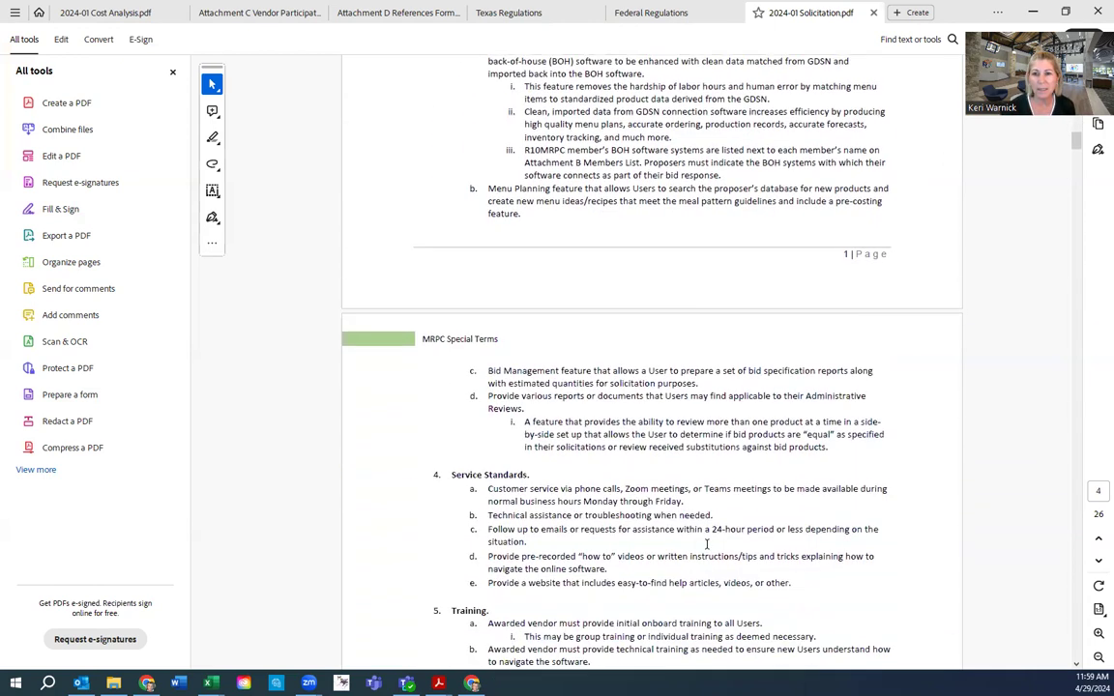
{"action": "scroll", "scroll_direction": "down", "scroll_amount": 3}
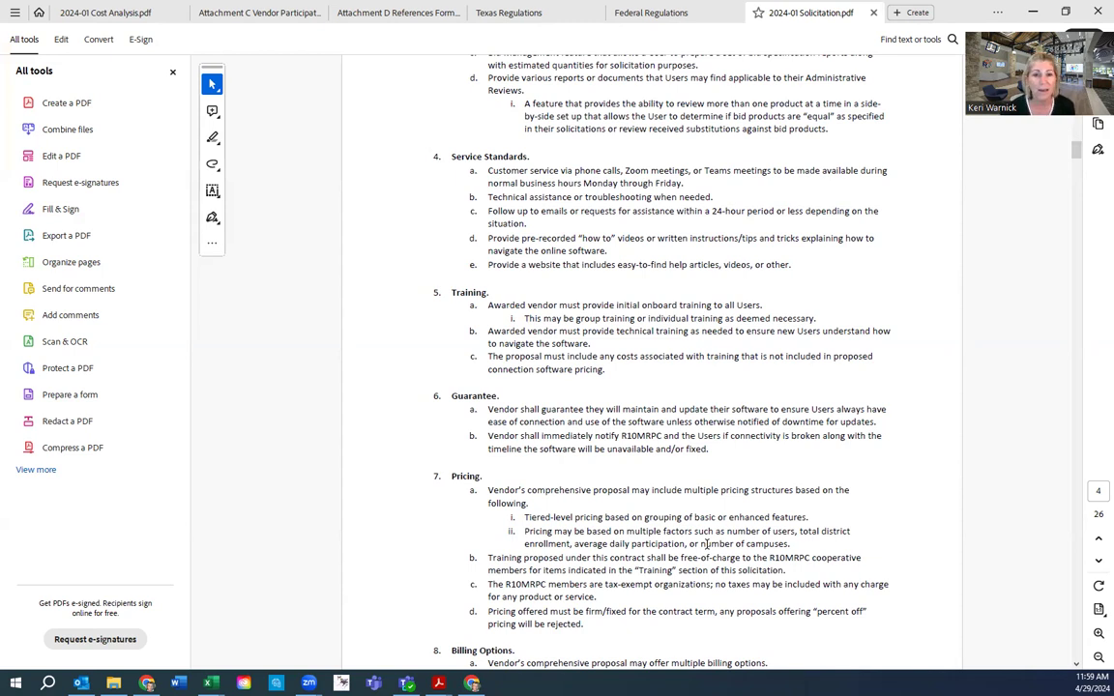
{"action": "scroll", "scroll_direction": "down", "scroll_amount": 3}
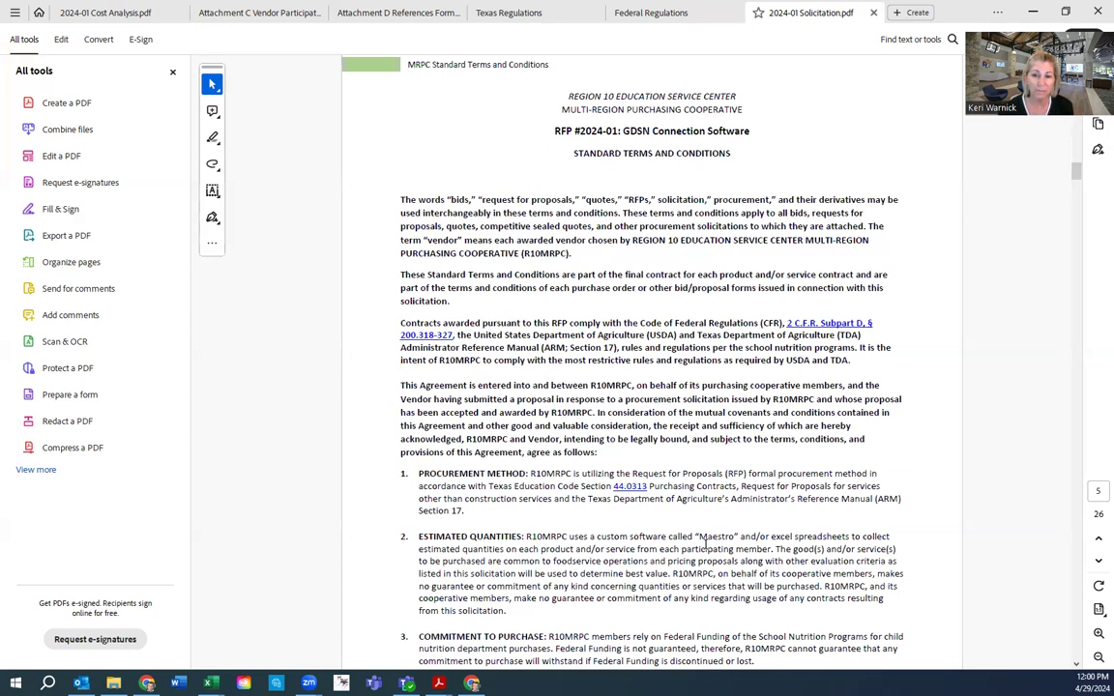
Skim the numbered terms down to the page 25 Evaluation Rubric
{"action": "scroll", "scroll_direction": "down", "scroll_amount": 3}
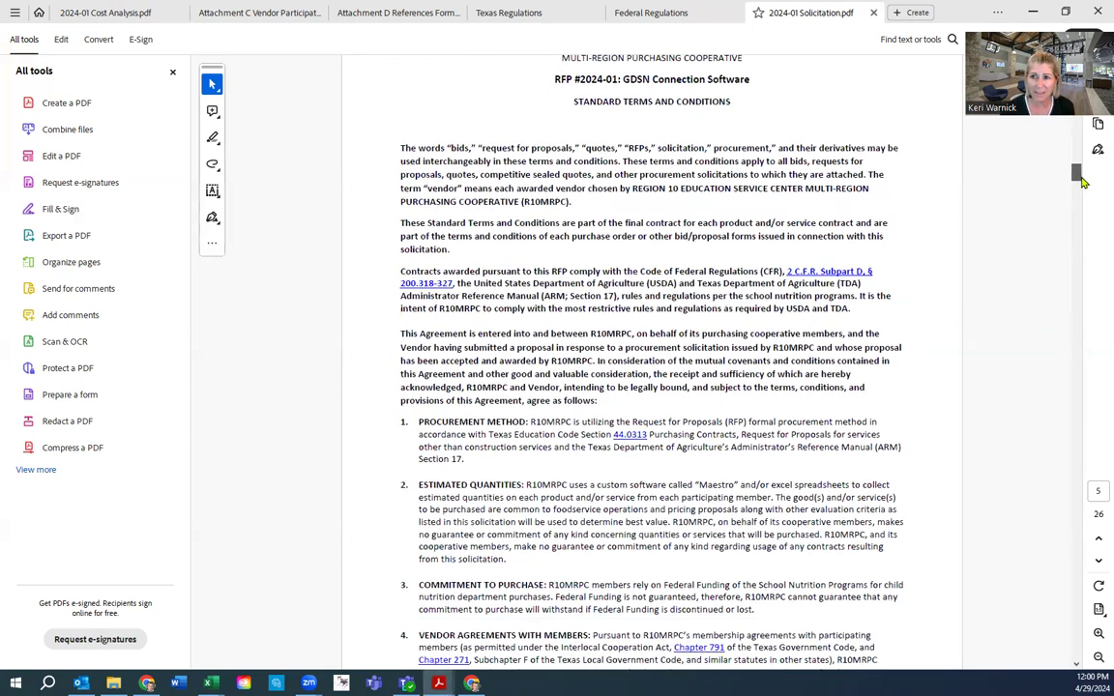
{"action": "scroll", "scroll_direction": "down", "scroll_amount": 3}
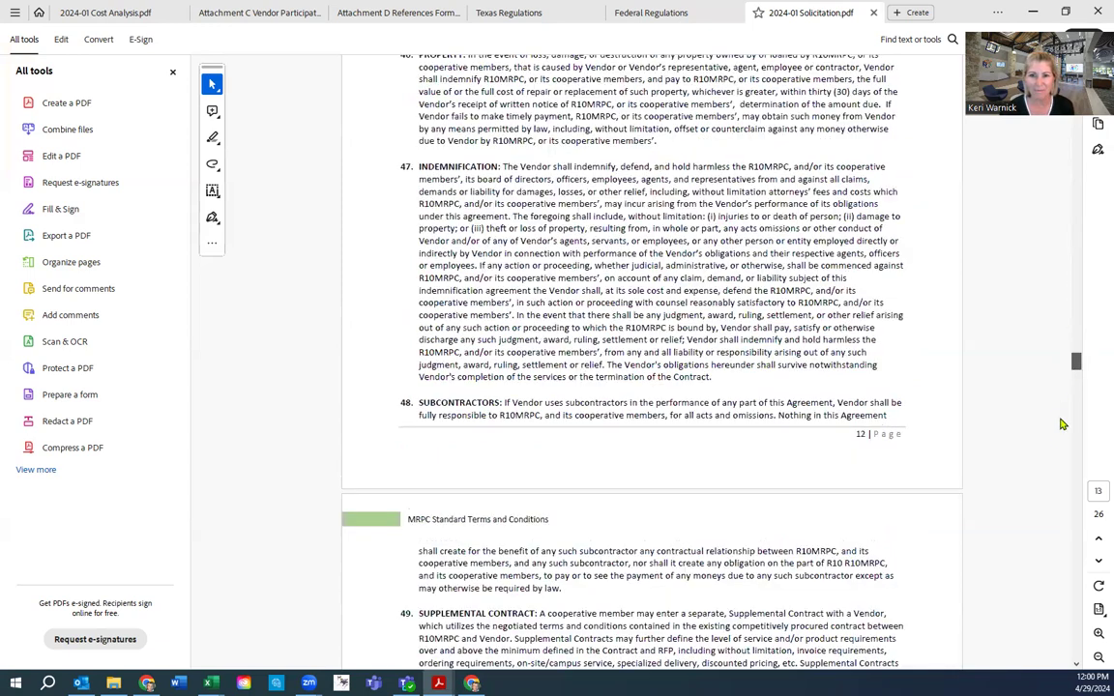
{"action": "scroll", "scroll_direction": "down", "scroll_amount": 3}
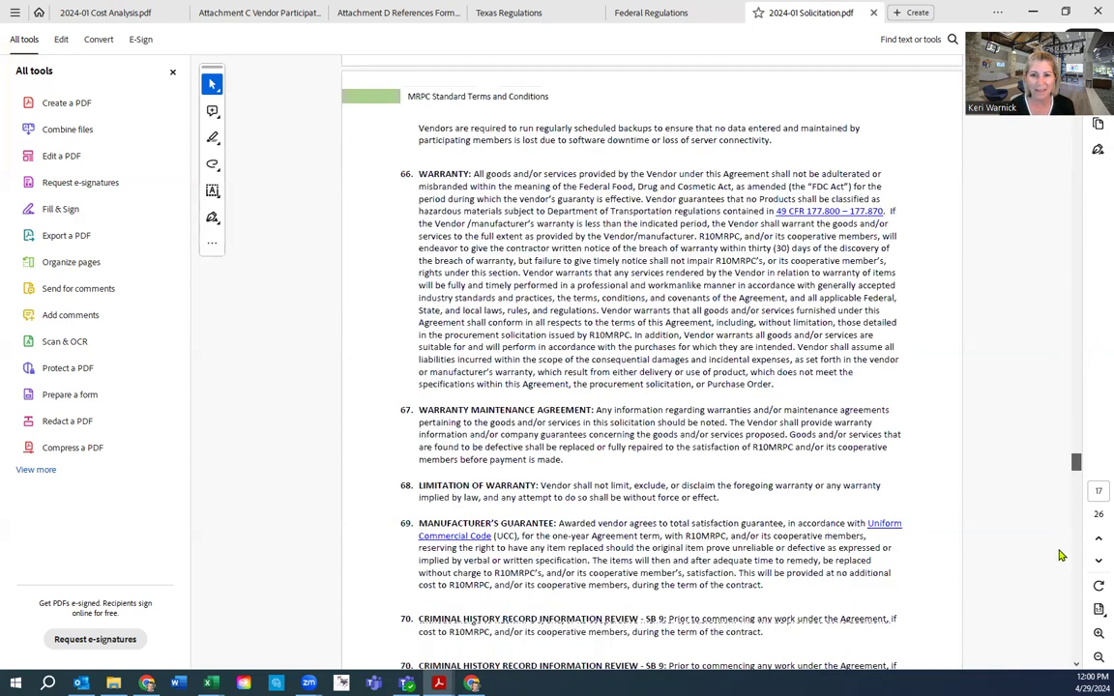
{"action": "scroll", "scroll_direction": "down", "scroll_amount": 3}
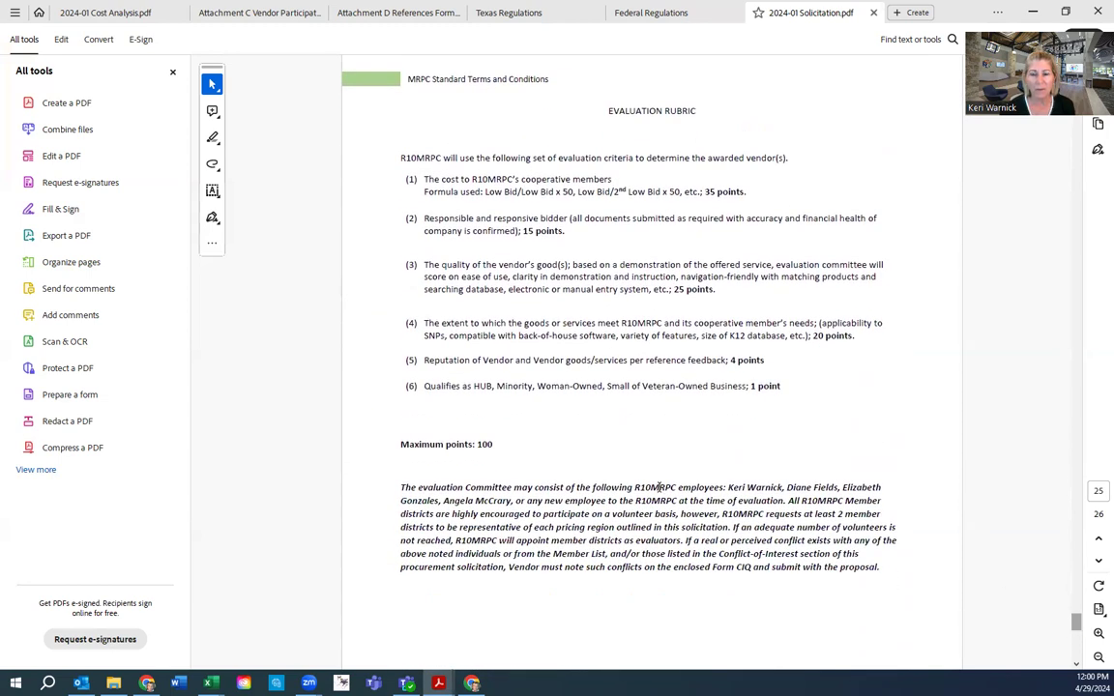
{"action": "mouse_move", "coordinate": [556, 462]}
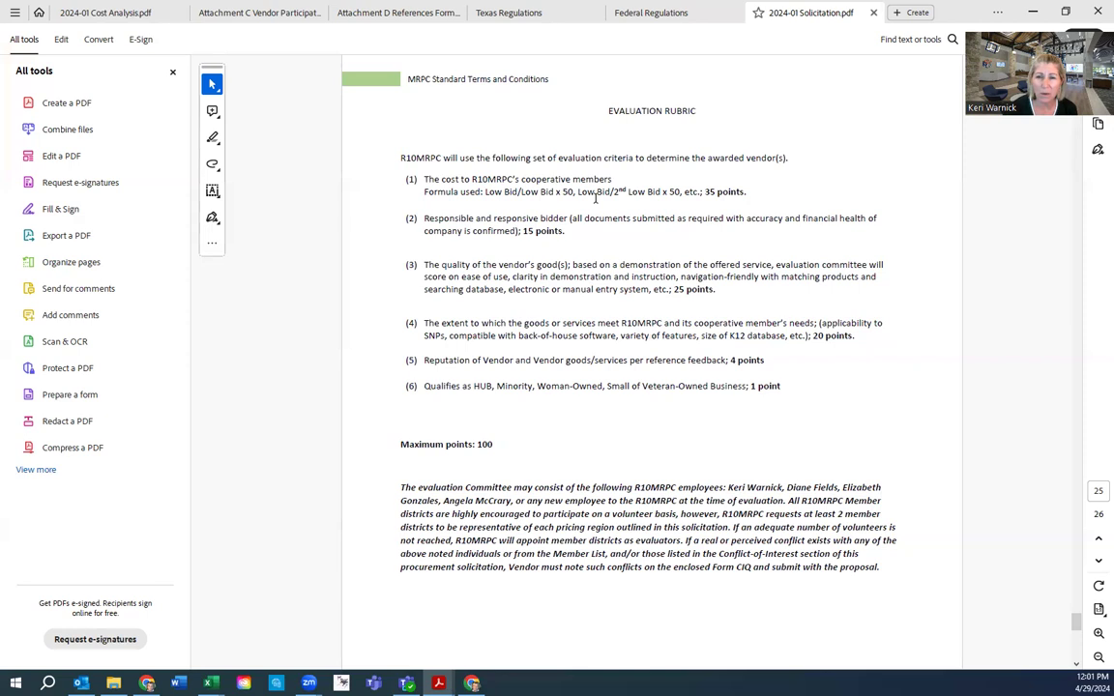
{"action": "mouse_move", "coordinate": [590, 196]}
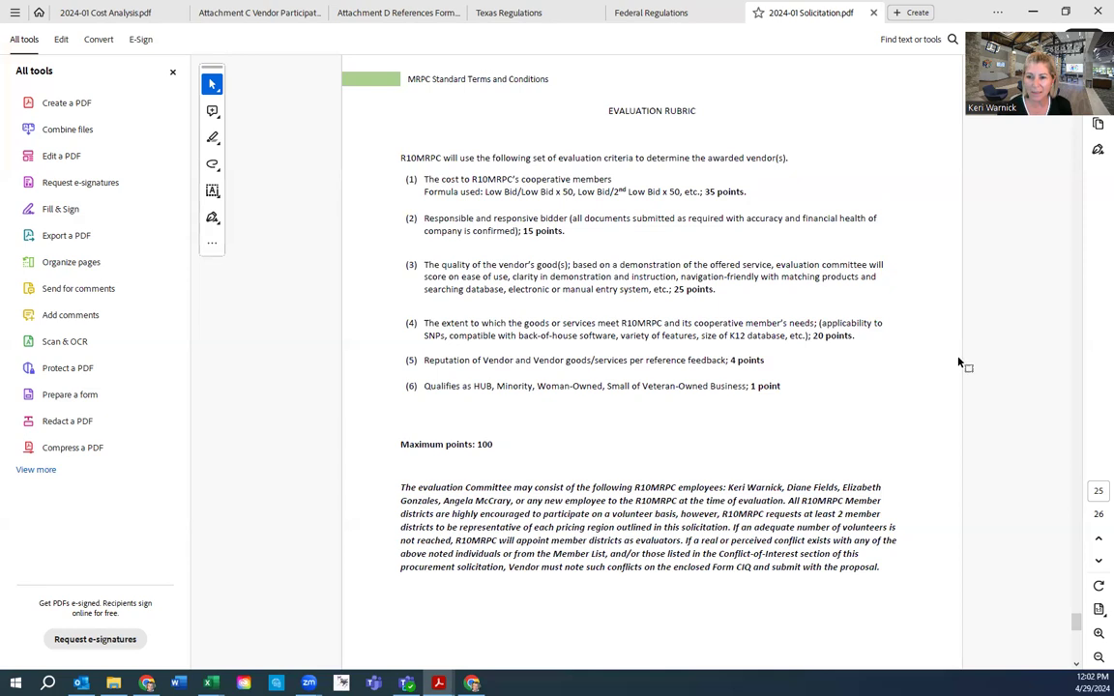
Bring up the solicitation's required-documents table for bid submission
{"action": "scroll", "scroll_direction": "down", "scroll_amount": 3}
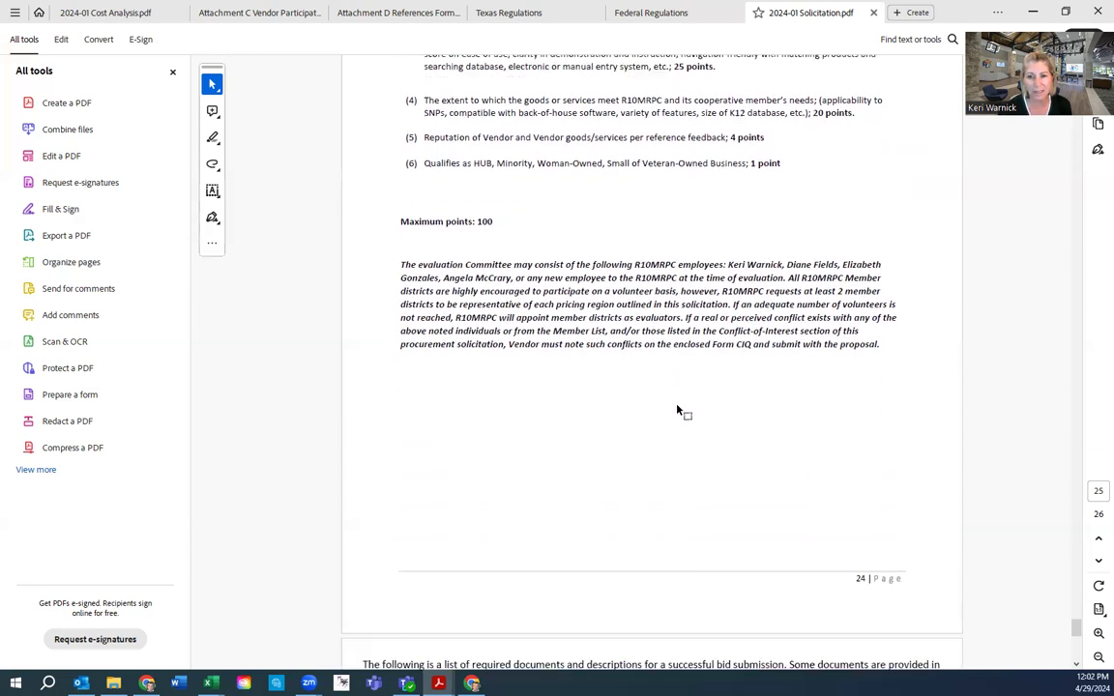
{"action": "scroll", "scroll_direction": "down", "scroll_amount": 3}
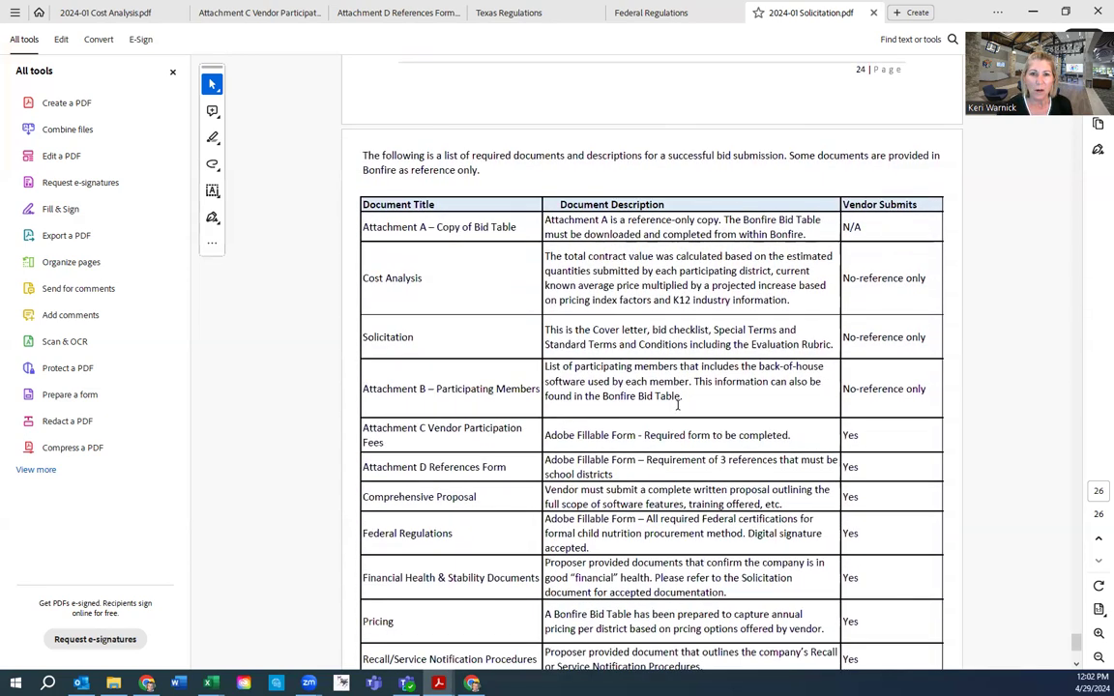
{"action": "scroll", "scroll_direction": "down", "scroll_amount": 3}
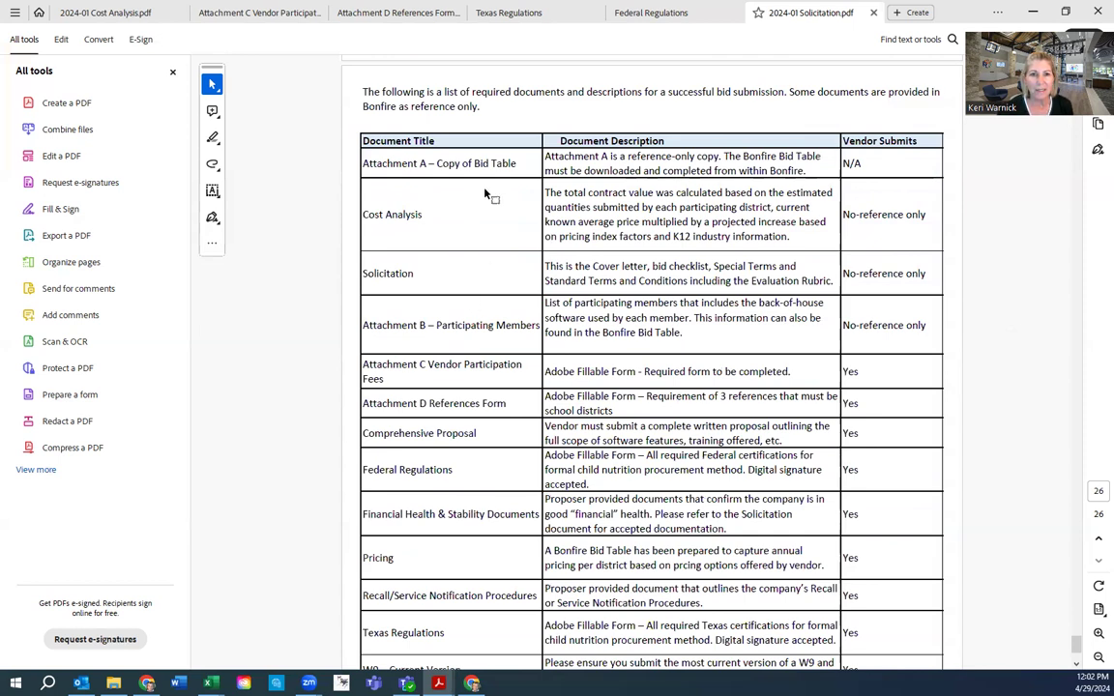
{"action": "mouse_move", "coordinate": [476, 241]}
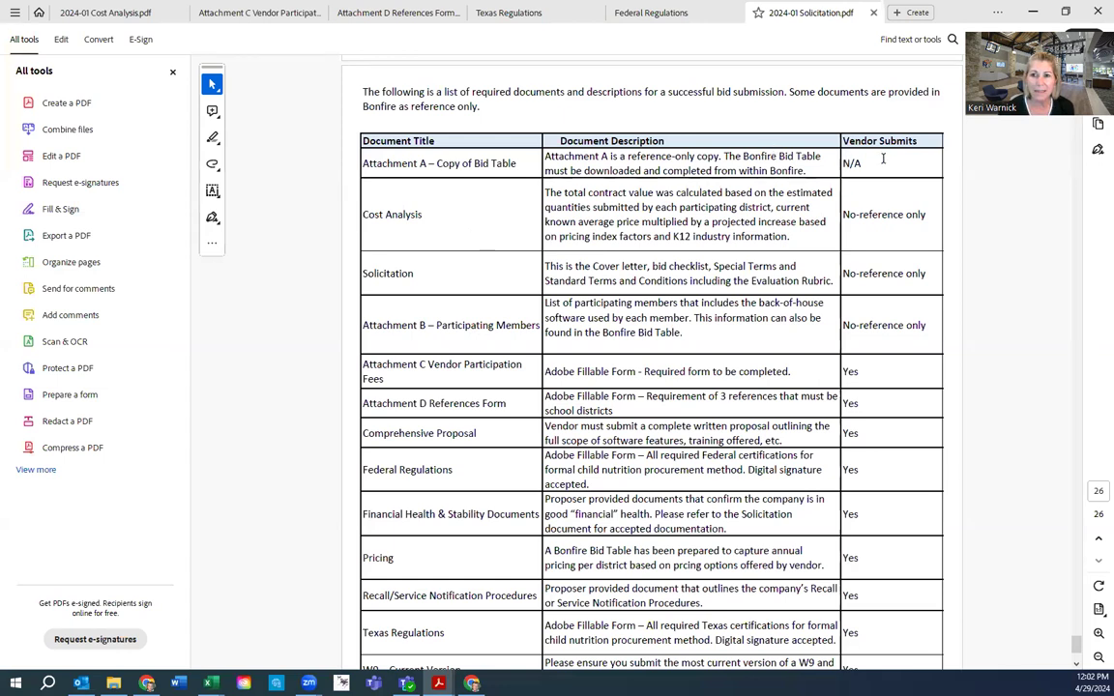
{"action": "double_click", "coordinate": [879, 140]}
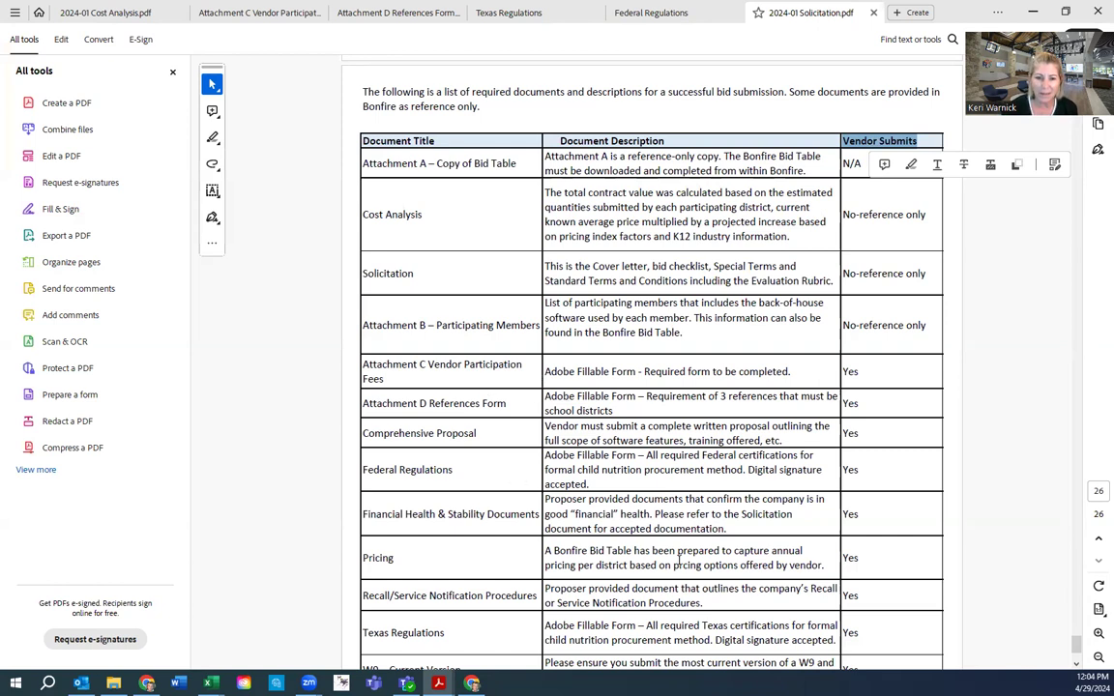
{"action": "scroll", "scroll_direction": "down", "scroll_amount": 3}
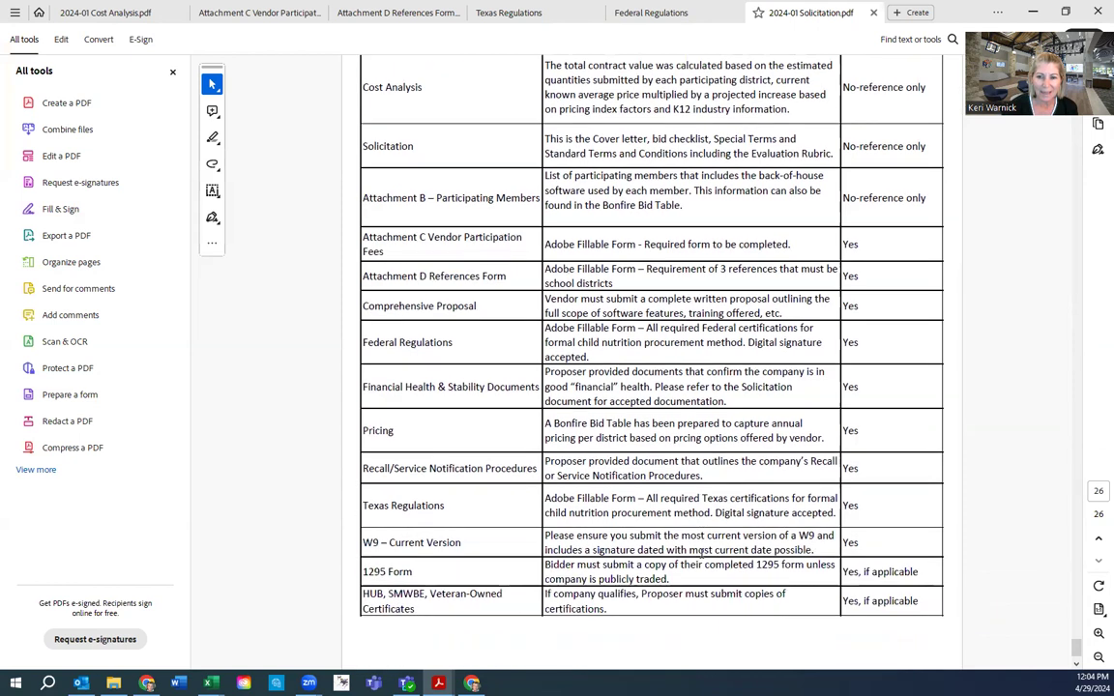
{"action": "scroll", "scroll_direction": "down", "scroll_amount": 3}
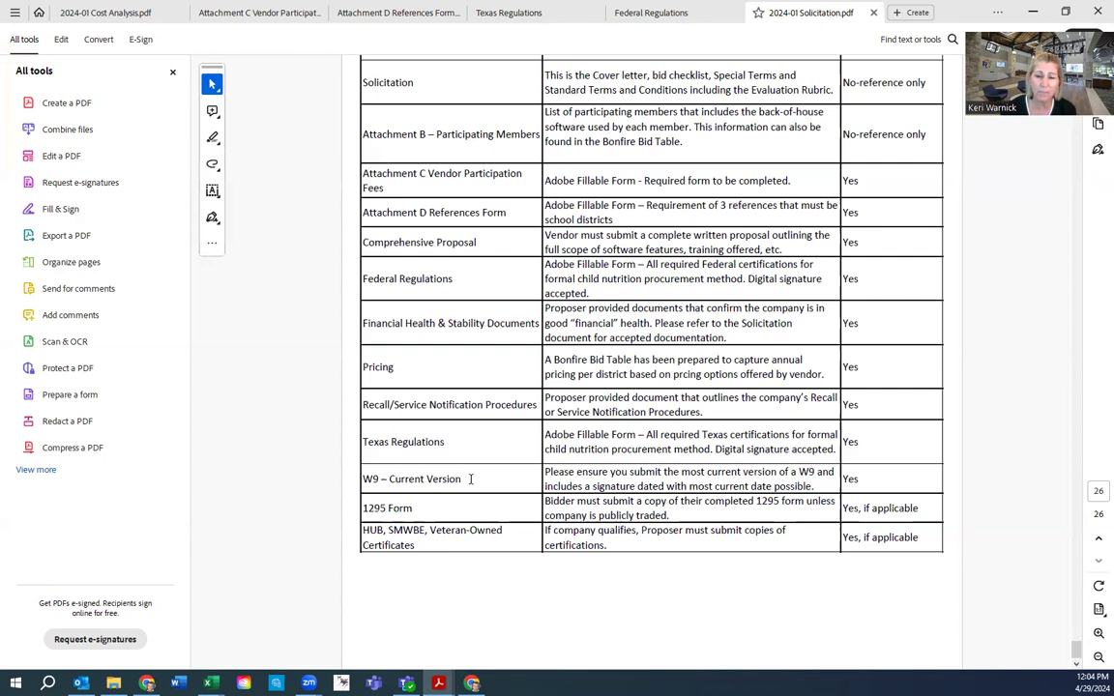
{"action": "mouse_move", "coordinate": [431, 510]}
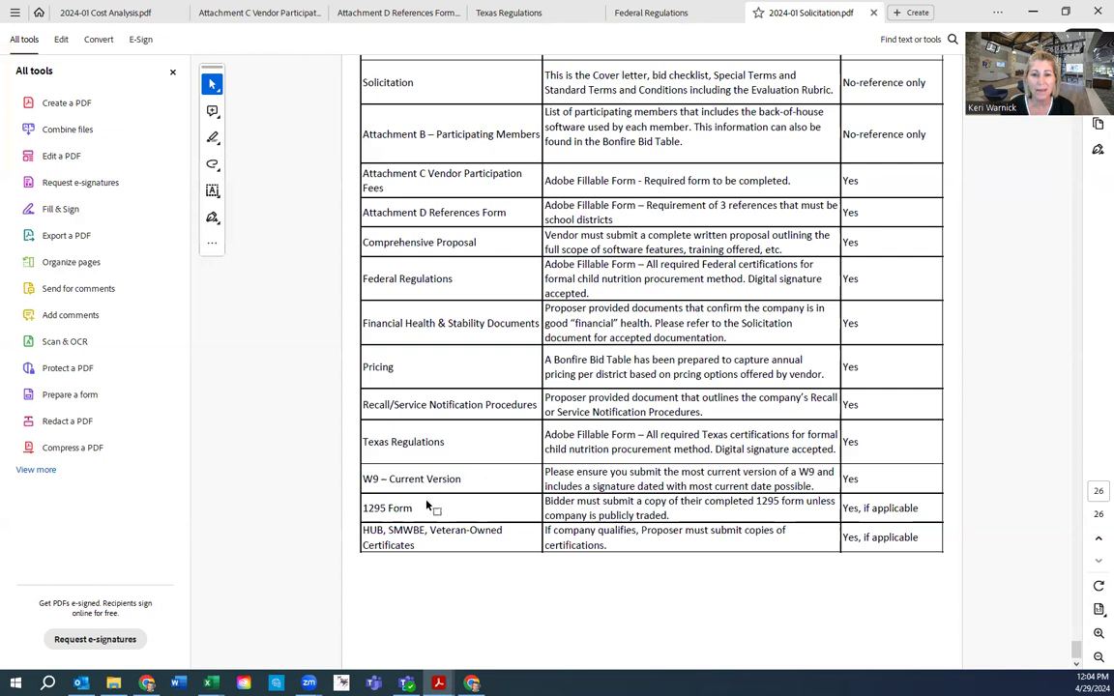
{"action": "mouse_move", "coordinate": [442, 511]}
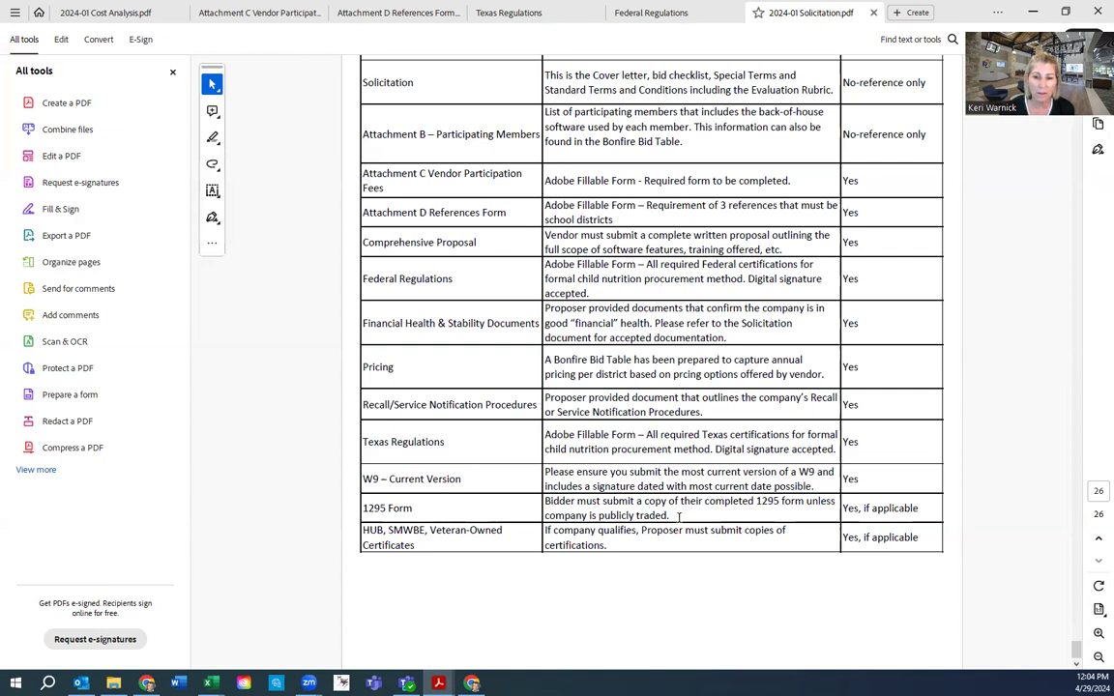
{"action": "mouse_move", "coordinate": [442, 513]}
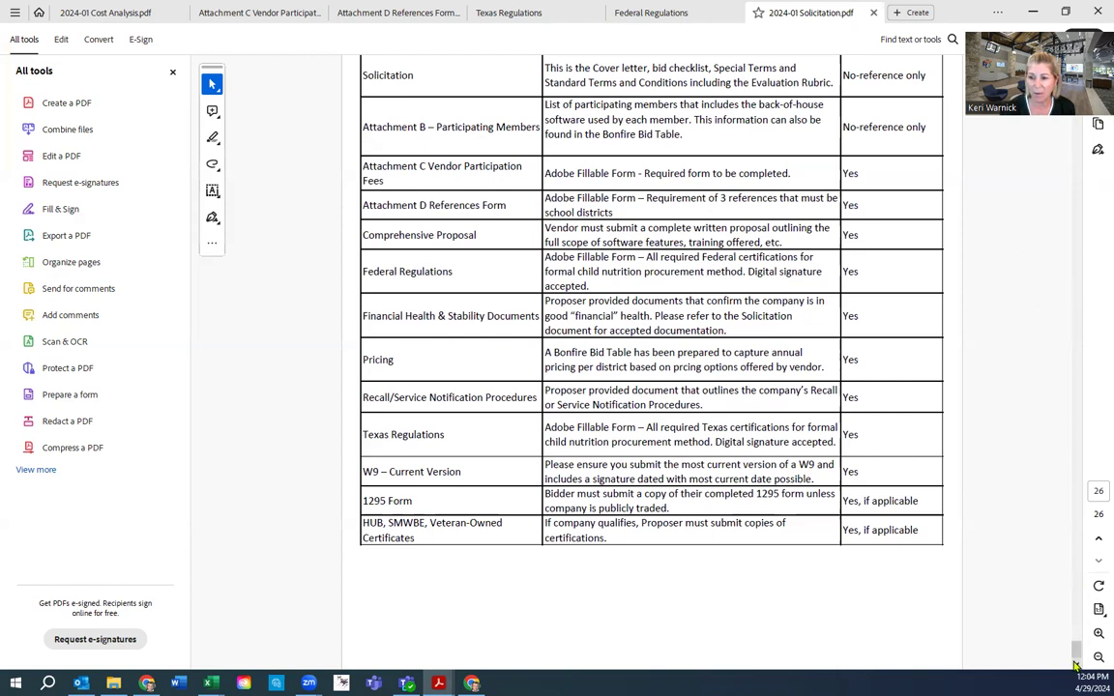
{"action": "mouse_move", "coordinate": [655, 381]}
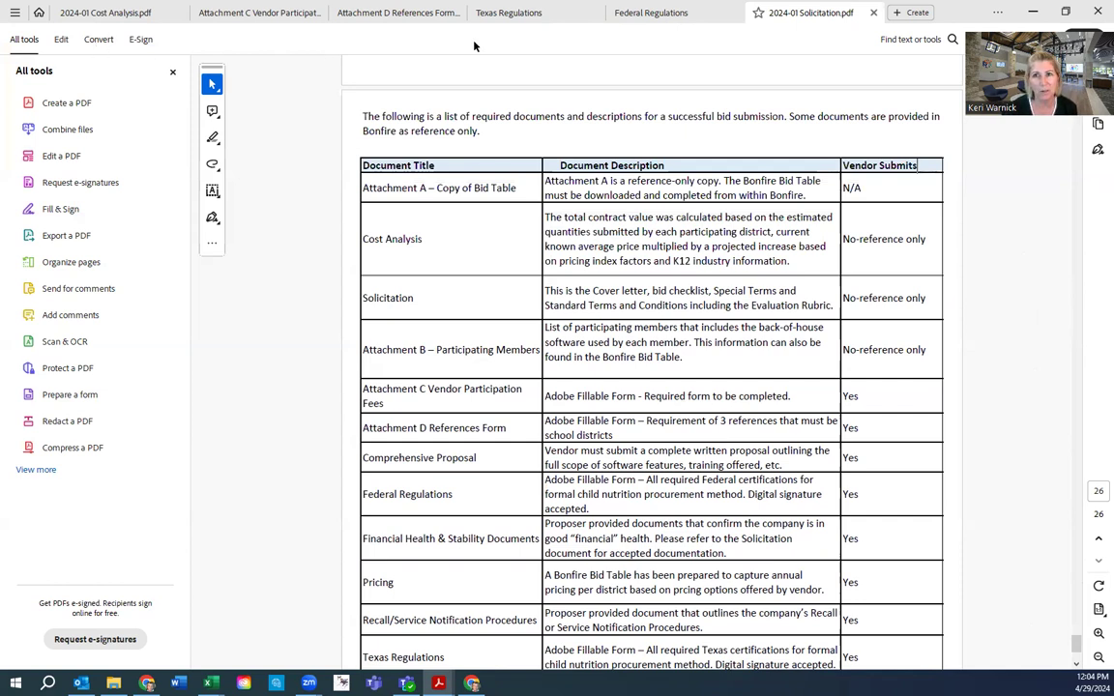
{"action": "mouse_move", "coordinate": [301, 35]}
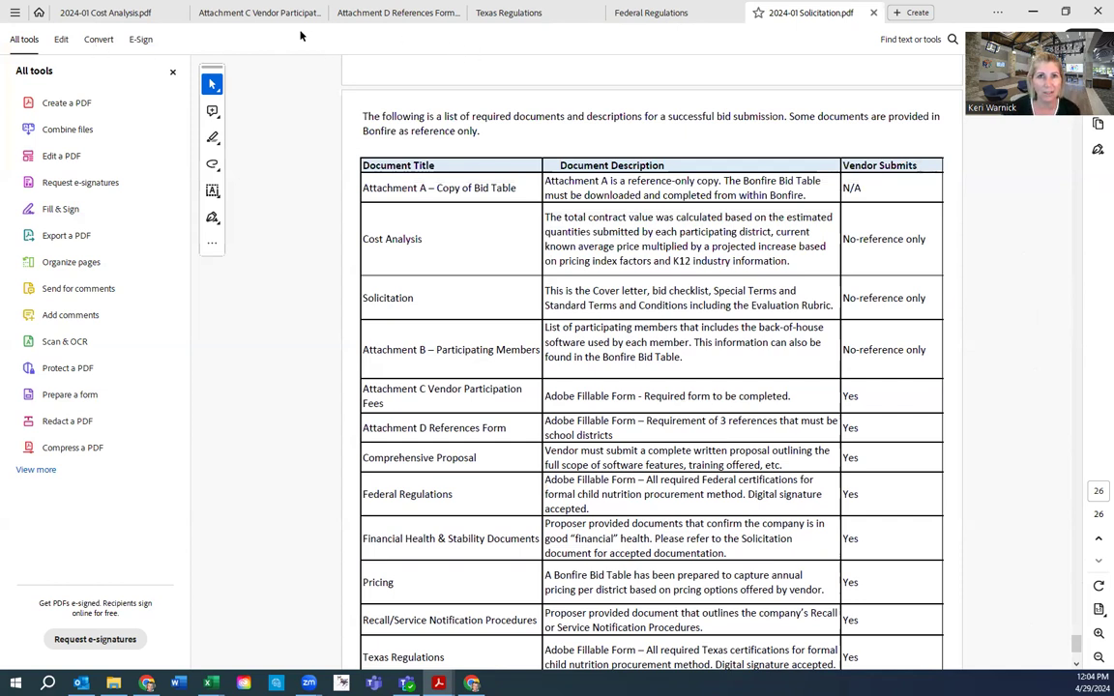
{"action": "left_click", "coordinate": [525, 13]}
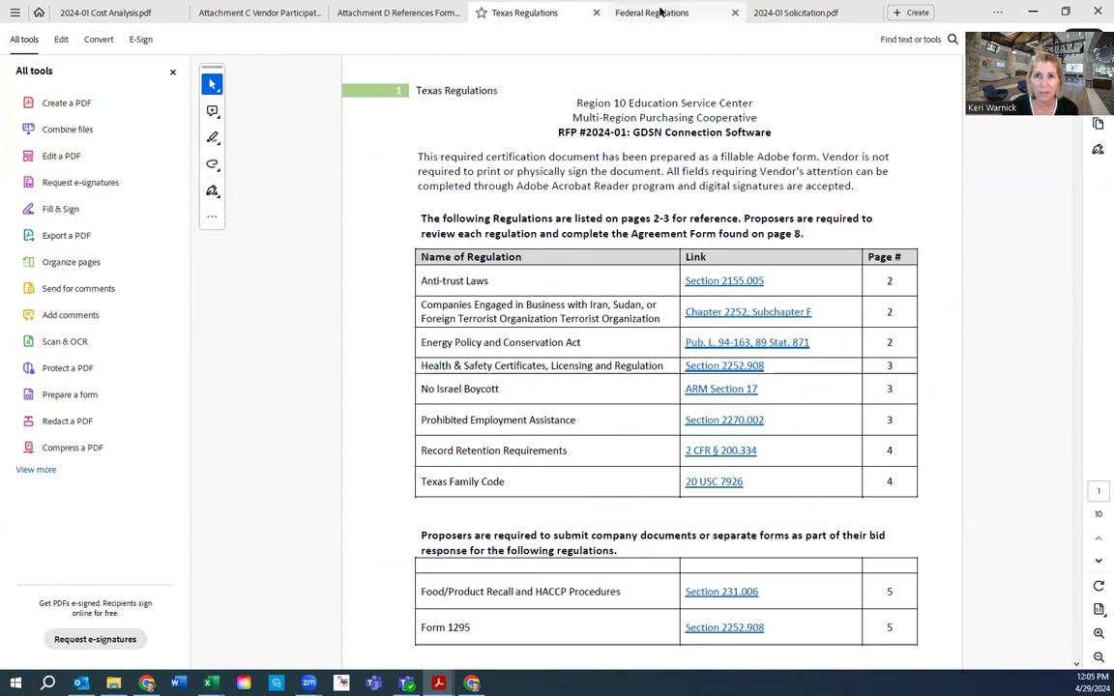
{"action": "mouse_move", "coordinate": [652, 13]}
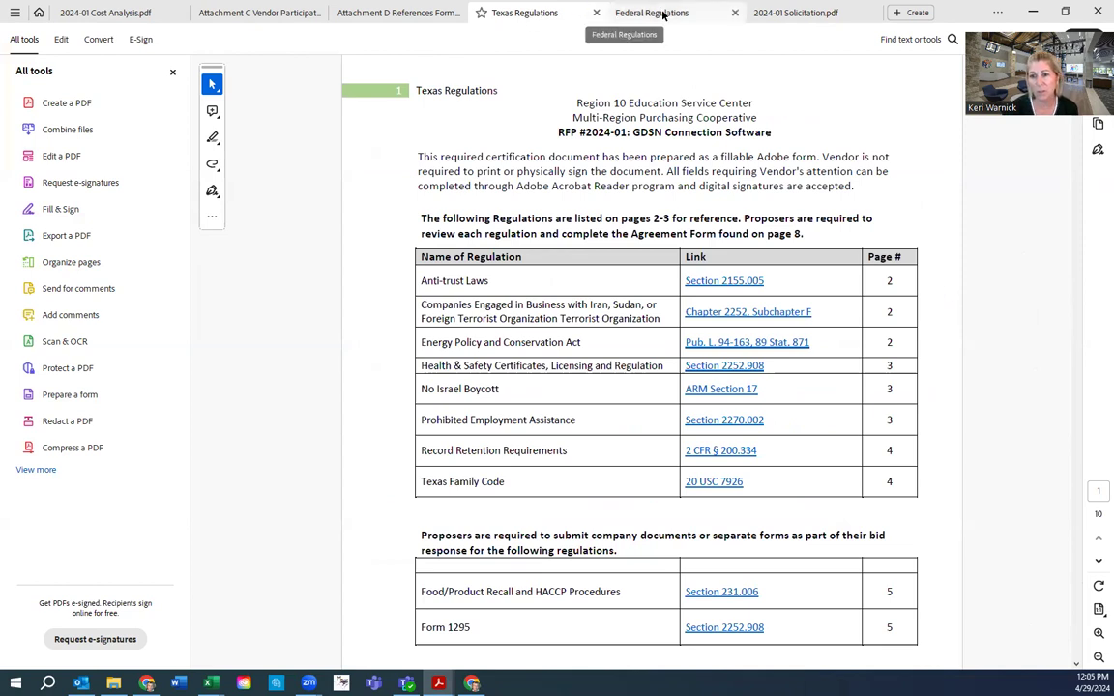
Open the Texas Regulations PDF and scroll to the Form 1295 and Noncollusion Declaration page
{"action": "left_click", "coordinate": [524, 12]}
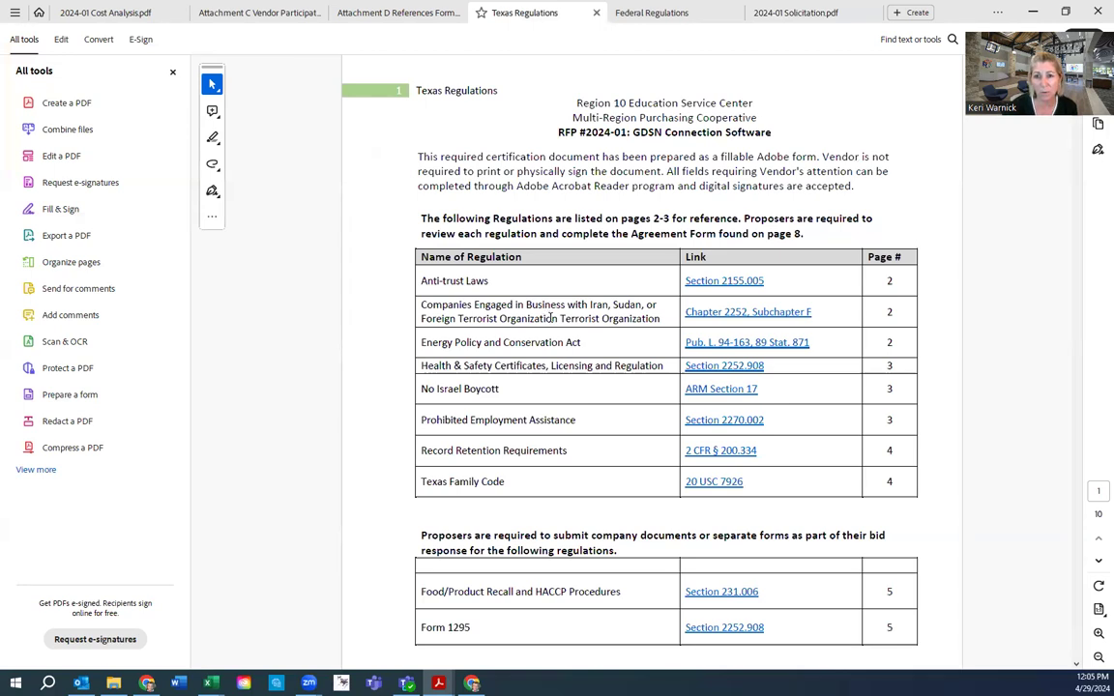
{"action": "scroll", "scroll_direction": "down", "scroll_amount": 3}
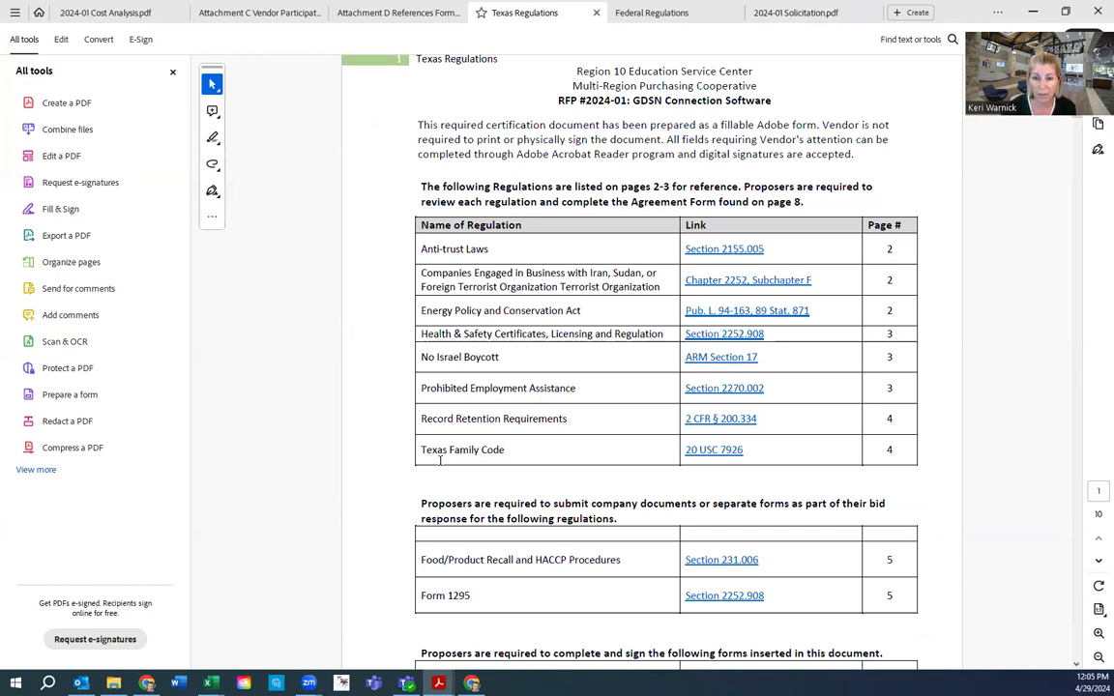
{"action": "scroll", "scroll_direction": "down", "scroll_amount": 3}
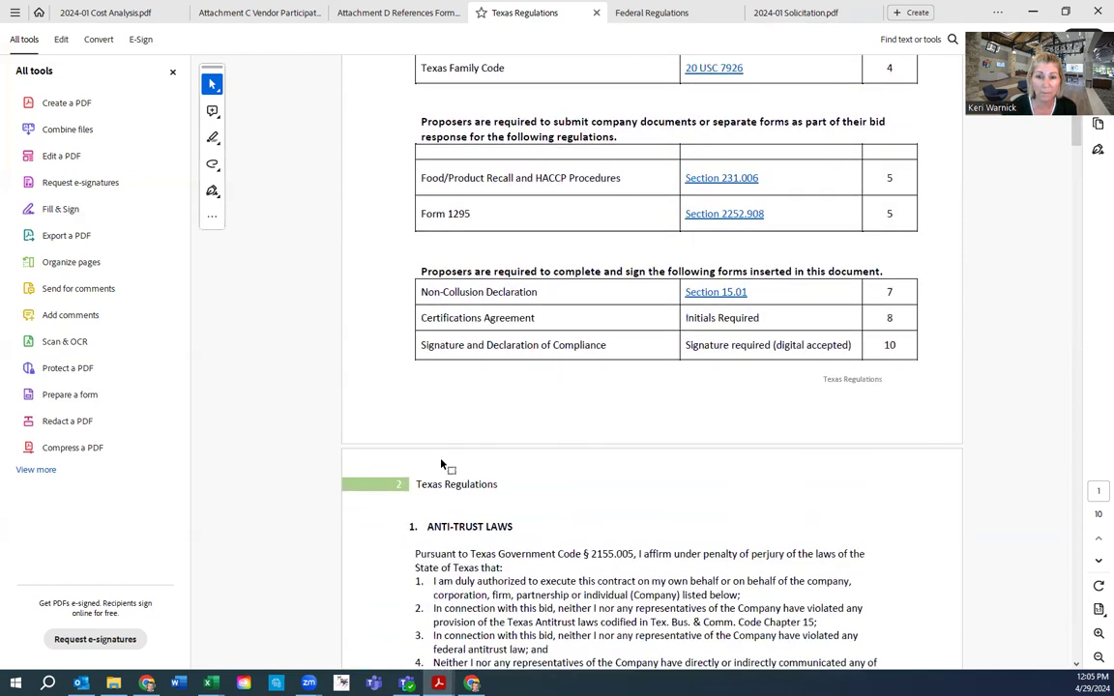
{"action": "scroll", "scroll_direction": "down", "scroll_amount": 3}
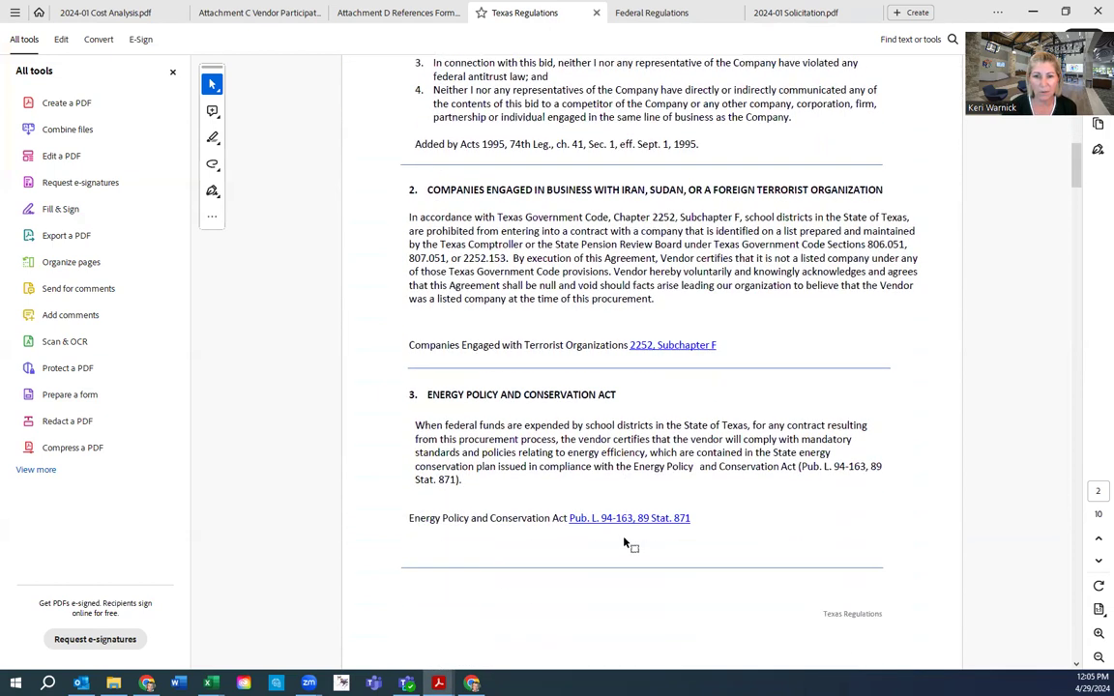
{"action": "mouse_move", "coordinate": [339, 196]}
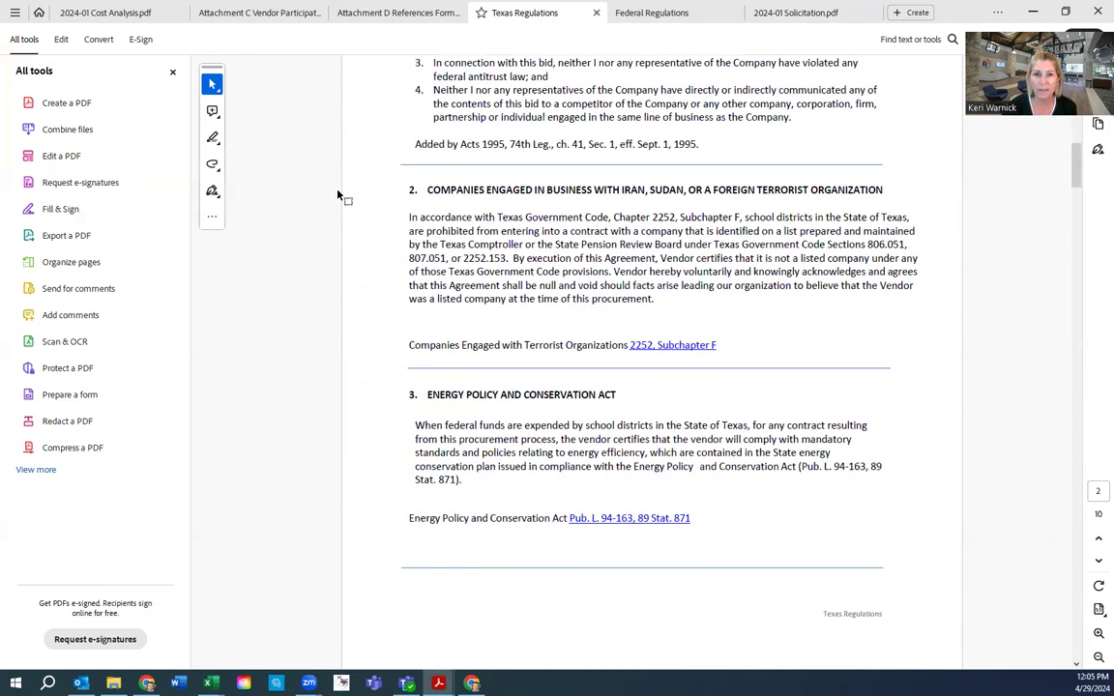
{"action": "scroll", "scroll_direction": "down", "scroll_amount": 3}
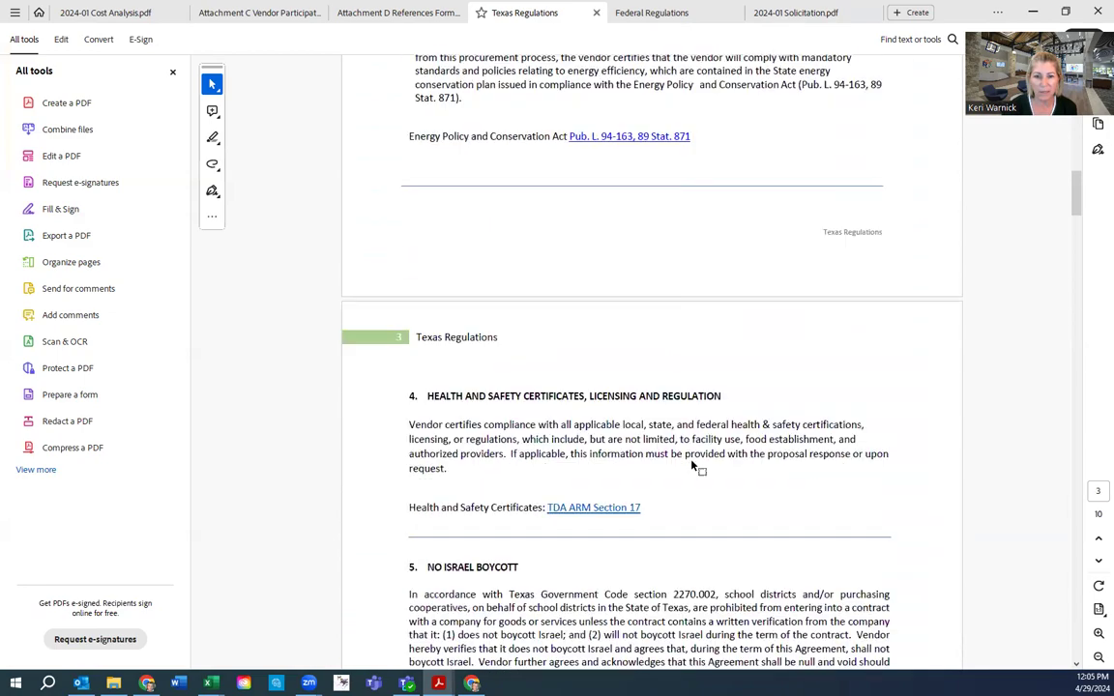
{"action": "scroll", "scroll_direction": "down", "scroll_amount": 3}
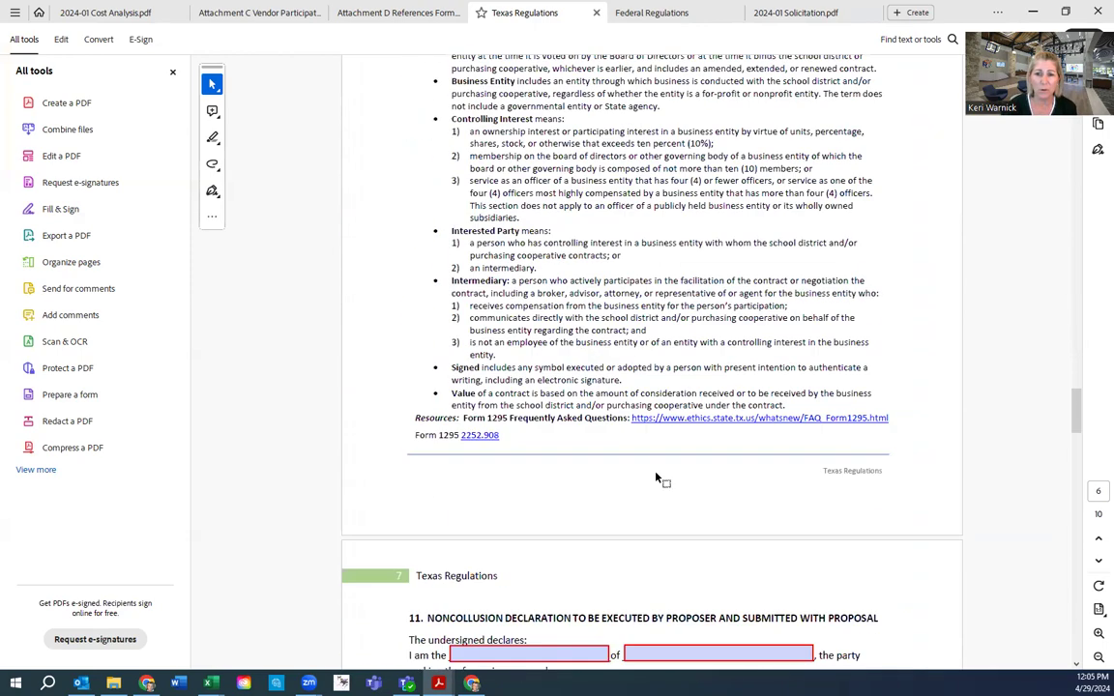
{"action": "scroll", "scroll_direction": "down", "scroll_amount": 3}
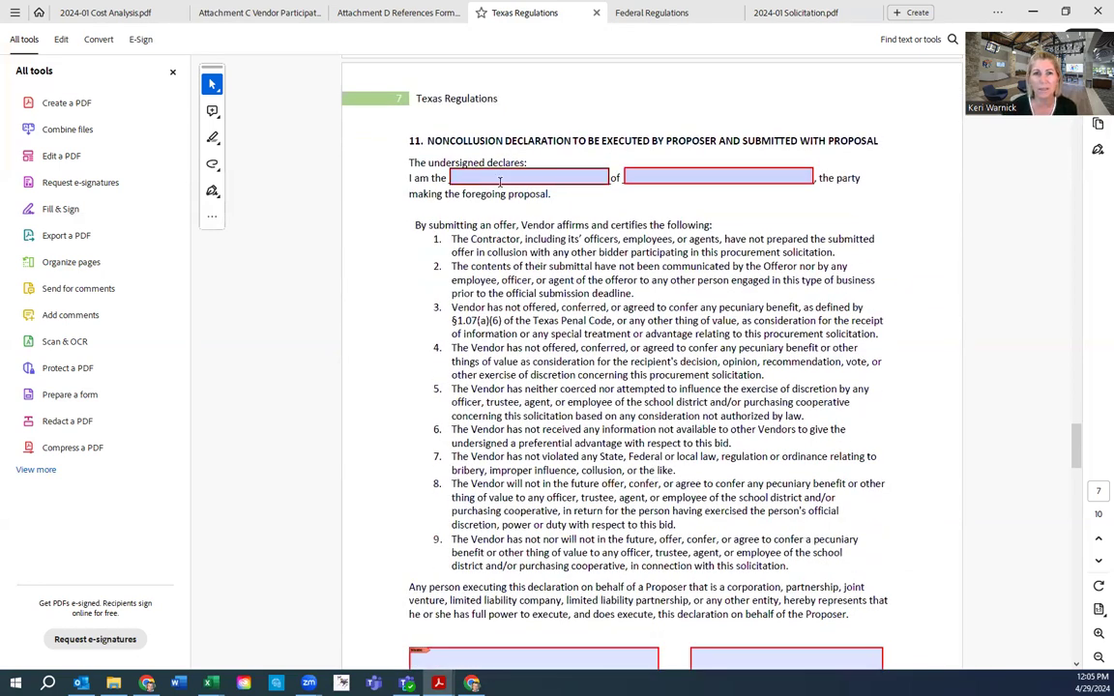
{"action": "mouse_move", "coordinate": [551, 177]}
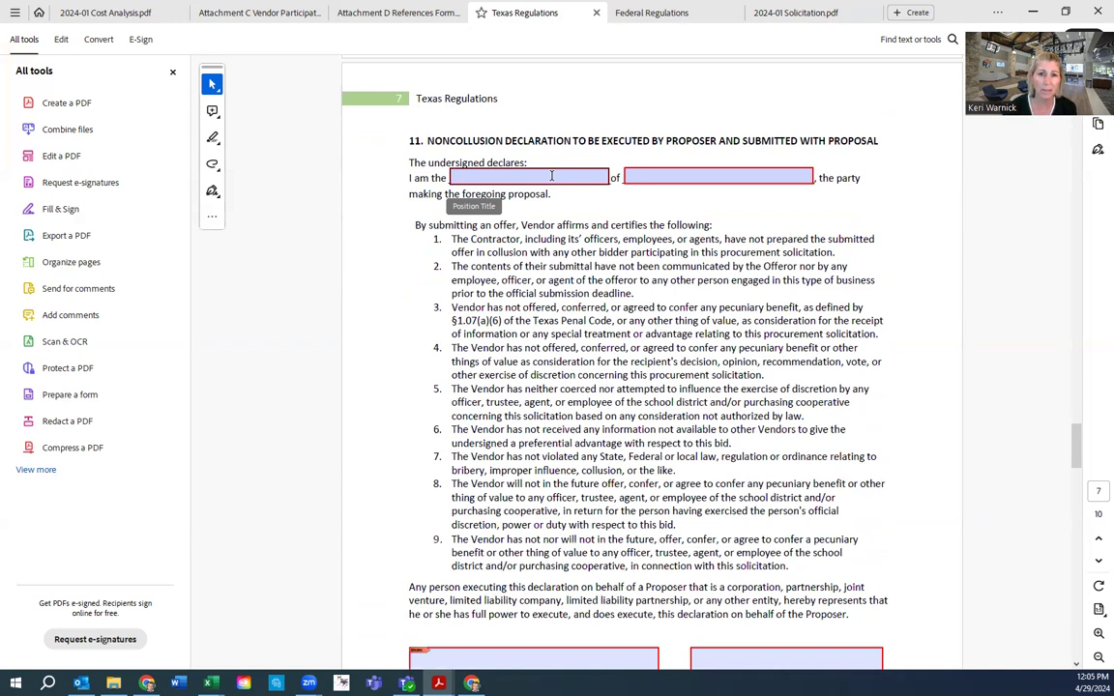
{"action": "scroll", "scroll_direction": "down", "scroll_amount": 3}
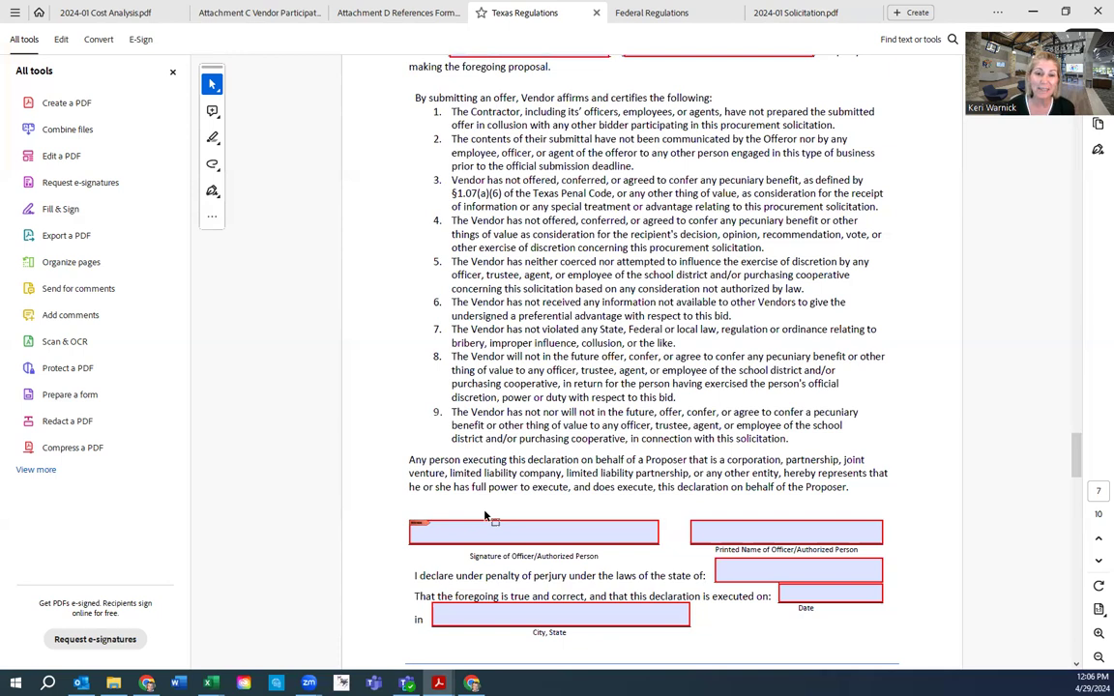
{"action": "mouse_move", "coordinate": [505, 493]}
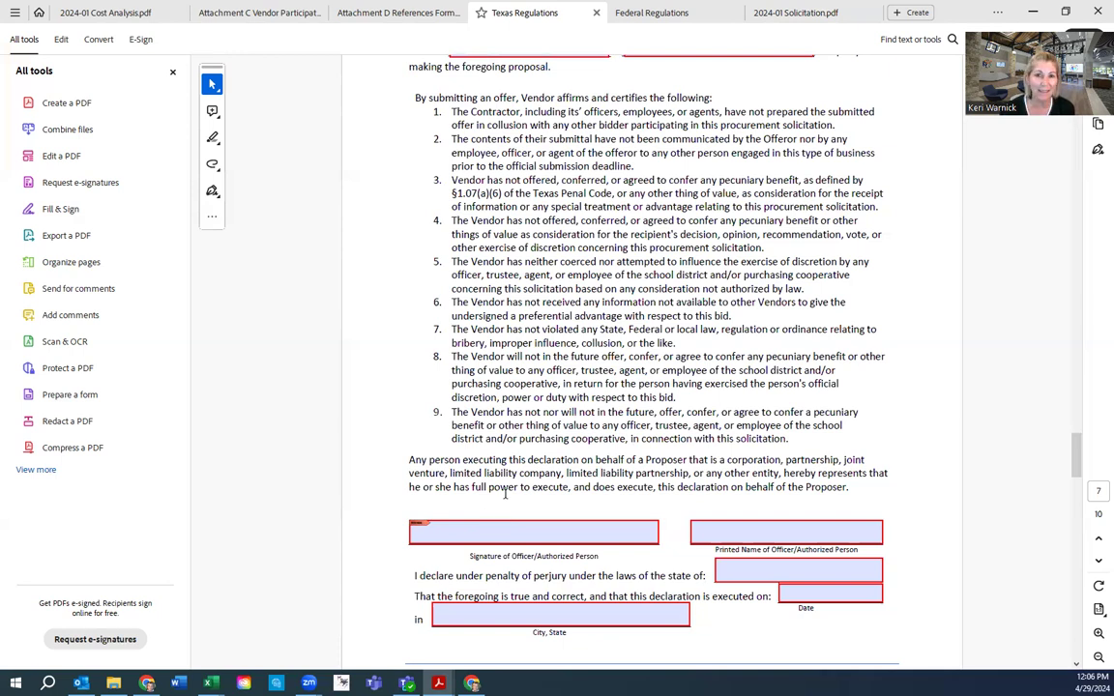
{"action": "scroll", "scroll_direction": "down", "scroll_amount": 3}
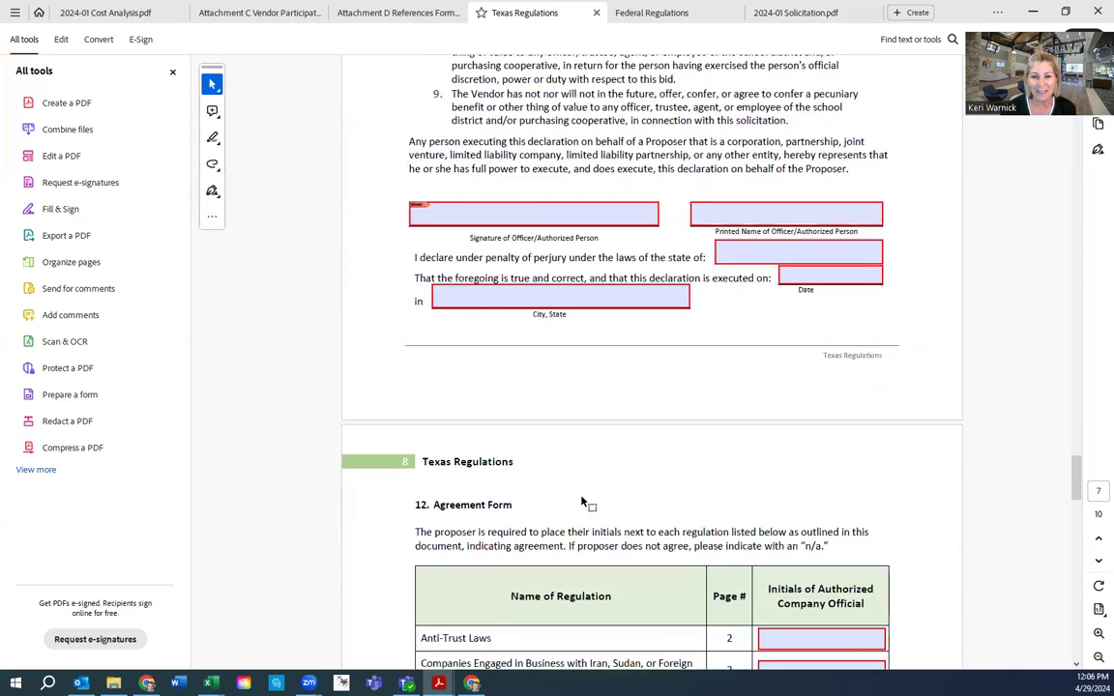
{"action": "scroll", "scroll_direction": "down", "scroll_amount": 3}
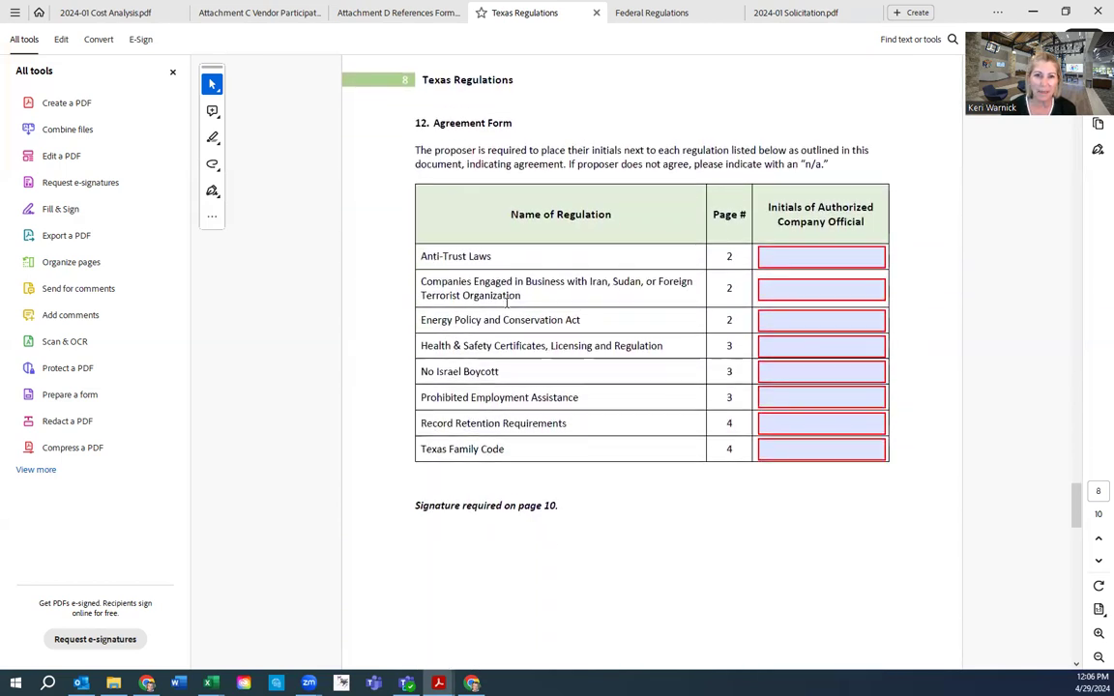
{"action": "left_click", "coordinate": [821, 256]}
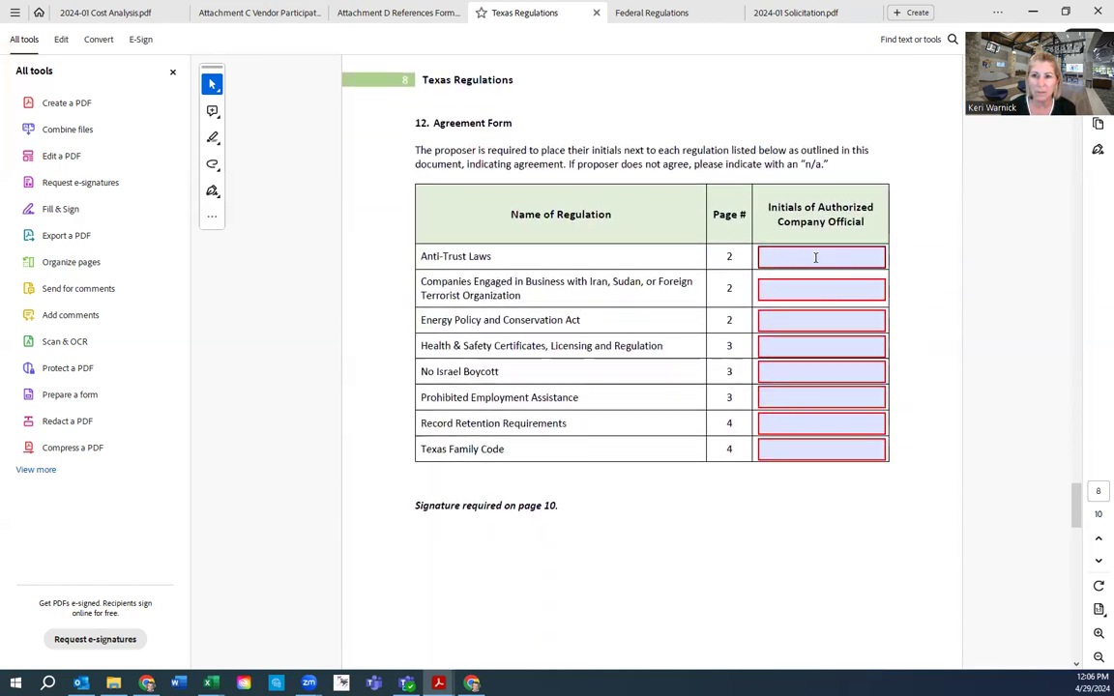
{"action": "mouse_move", "coordinate": [820, 288]}
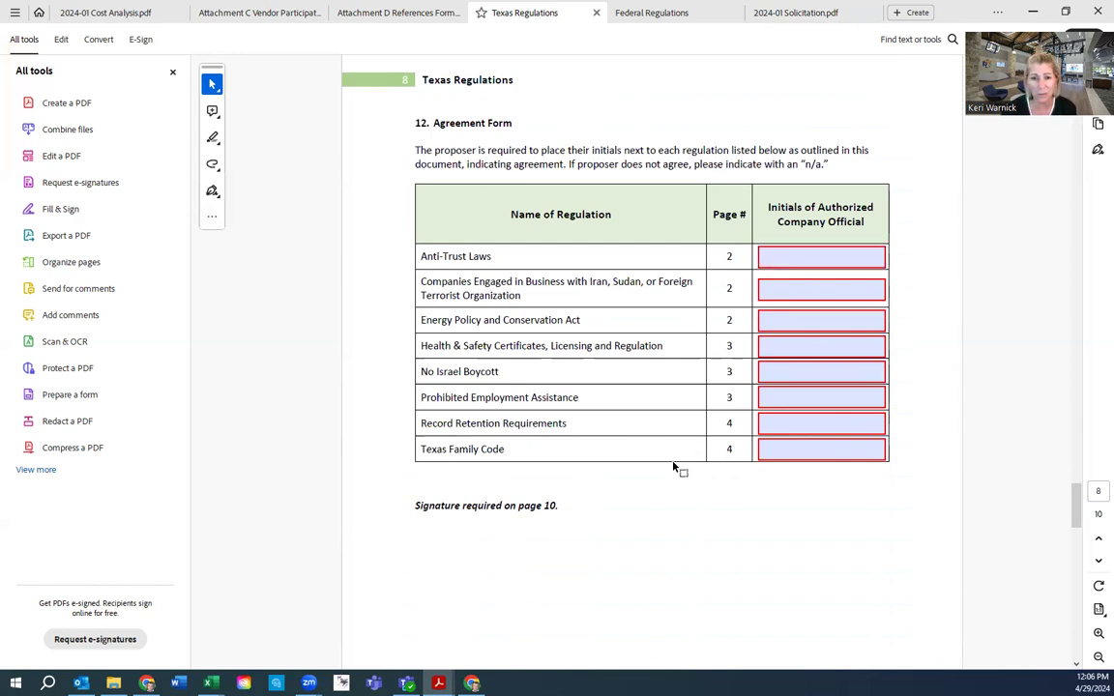
{"action": "scroll", "scroll_direction": "down", "scroll_amount": 3}
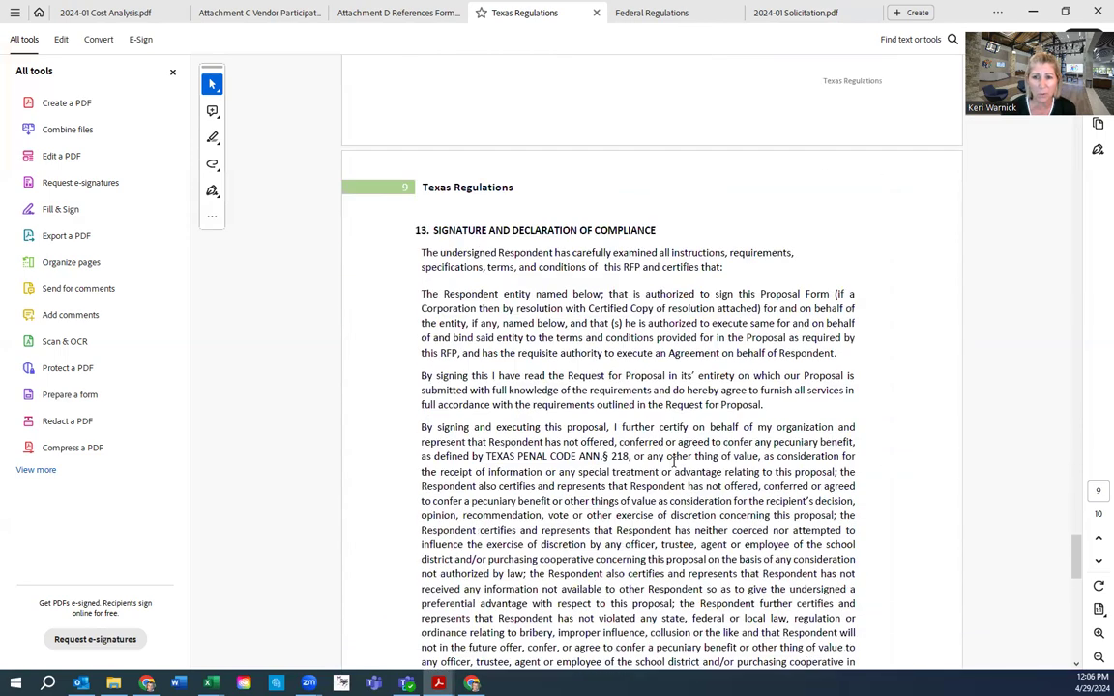
{"action": "scroll", "scroll_direction": "down", "scroll_amount": 3}
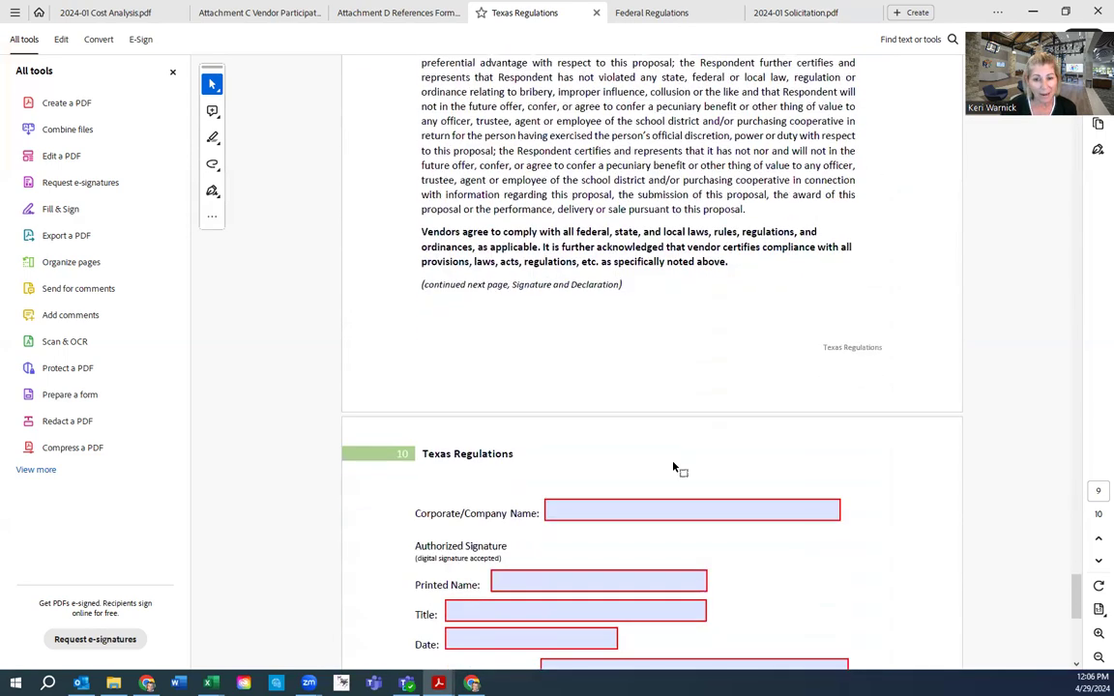
{"action": "scroll", "scroll_direction": "down", "scroll_amount": 3}
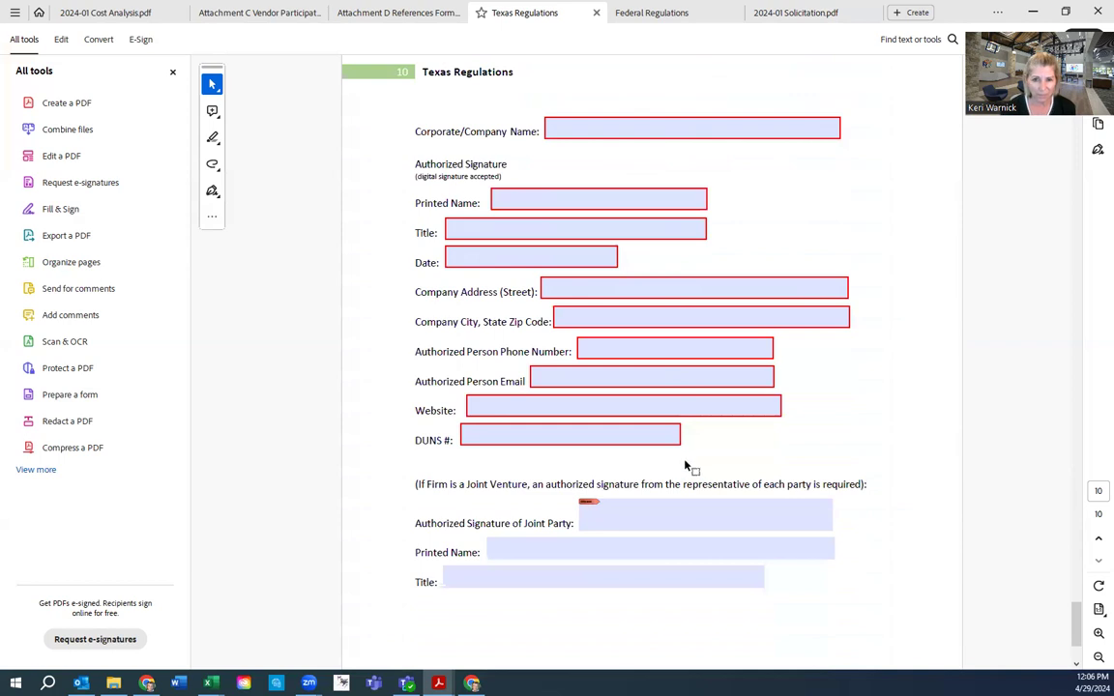
{"action": "scroll", "scroll_direction": "down", "scroll_amount": 3}
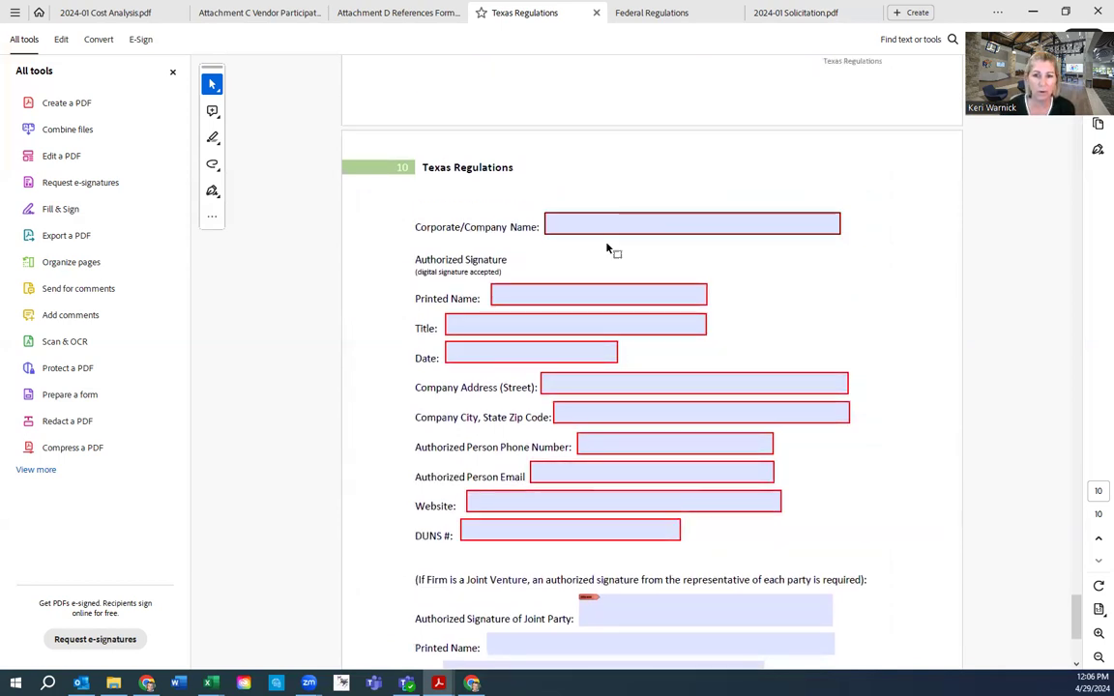
{"action": "scroll", "scroll_direction": "down", "scroll_amount": 3}
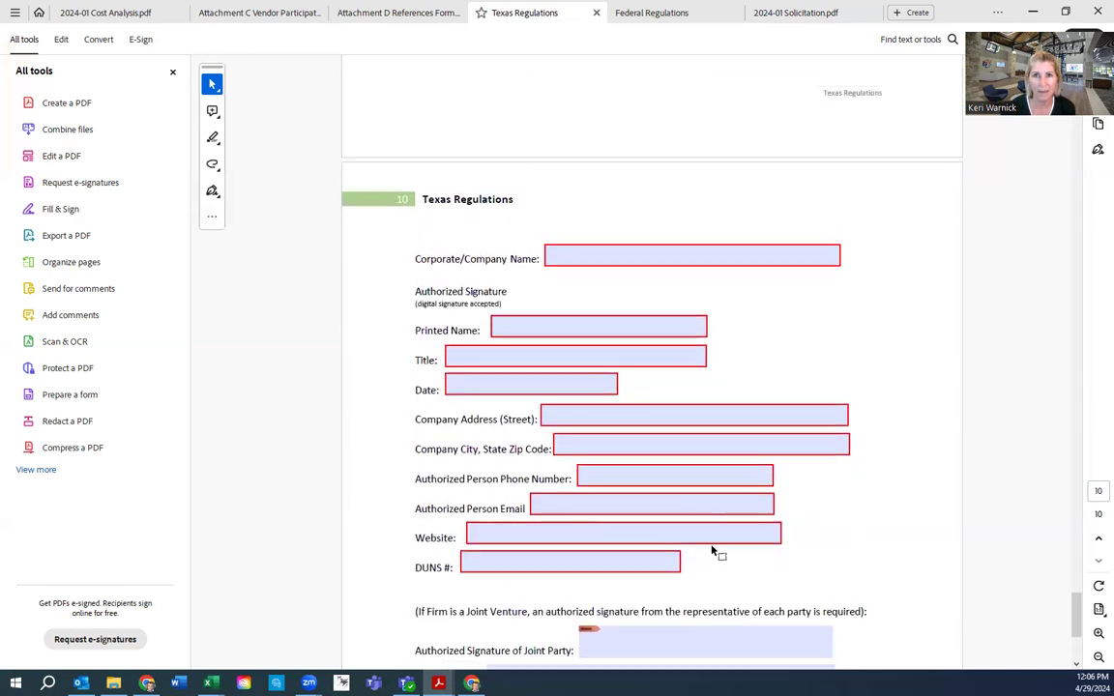
{"action": "left_click", "coordinate": [651, 12]}
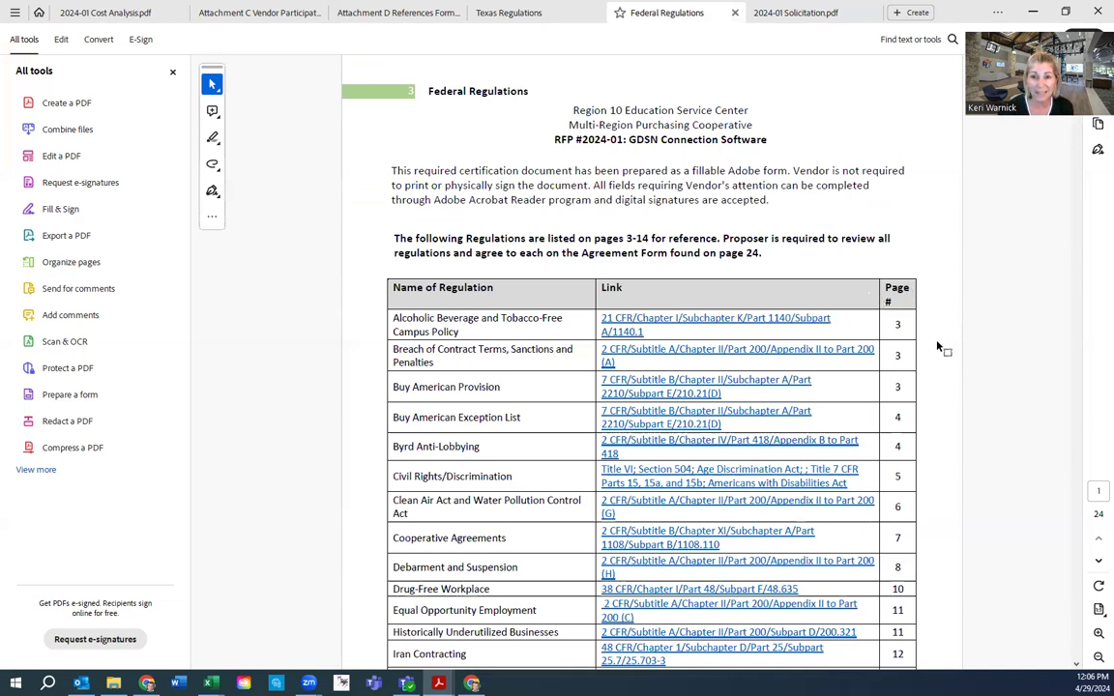
Scroll the Federal Regulations PDF from the regulations table through the lobbying disclosure forms
{"action": "scroll", "scroll_direction": "down", "scroll_amount": 3}
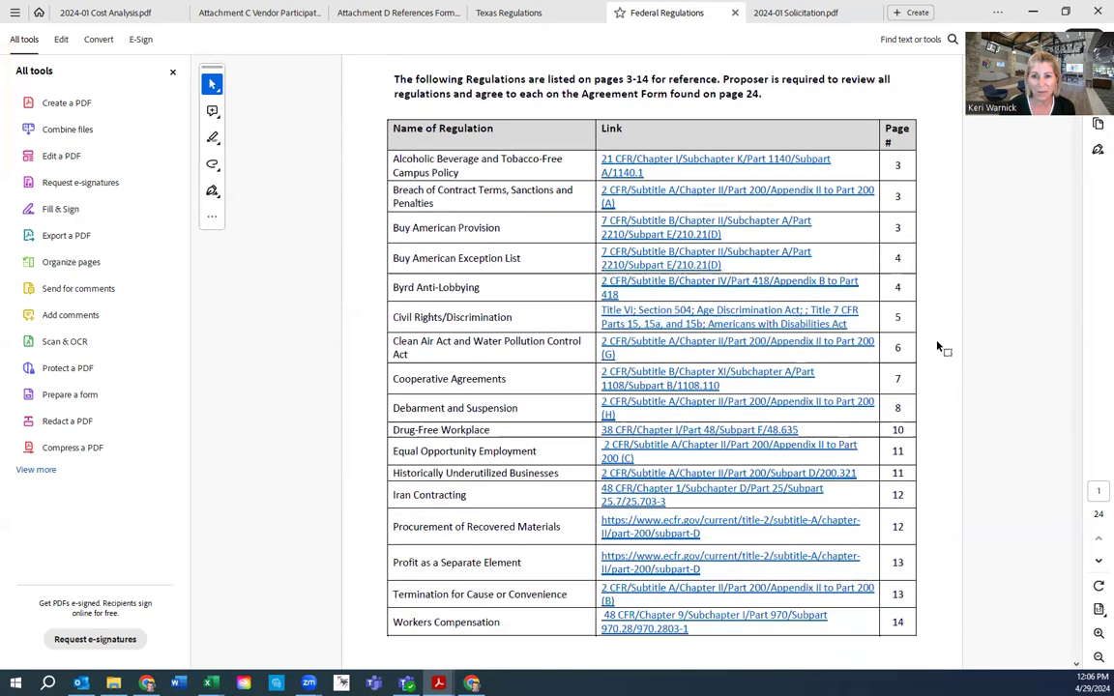
{"action": "scroll", "scroll_direction": "down", "scroll_amount": 3}
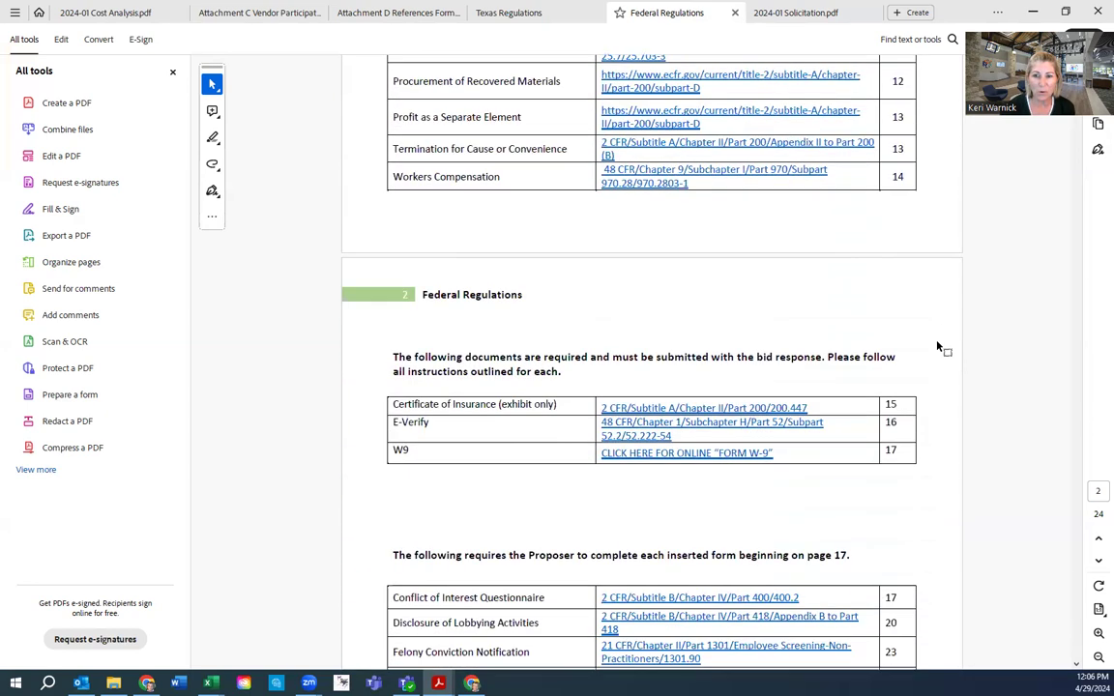
{"action": "scroll", "scroll_direction": "down", "scroll_amount": 3}
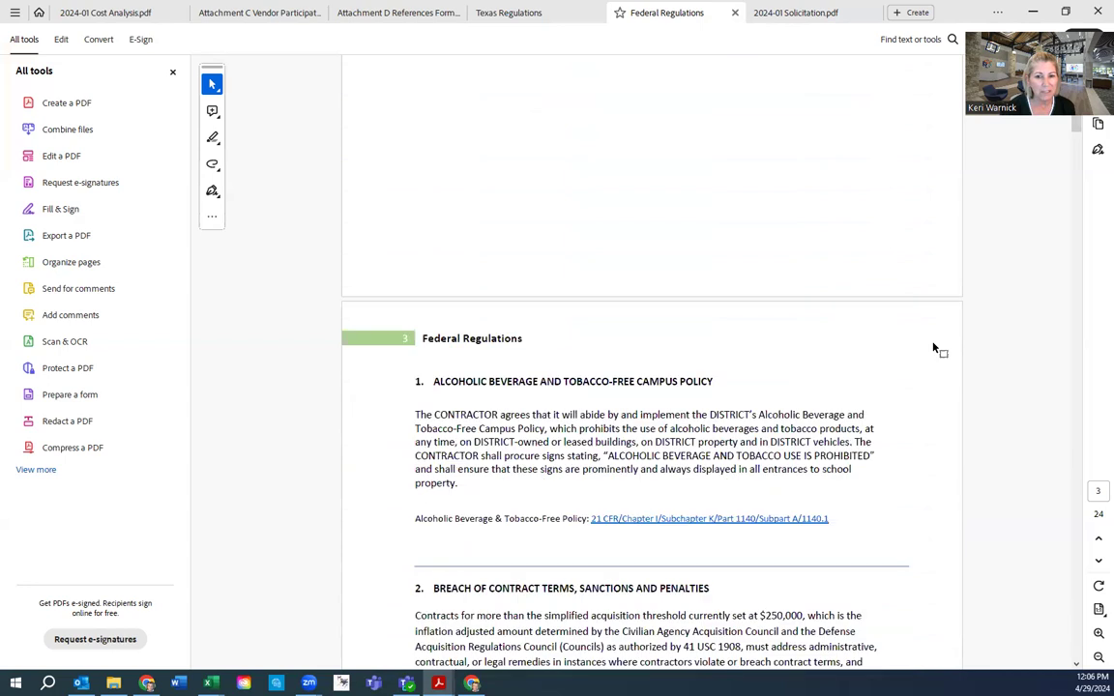
{"action": "scroll", "scroll_direction": "down", "scroll_amount": 3}
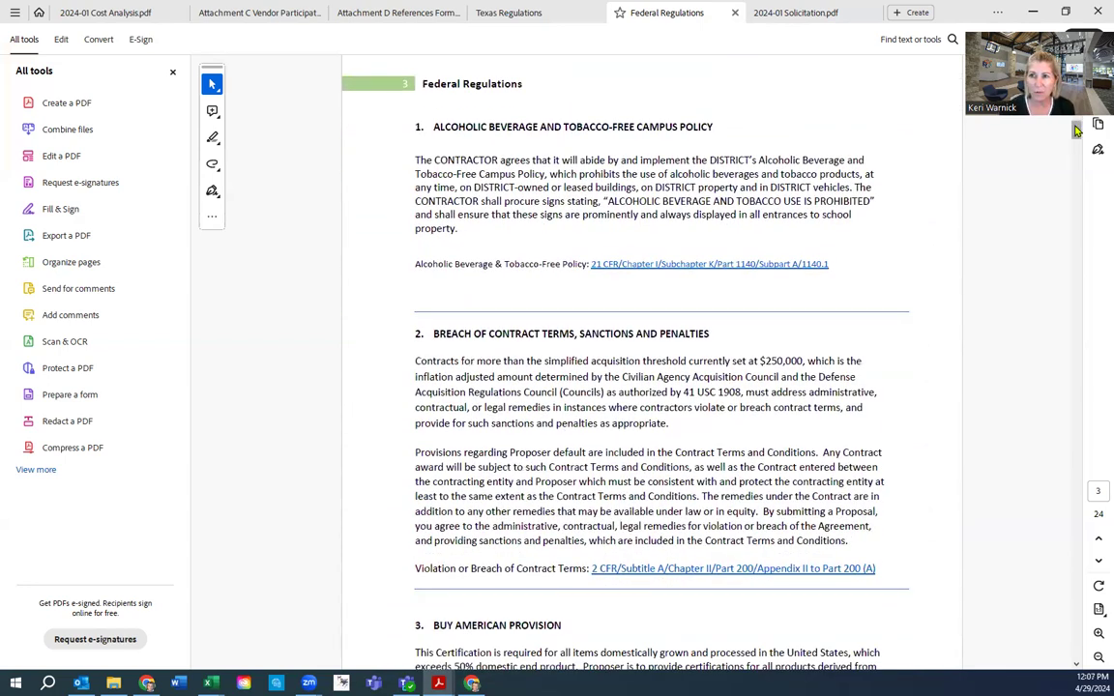
{"action": "scroll", "scroll_direction": "down", "scroll_amount": 3}
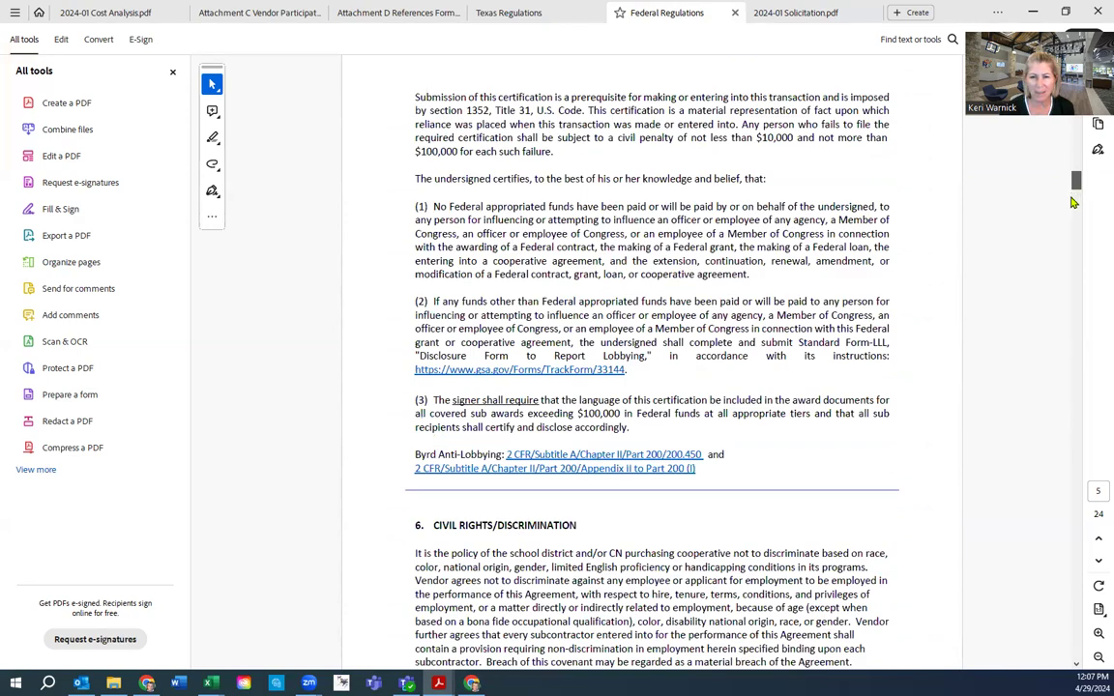
{"action": "scroll", "scroll_direction": "down", "scroll_amount": 3}
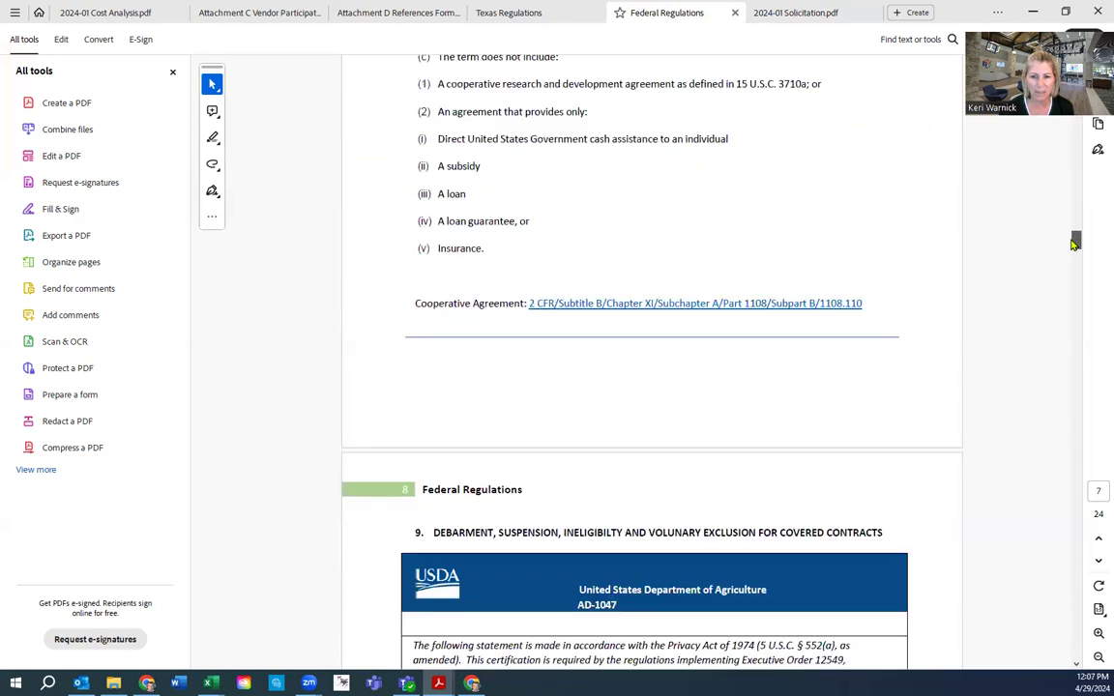
{"action": "scroll", "scroll_direction": "down", "scroll_amount": 3}
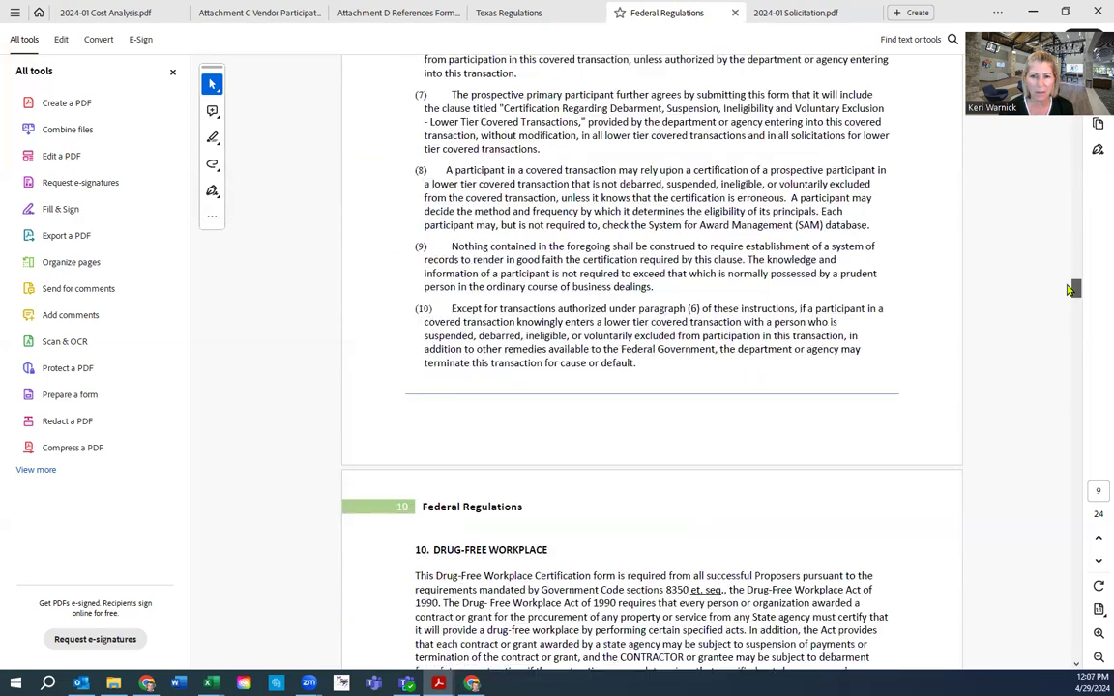
{"action": "scroll", "scroll_direction": "down", "scroll_amount": 3}
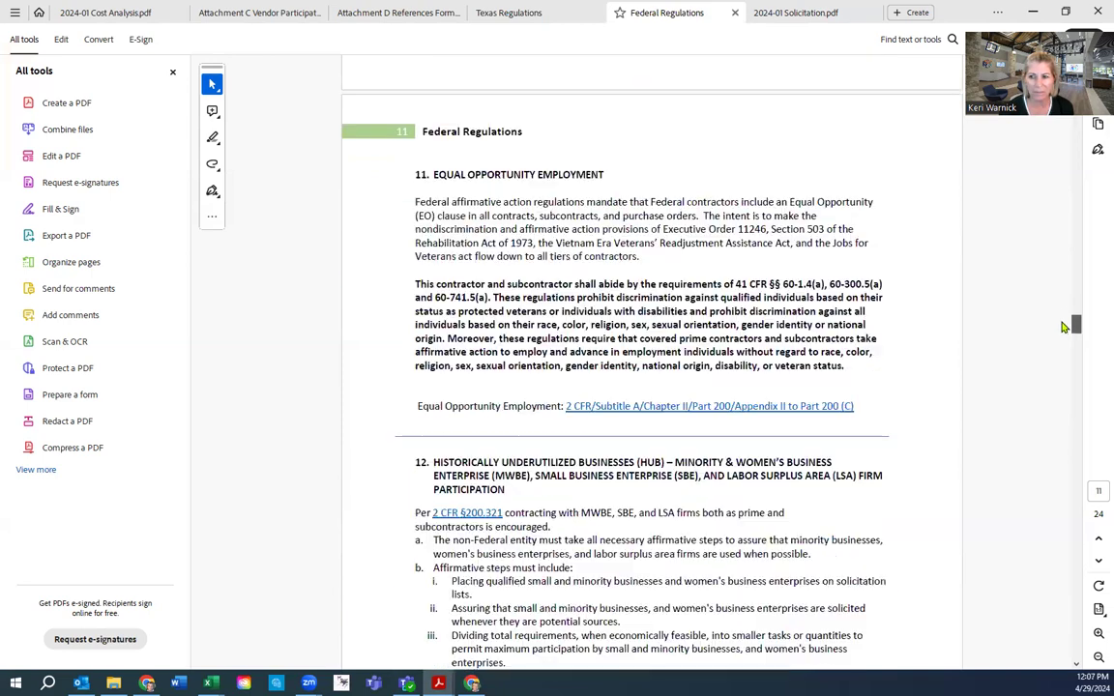
{"action": "scroll", "scroll_direction": "down", "scroll_amount": 3}
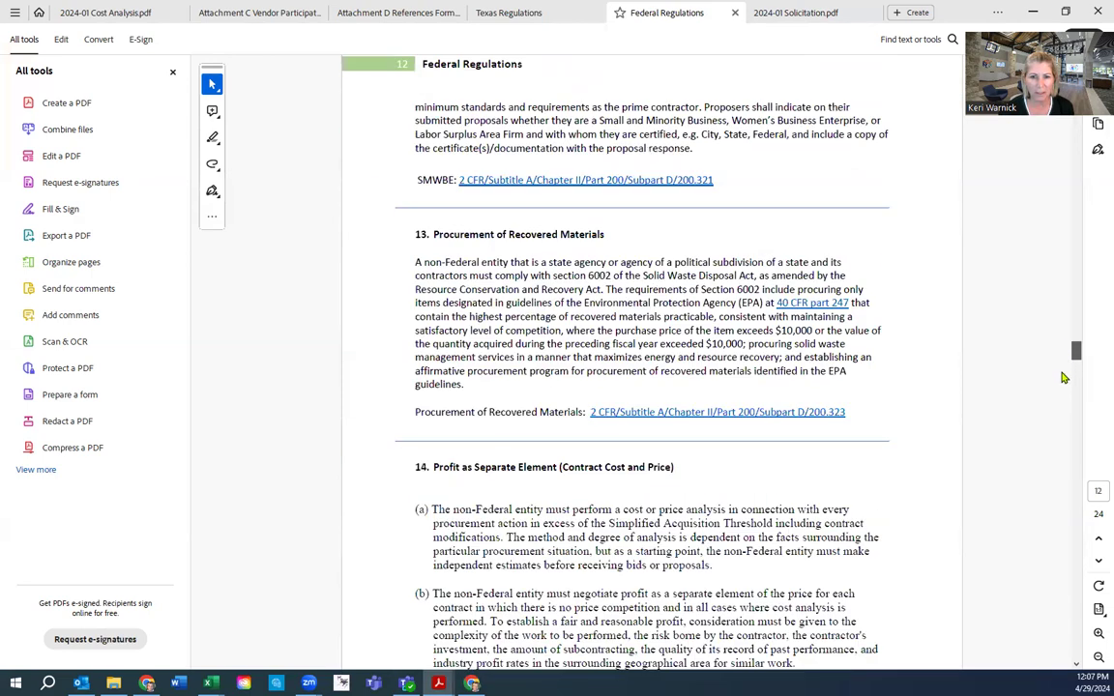
{"action": "scroll", "scroll_direction": "down", "scroll_amount": 3}
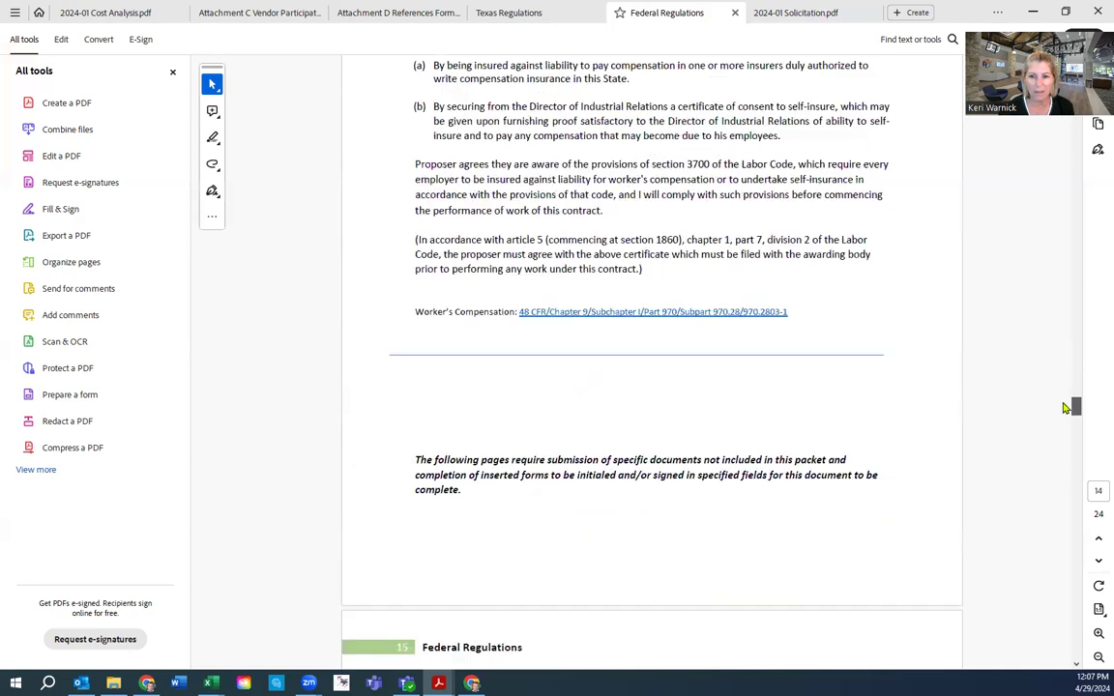
{"action": "scroll", "scroll_direction": "down", "scroll_amount": 3}
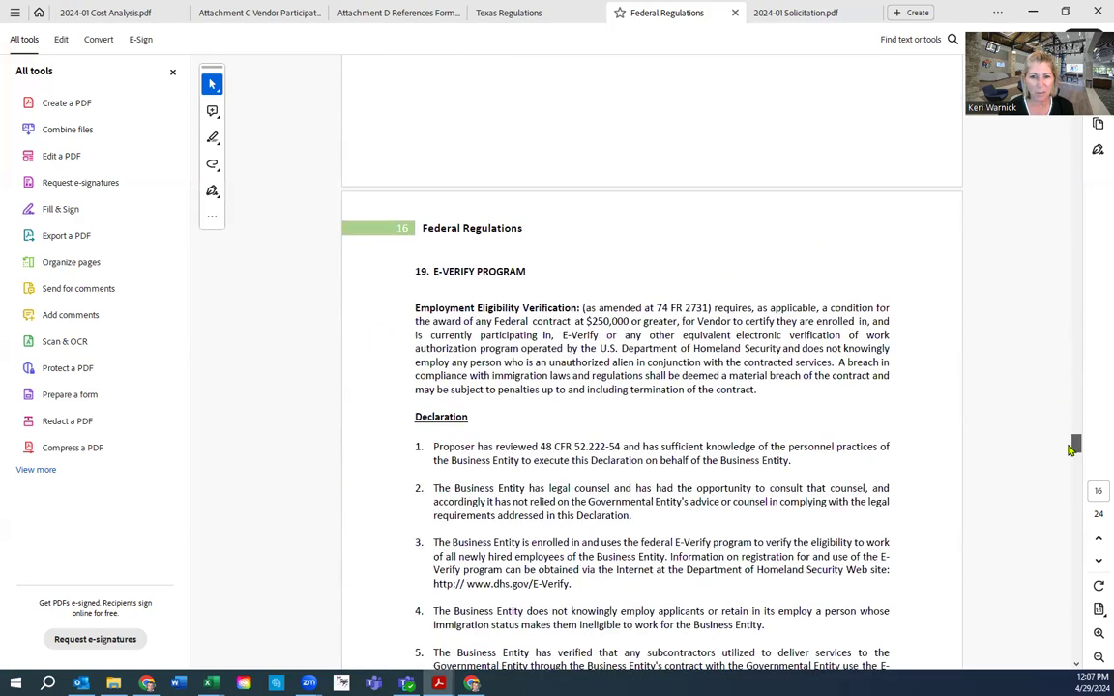
{"action": "scroll", "scroll_direction": "down", "scroll_amount": 3}
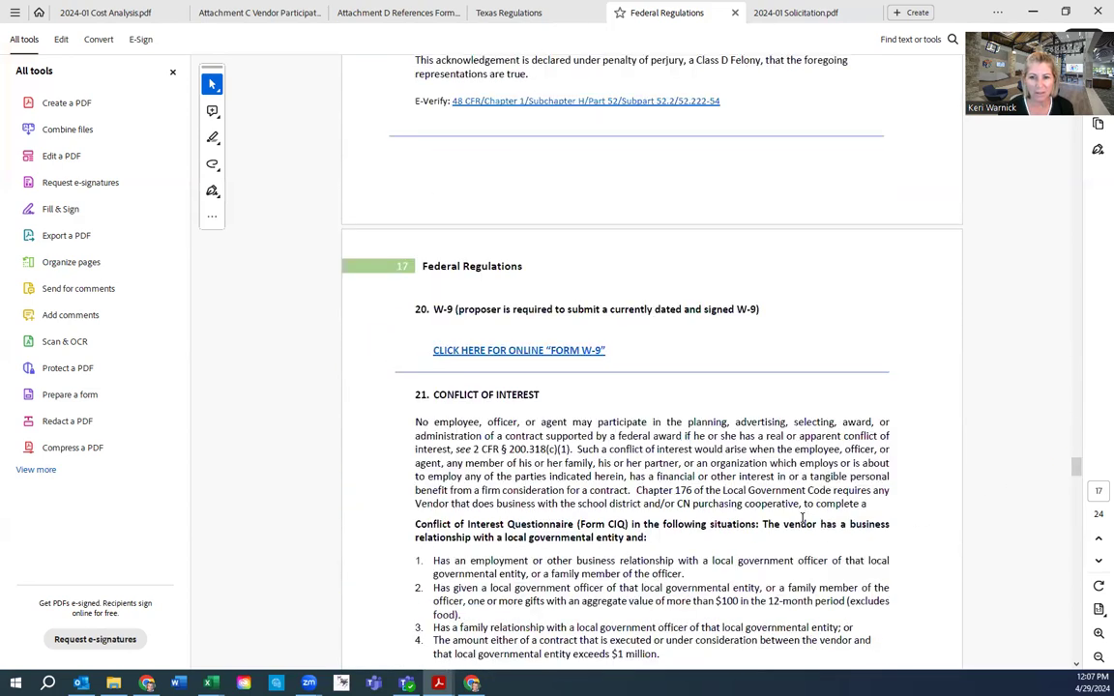
{"action": "scroll", "scroll_direction": "down", "scroll_amount": 3}
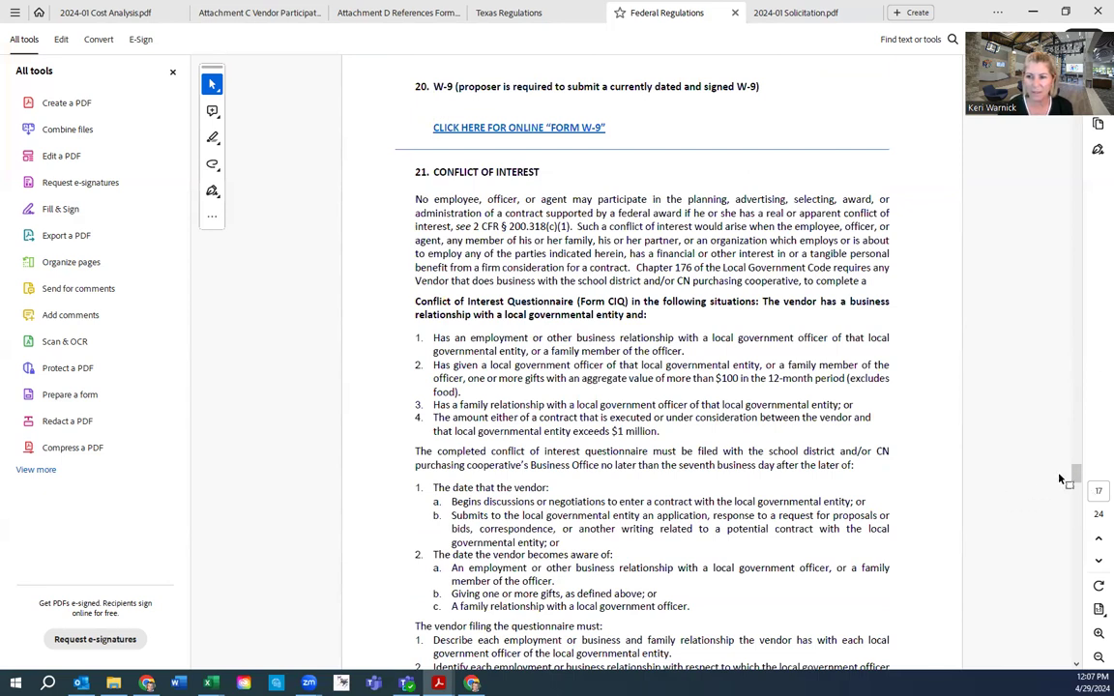
{"action": "scroll", "scroll_direction": "down", "scroll_amount": 3}
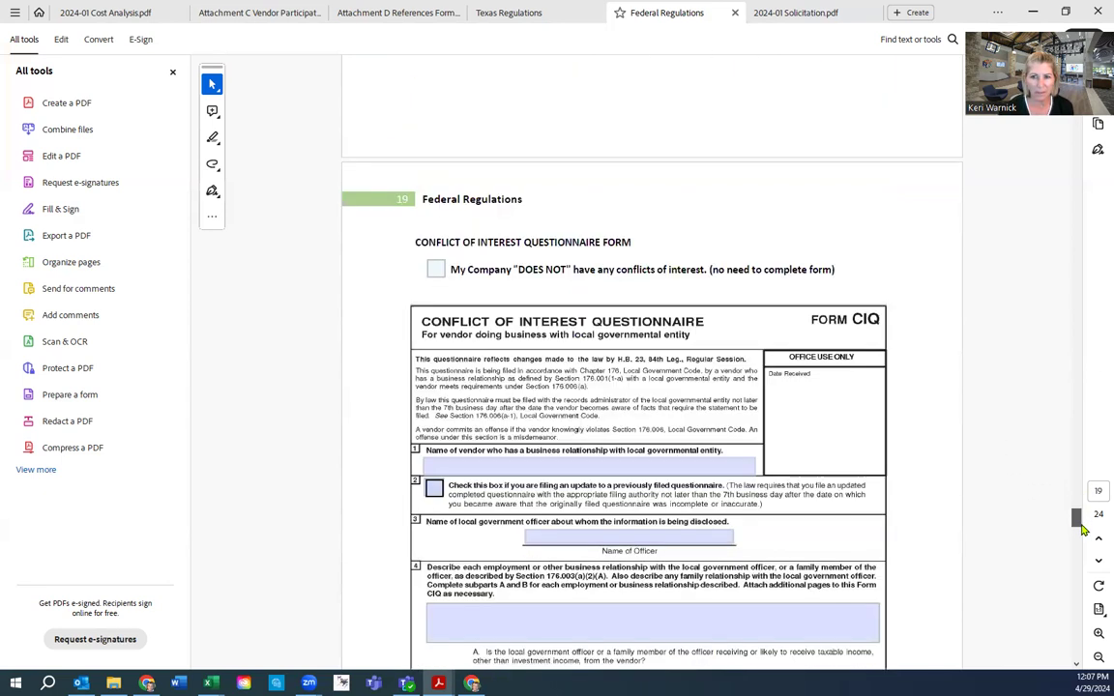
{"action": "scroll", "scroll_direction": "down", "scroll_amount": 3}
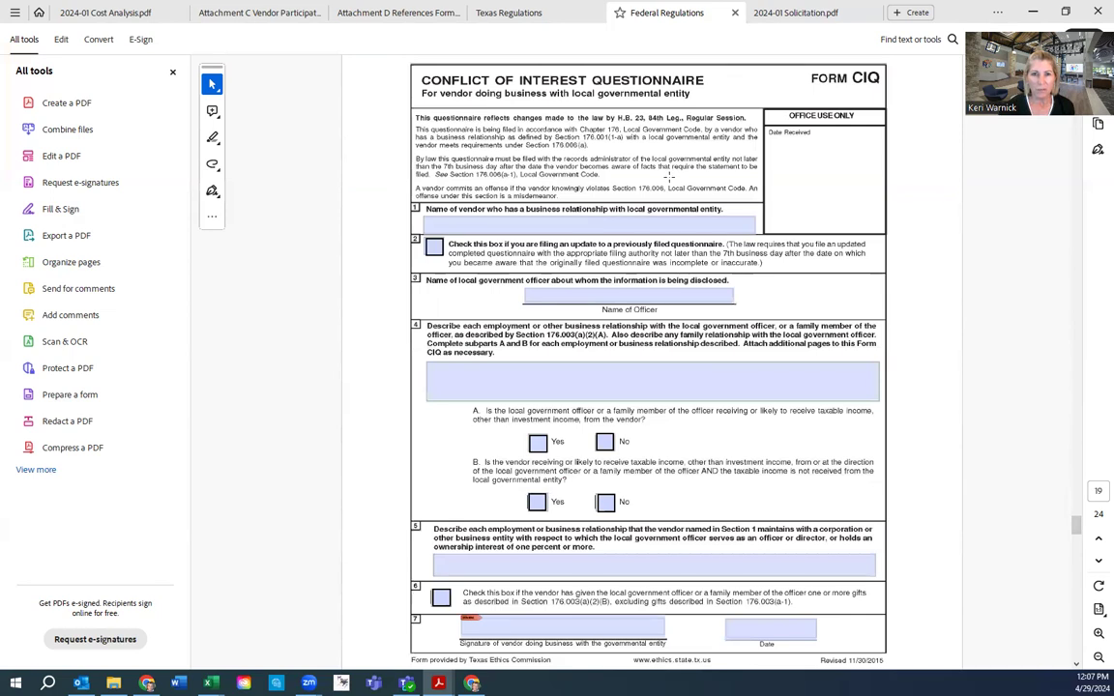
Continue past the felony conviction form to the page 24 Agreement Form initials table
{"action": "left_click", "coordinate": [589, 225]}
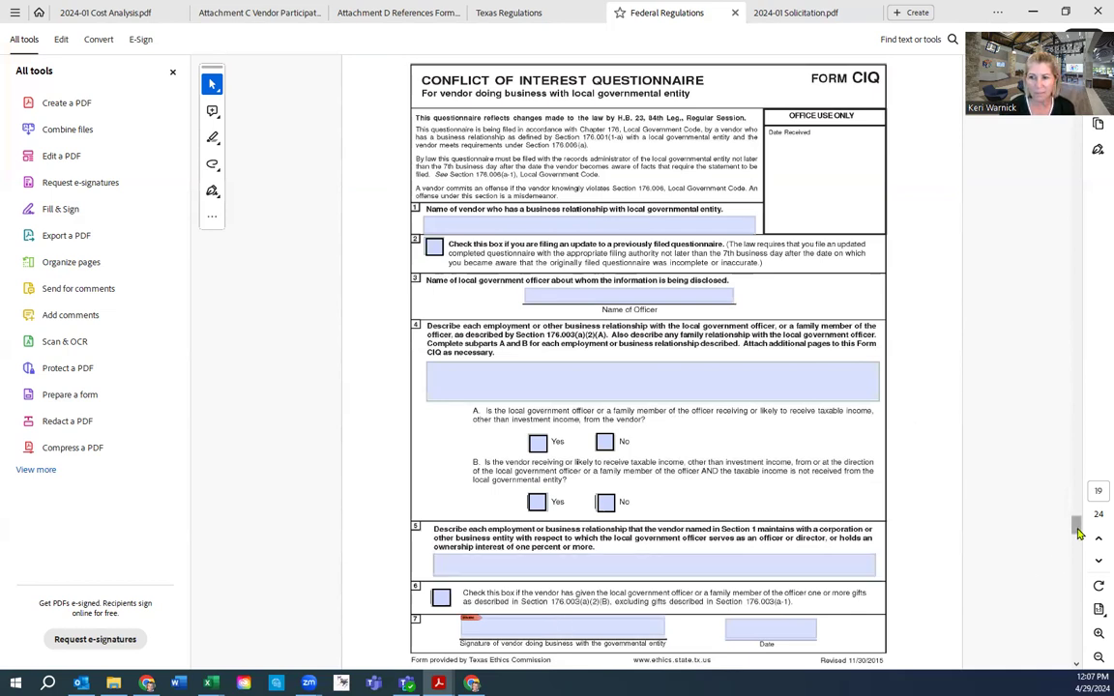
{"action": "scroll", "scroll_direction": "down", "scroll_amount": 3}
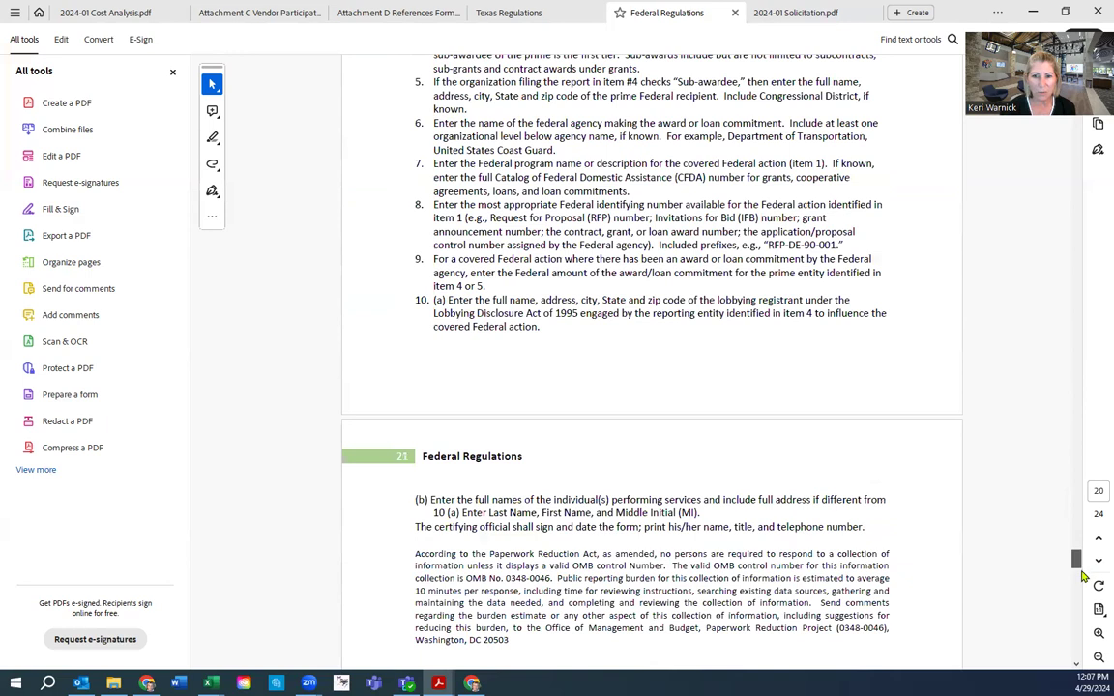
{"action": "scroll", "scroll_direction": "down", "scroll_amount": 3}
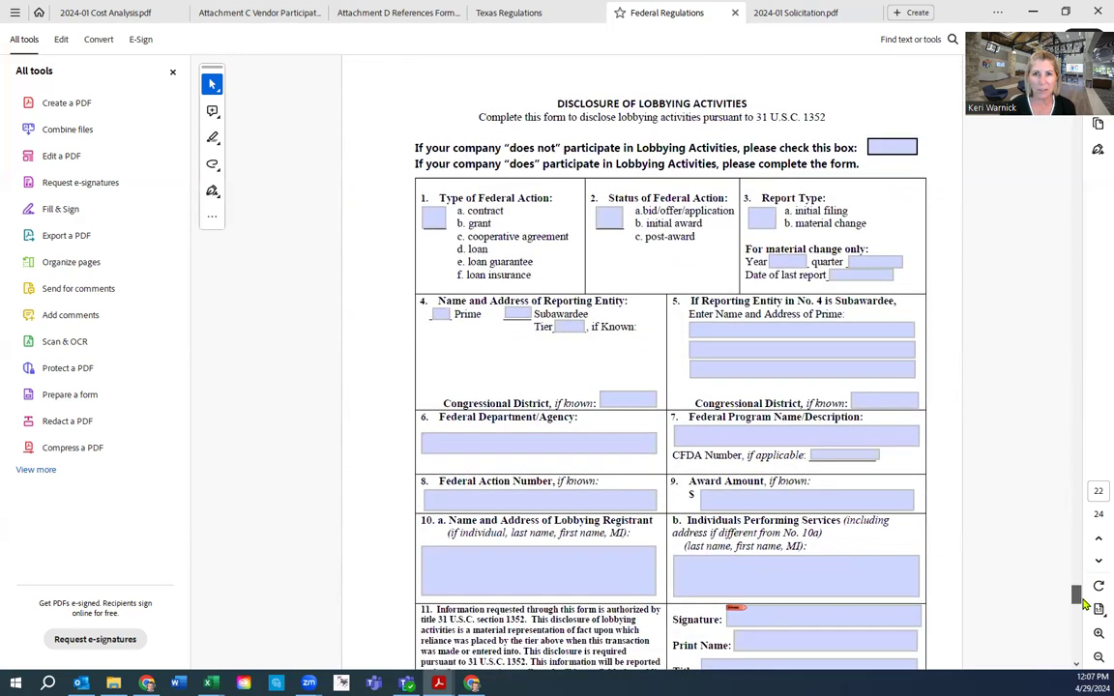
{"action": "scroll", "scroll_direction": "down", "scroll_amount": 3}
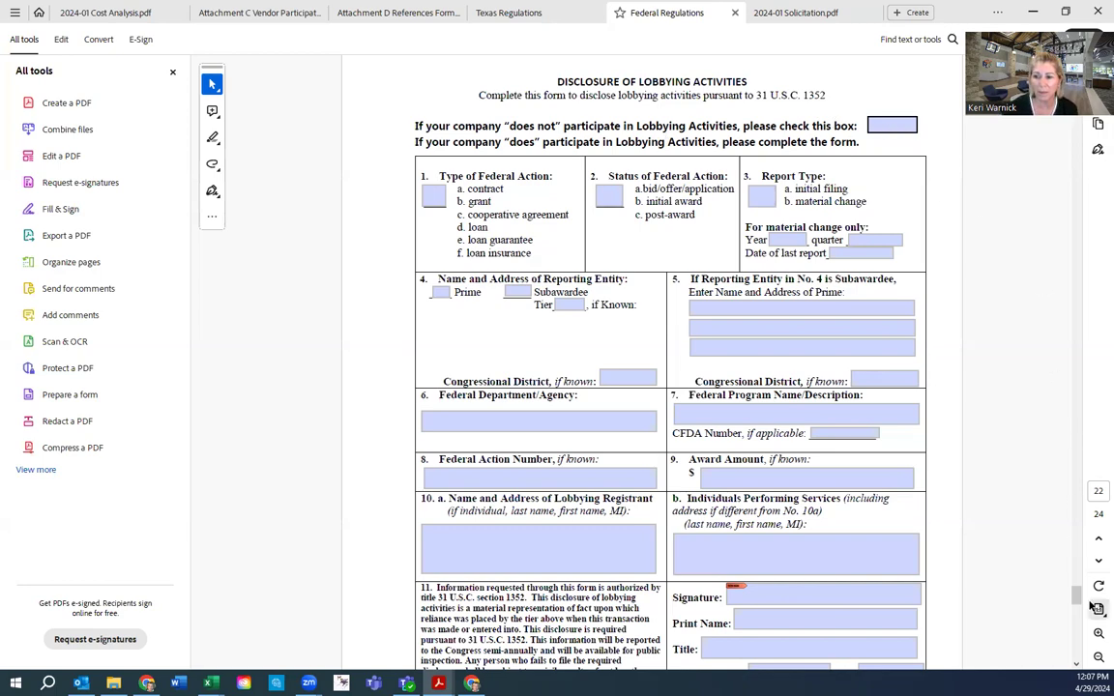
{"action": "scroll", "scroll_direction": "down", "scroll_amount": 3}
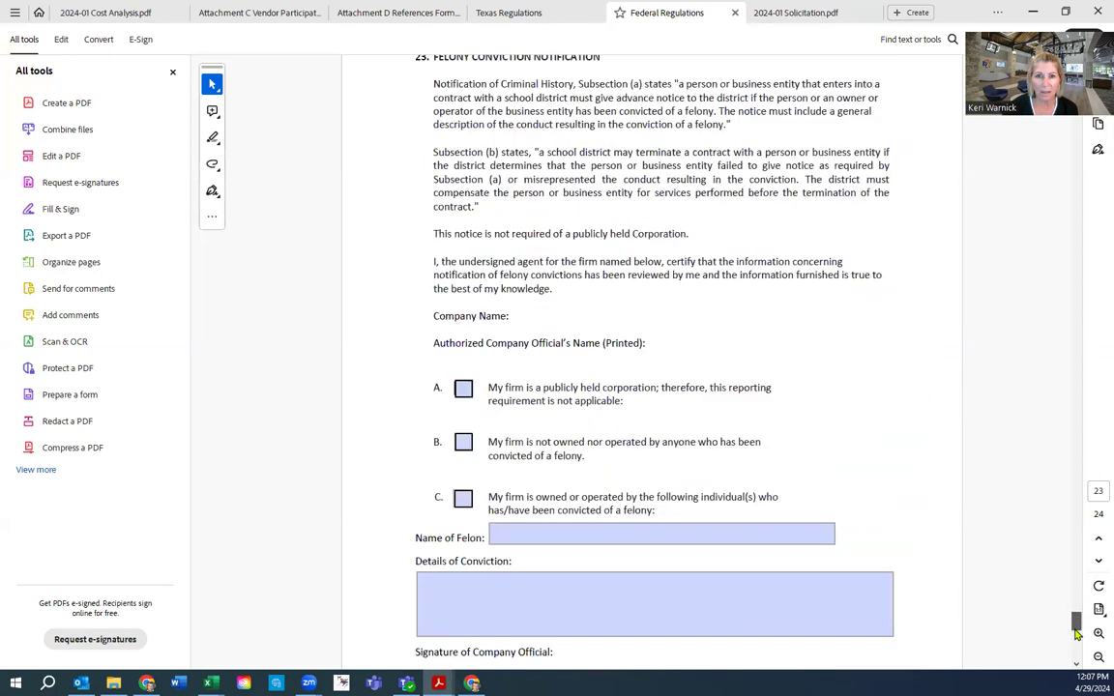
{"action": "scroll", "scroll_direction": "down", "scroll_amount": 3}
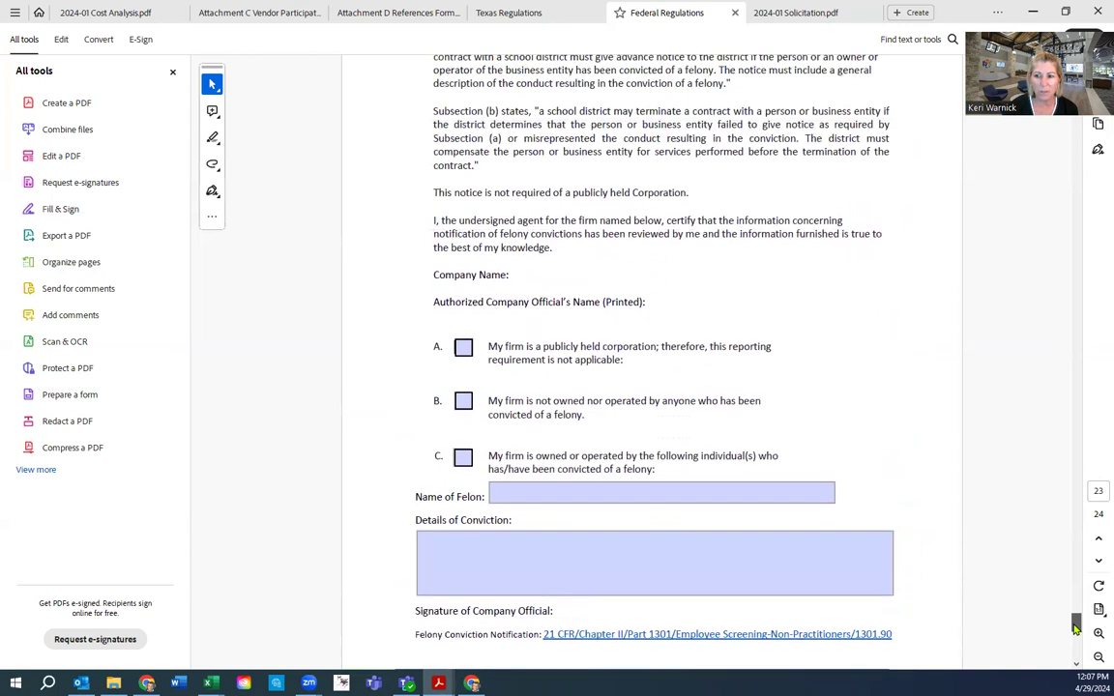
{"action": "scroll", "scroll_direction": "down", "scroll_amount": 3}
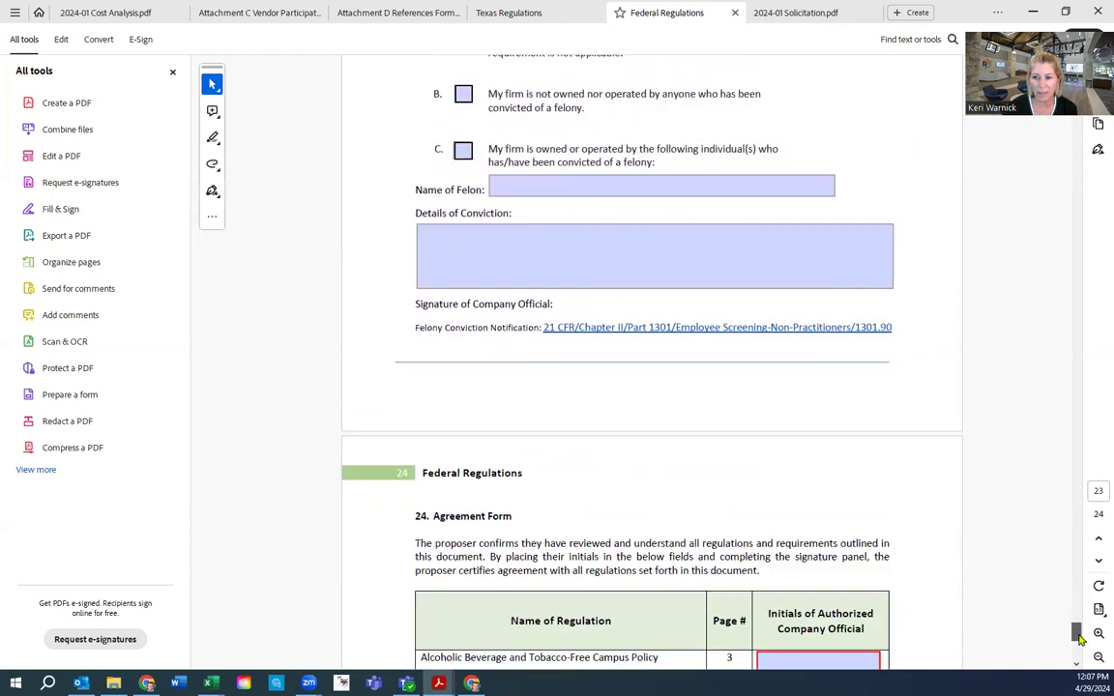
{"action": "scroll", "scroll_direction": "down", "scroll_amount": 3}
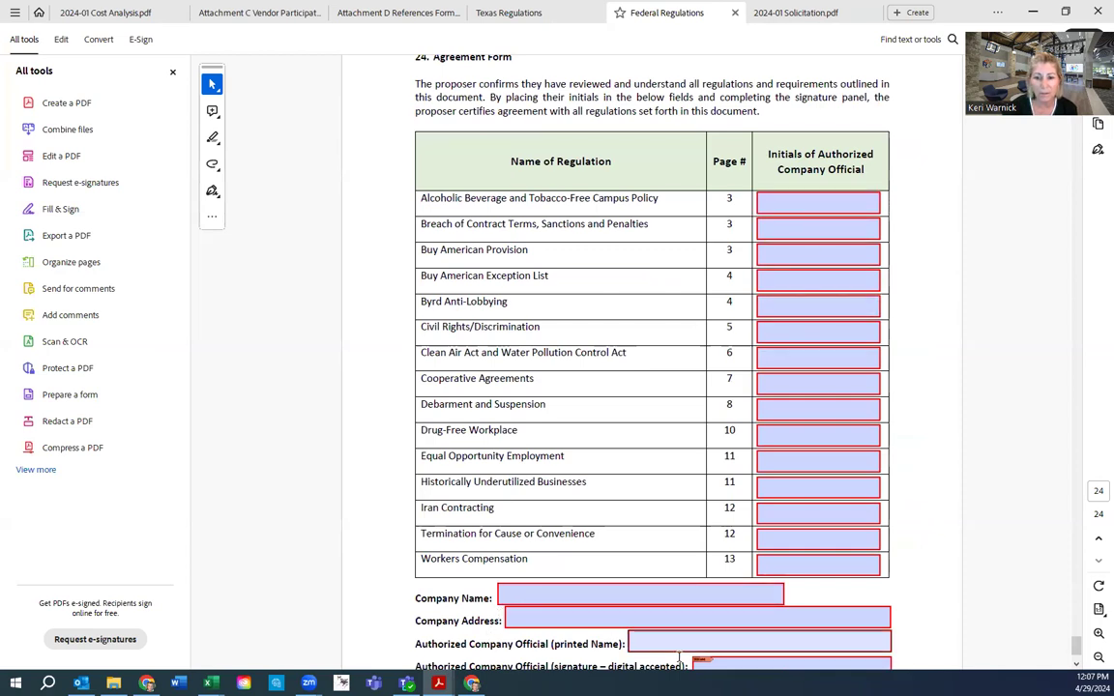
{"action": "mouse_move", "coordinate": [681, 445]}
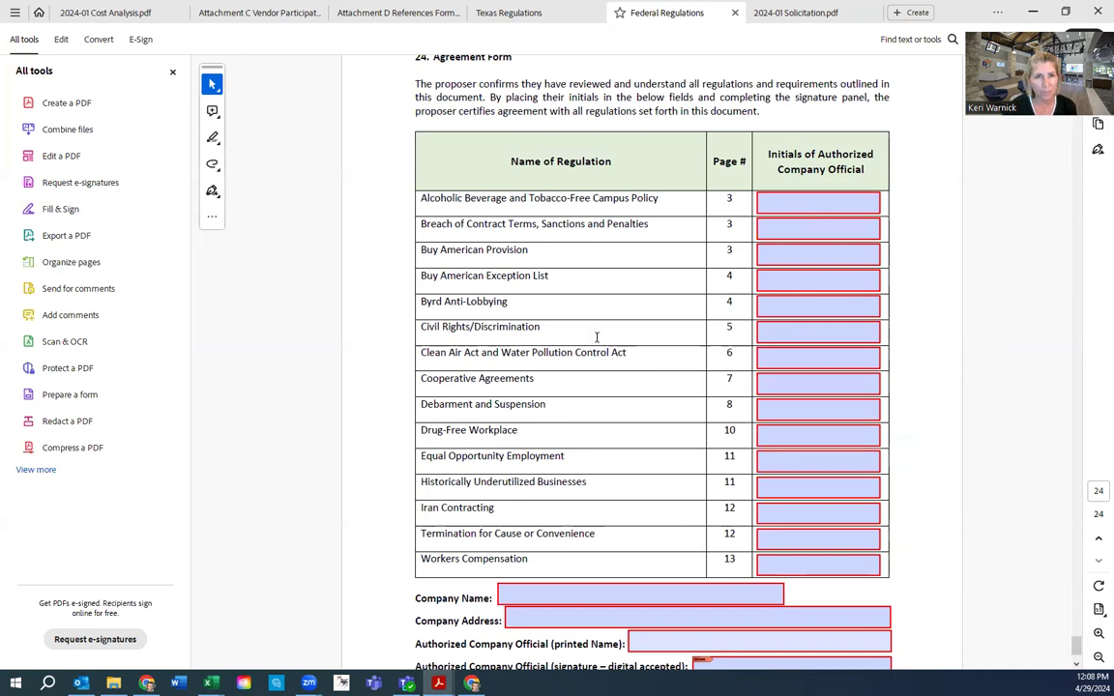
Show the Attachment C Vendor Participation Fee PDF with its initial boxes and installment schedule
{"action": "left_click", "coordinate": [258, 12]}
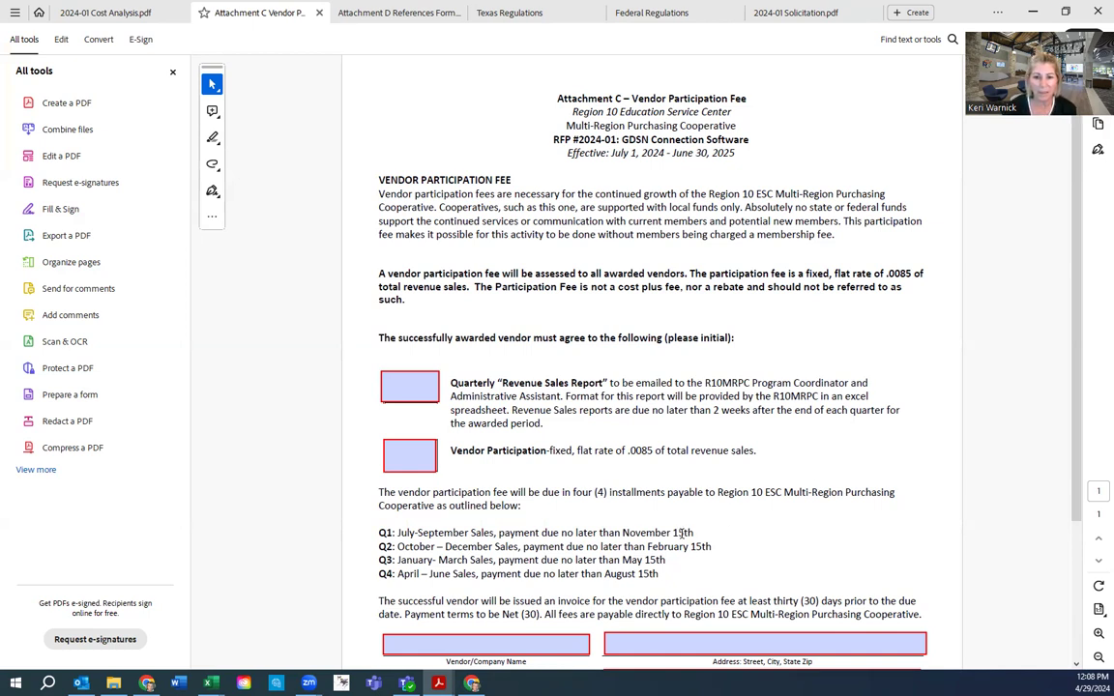
{"action": "scroll", "scroll_direction": "down", "scroll_amount": 3}
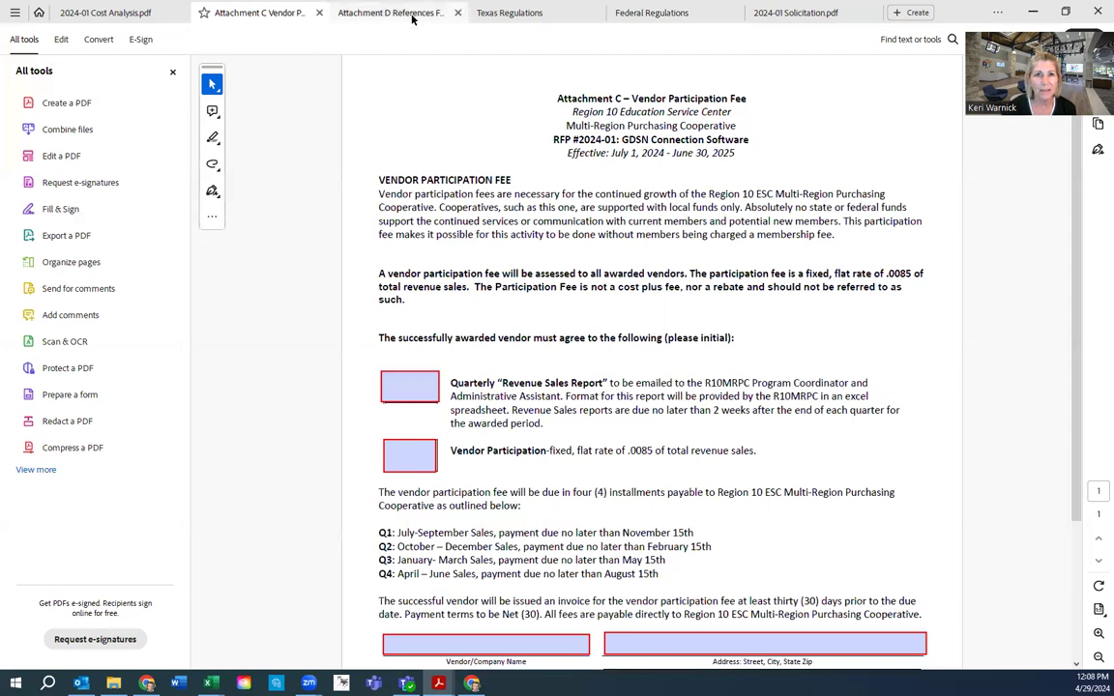
Show Attachment D and scroll through its three school district reference fields
{"action": "left_click", "coordinate": [392, 12]}
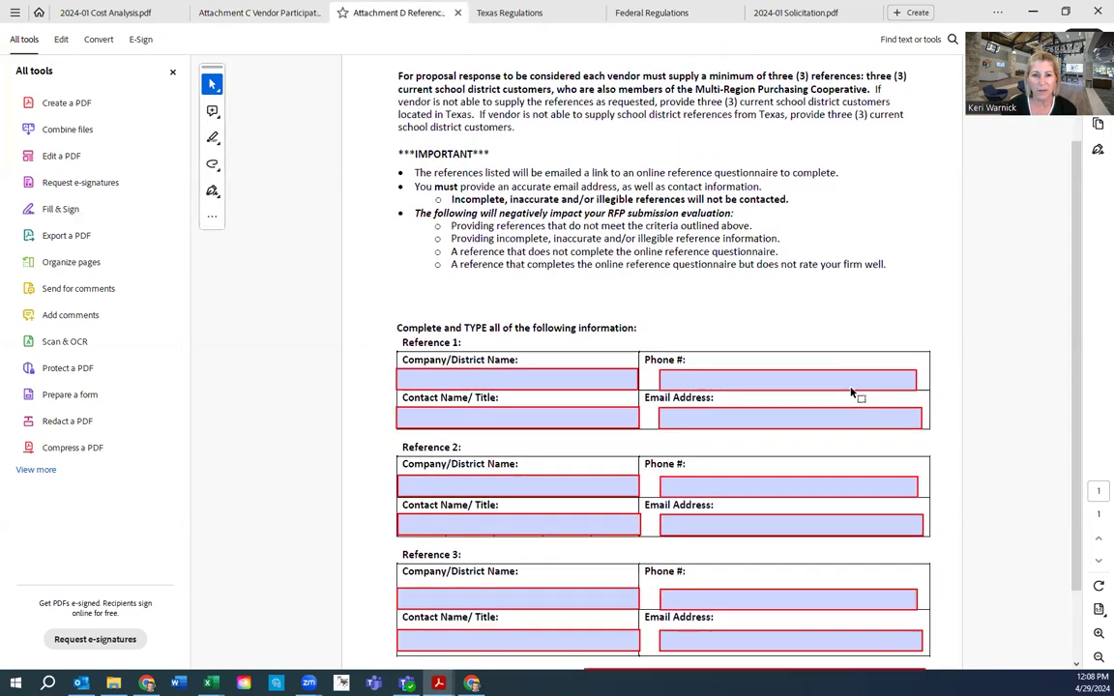
{"action": "scroll", "scroll_direction": "down", "scroll_amount": 3}
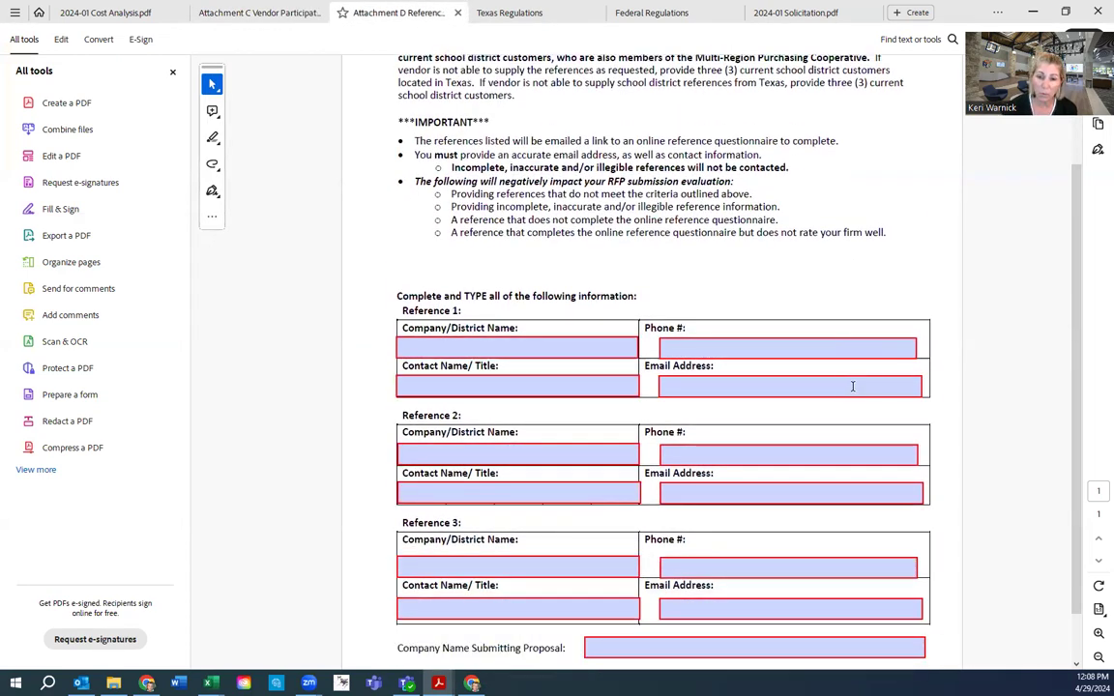
{"action": "scroll", "scroll_direction": "down", "scroll_amount": 3}
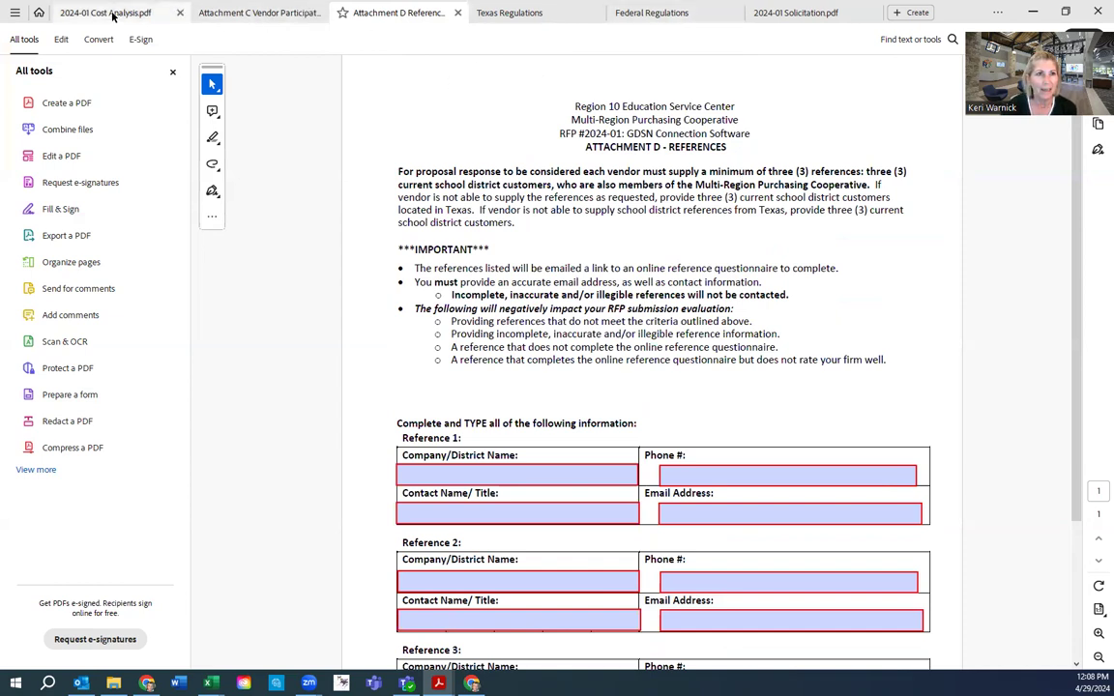
Open the 2024-01 Cost Analysis PDF and scroll to the checked expenditure methods
{"action": "left_click", "coordinate": [97, 13]}
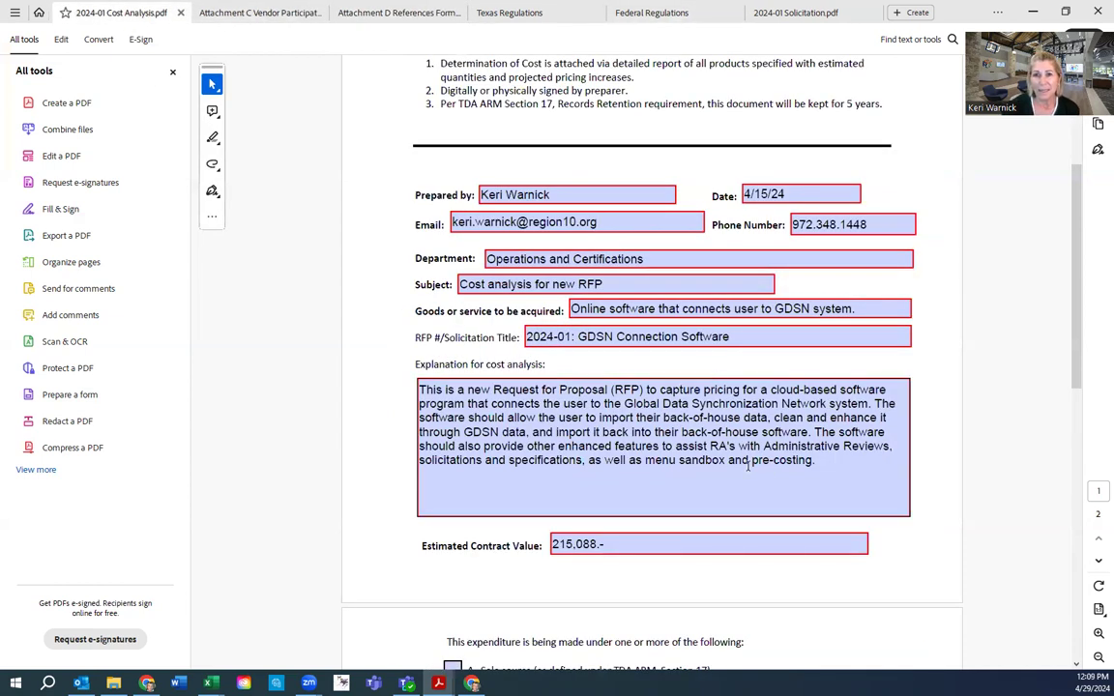
{"action": "scroll", "scroll_direction": "down", "scroll_amount": 3}
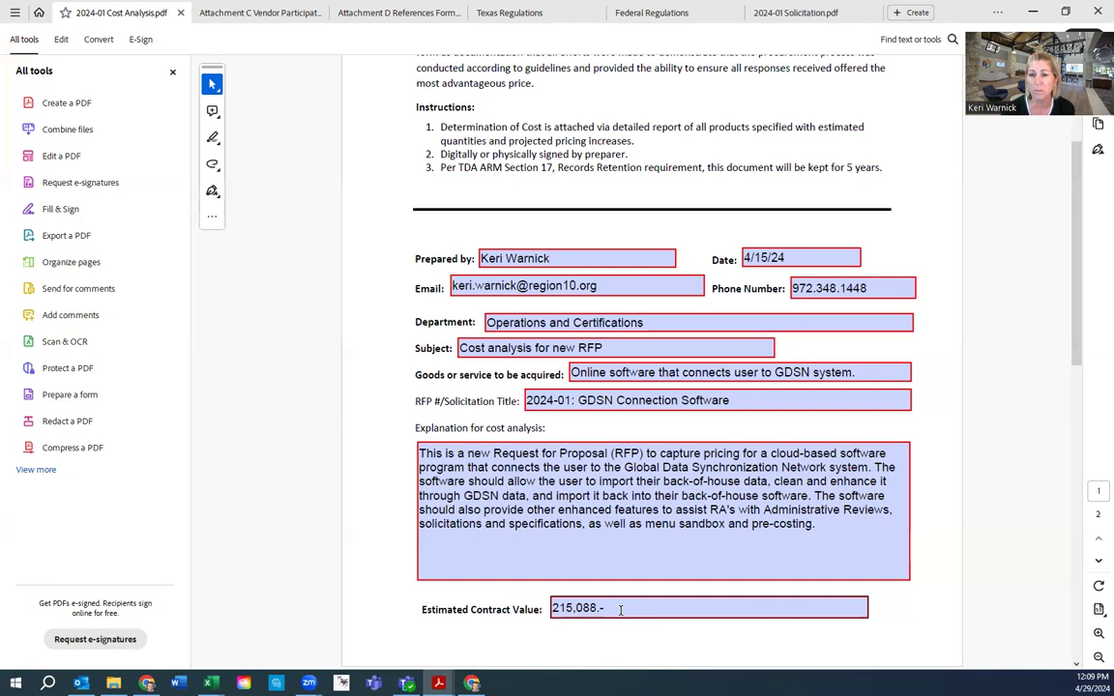
{"action": "scroll", "scroll_direction": "down", "scroll_amount": 3}
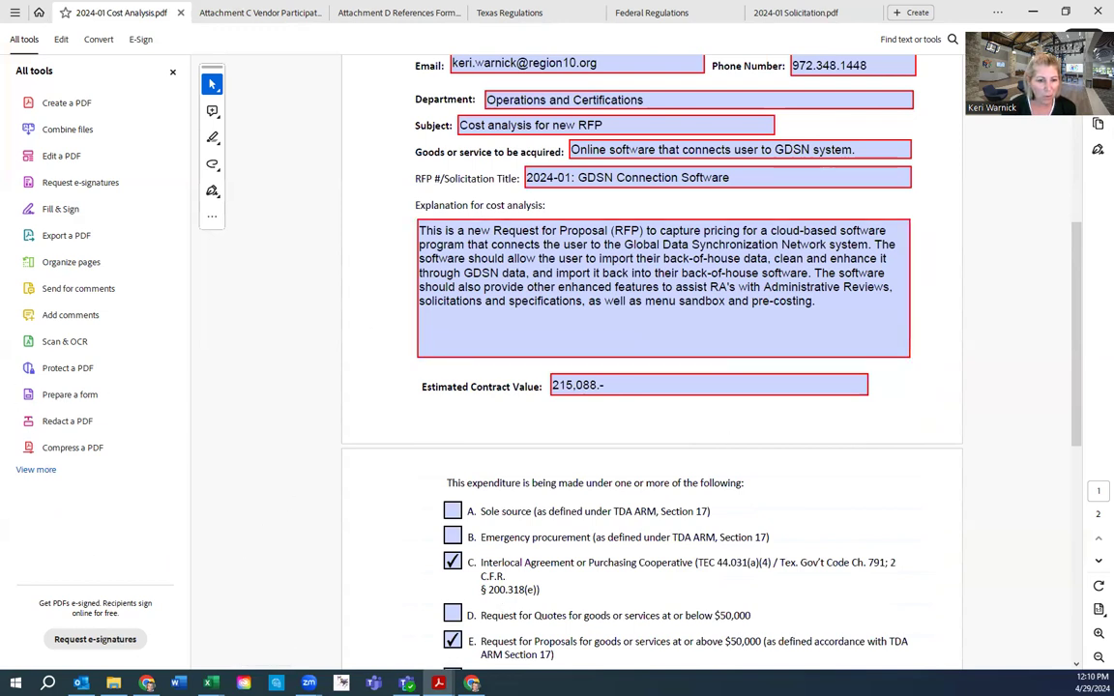
{"action": "mouse_move", "coordinate": [209, 684]}
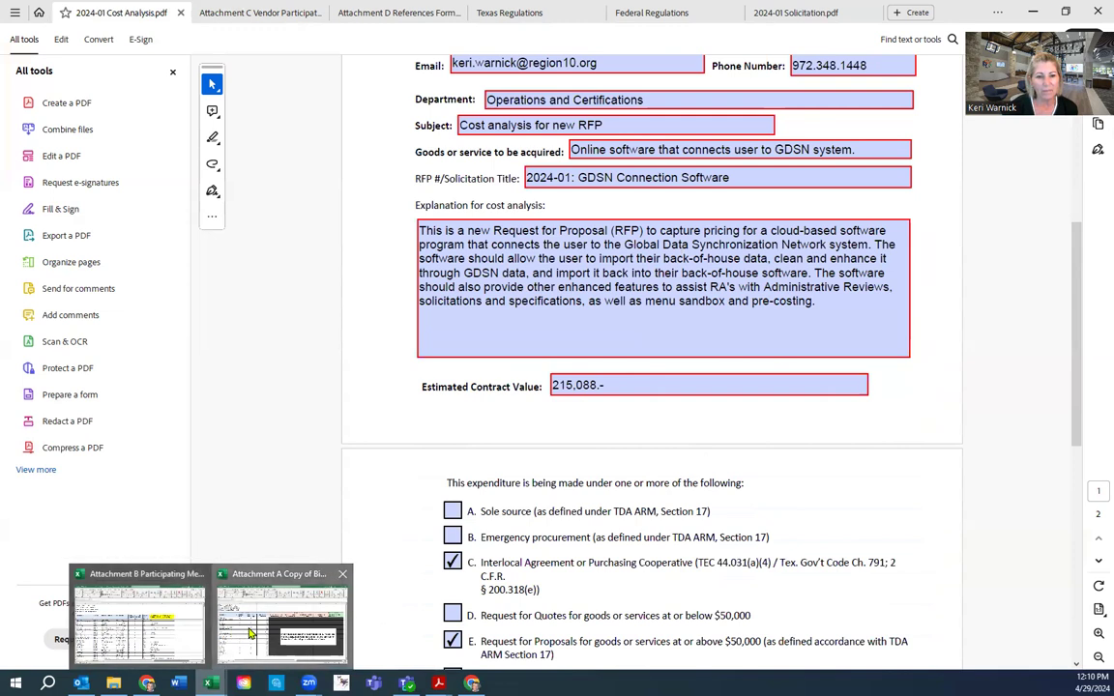
Review the Attachment A Copy of Bid Table workbook, then switch to Attachment B Participating Members
{"action": "left_click", "coordinate": [281, 619]}
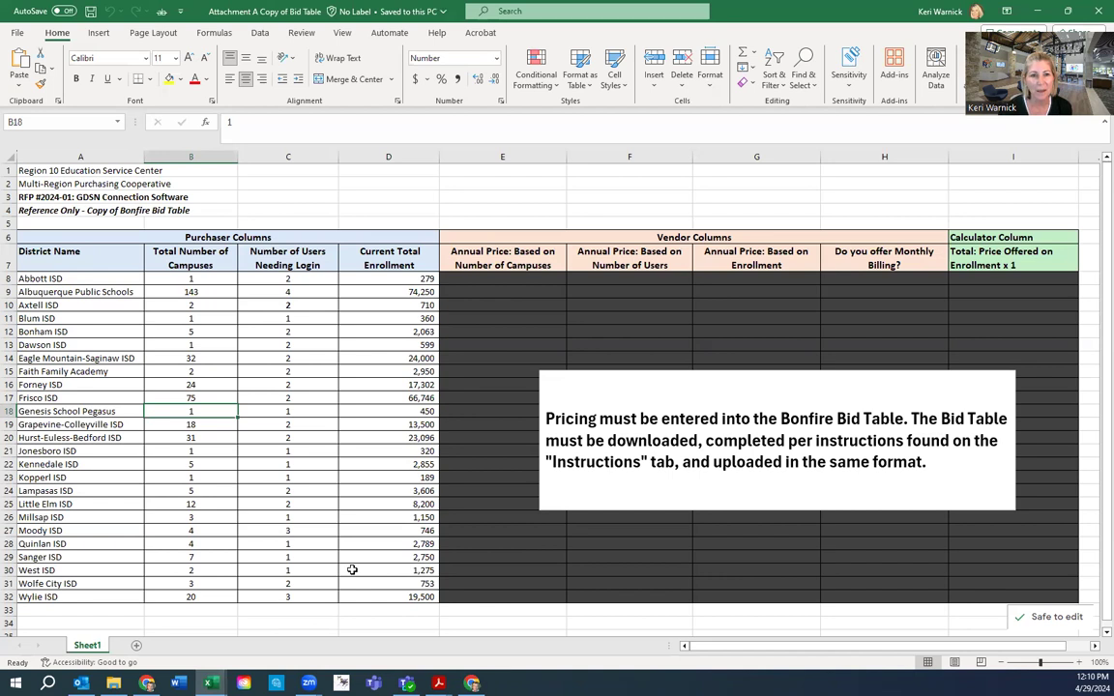
{"action": "left_click", "coordinate": [40, 278]}
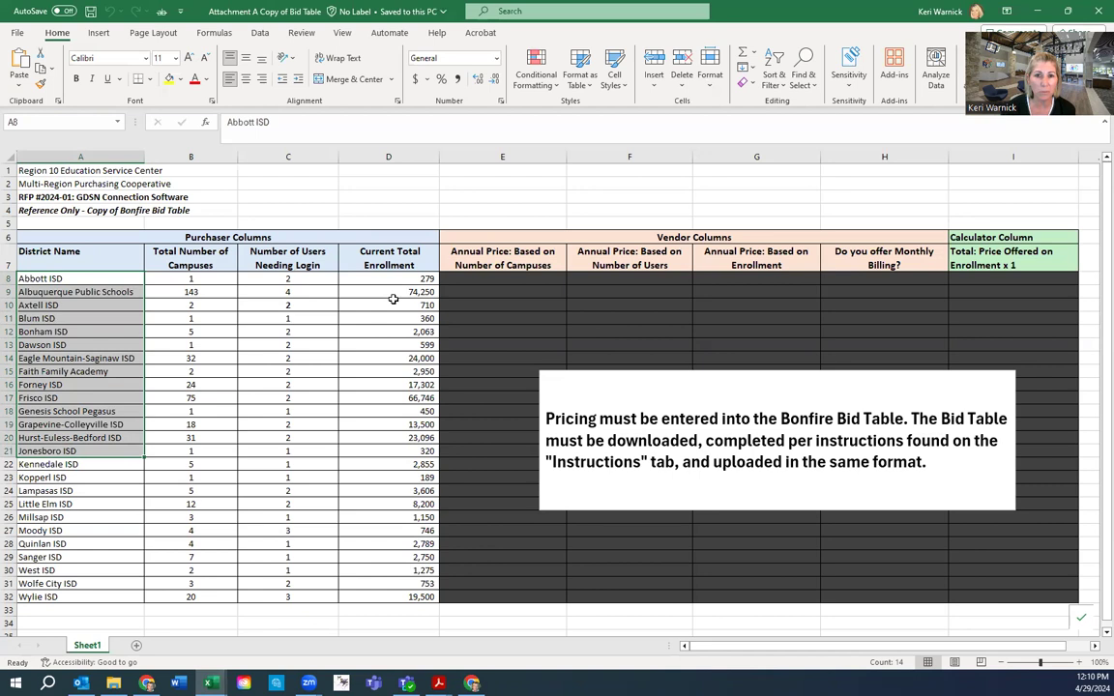
{"action": "left_click", "coordinate": [388, 304]}
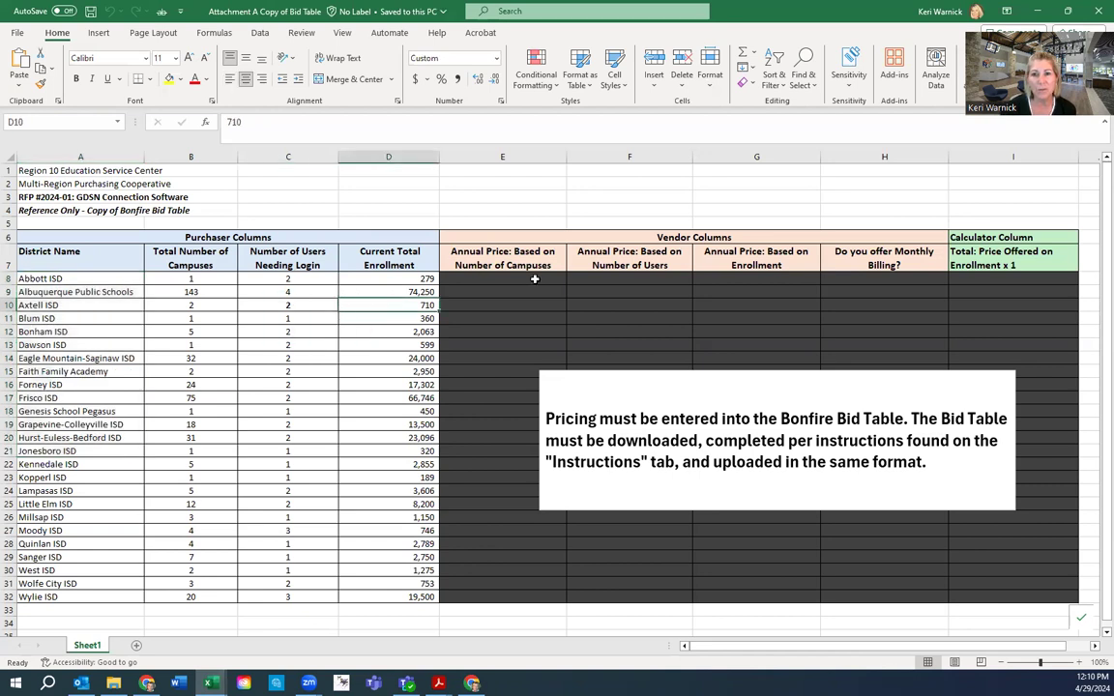
{"action": "mouse_move", "coordinate": [858, 251]}
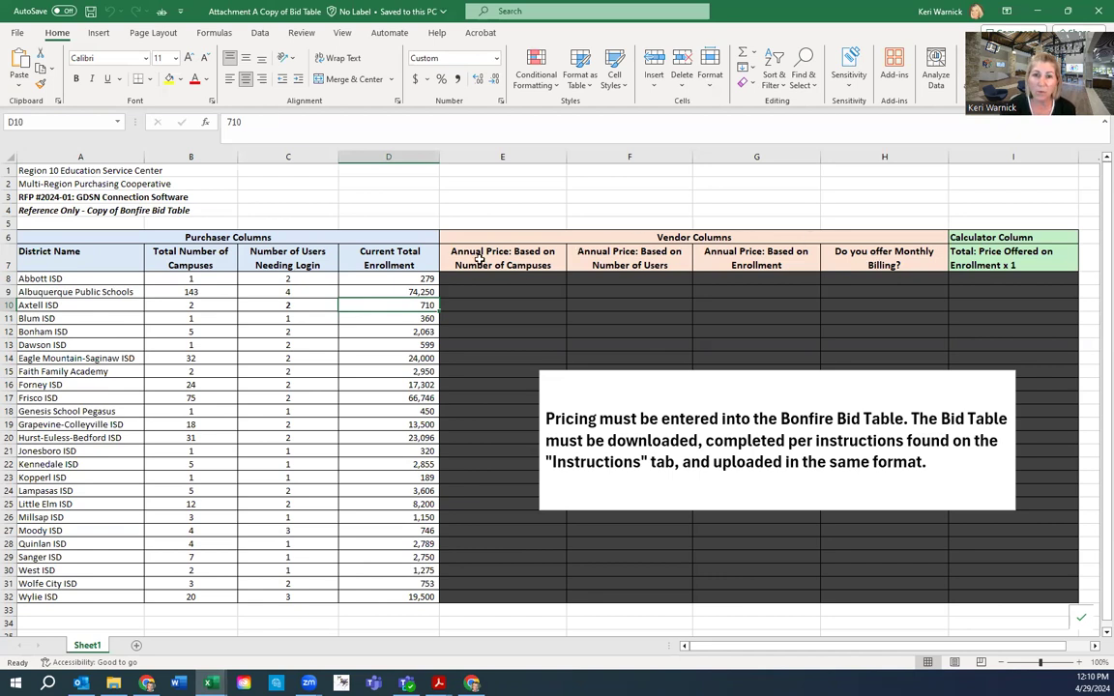
{"action": "mouse_move", "coordinate": [520, 280]}
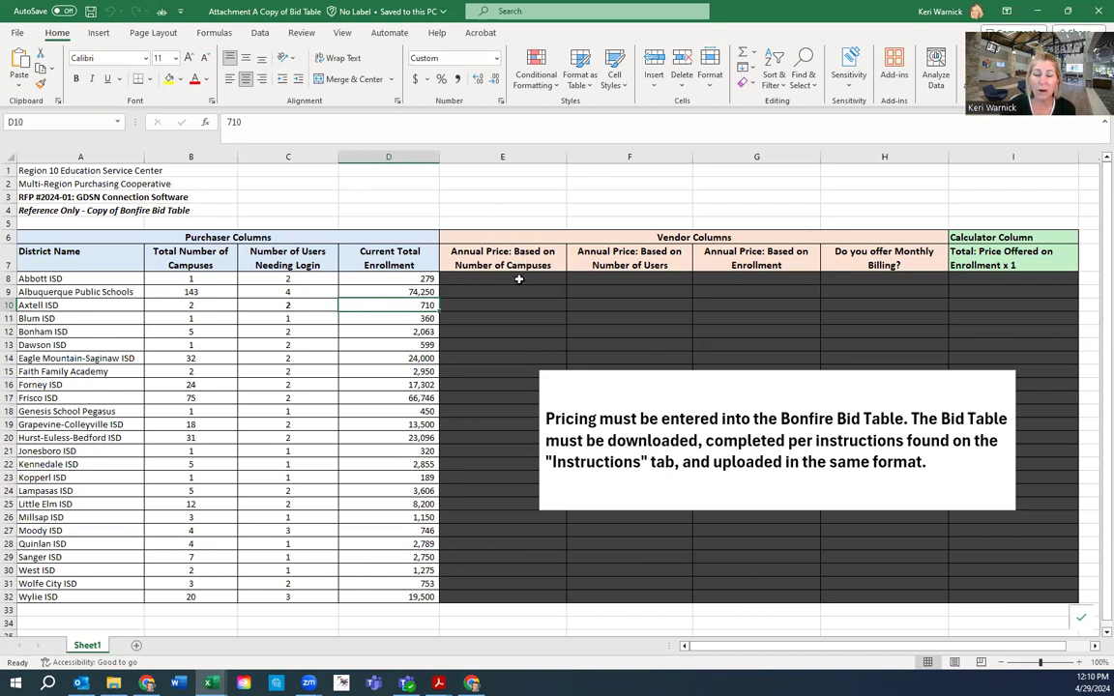
{"action": "mouse_move", "coordinate": [522, 242]}
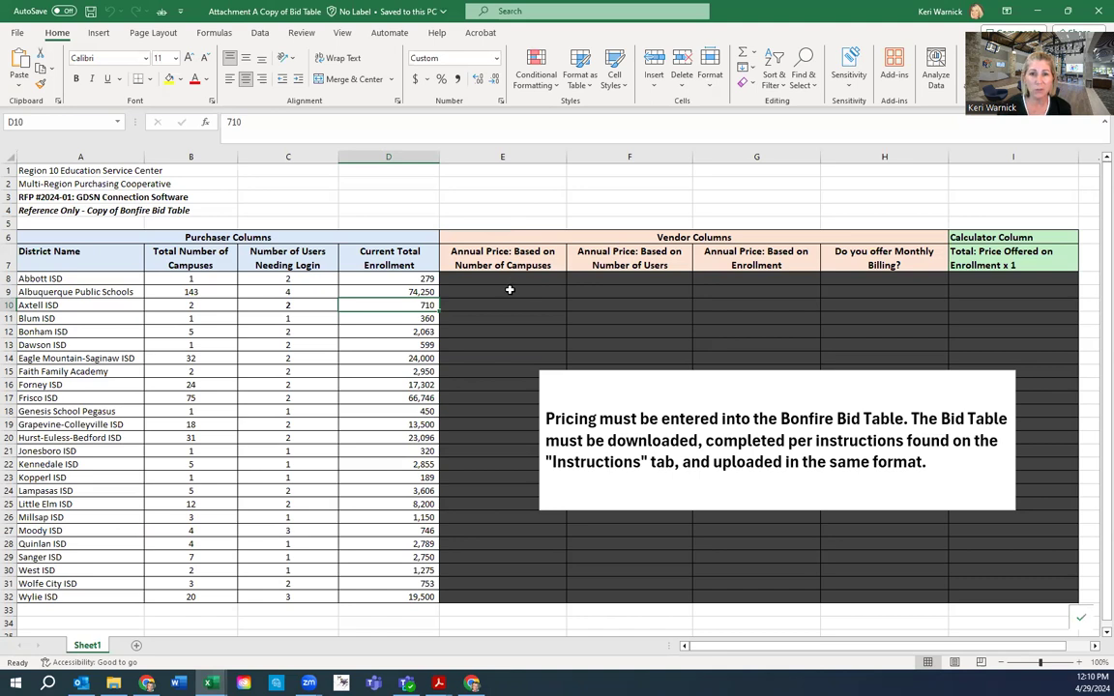
{"action": "mouse_move", "coordinate": [310, 279]}
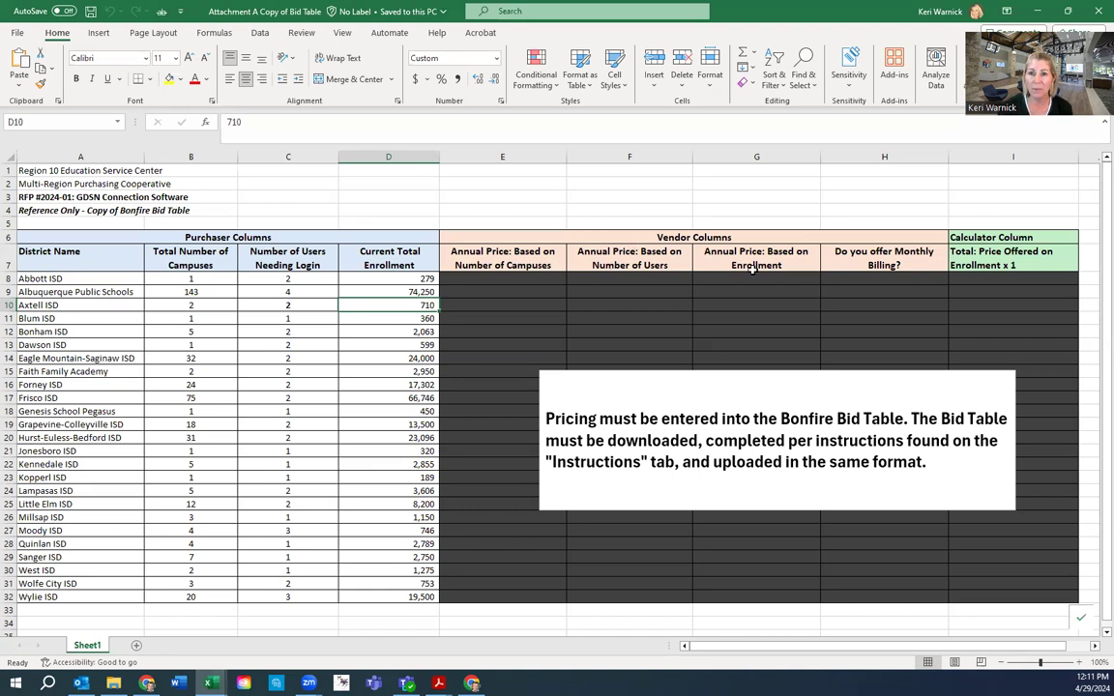
{"action": "mouse_move", "coordinate": [727, 266]}
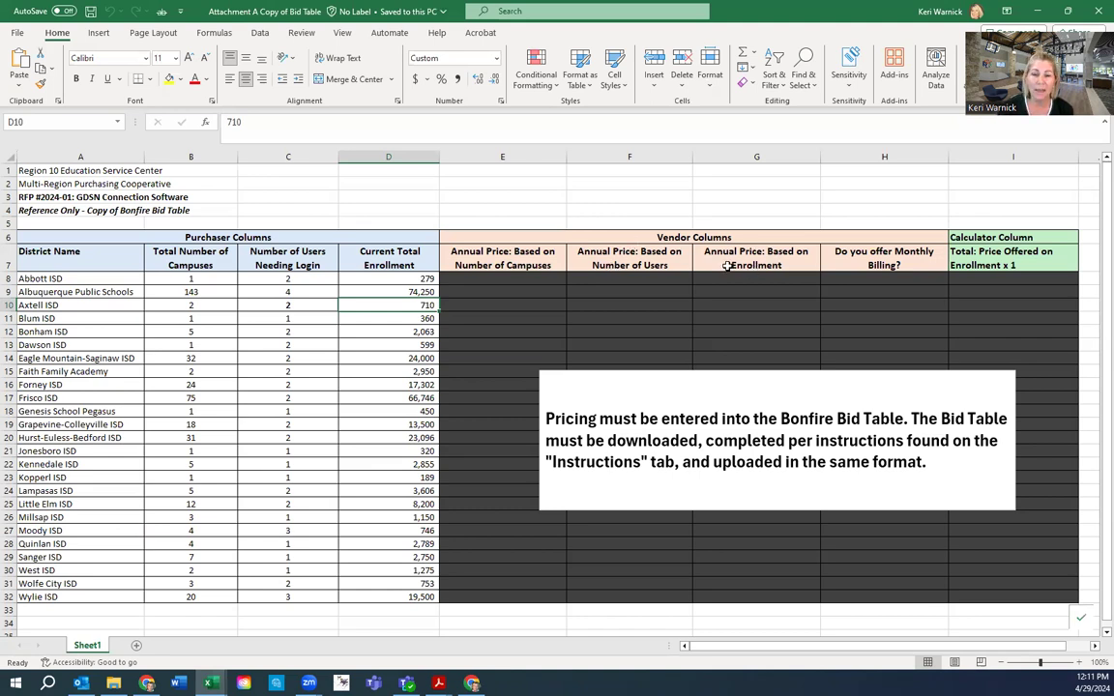
{"action": "mouse_move", "coordinate": [744, 263]}
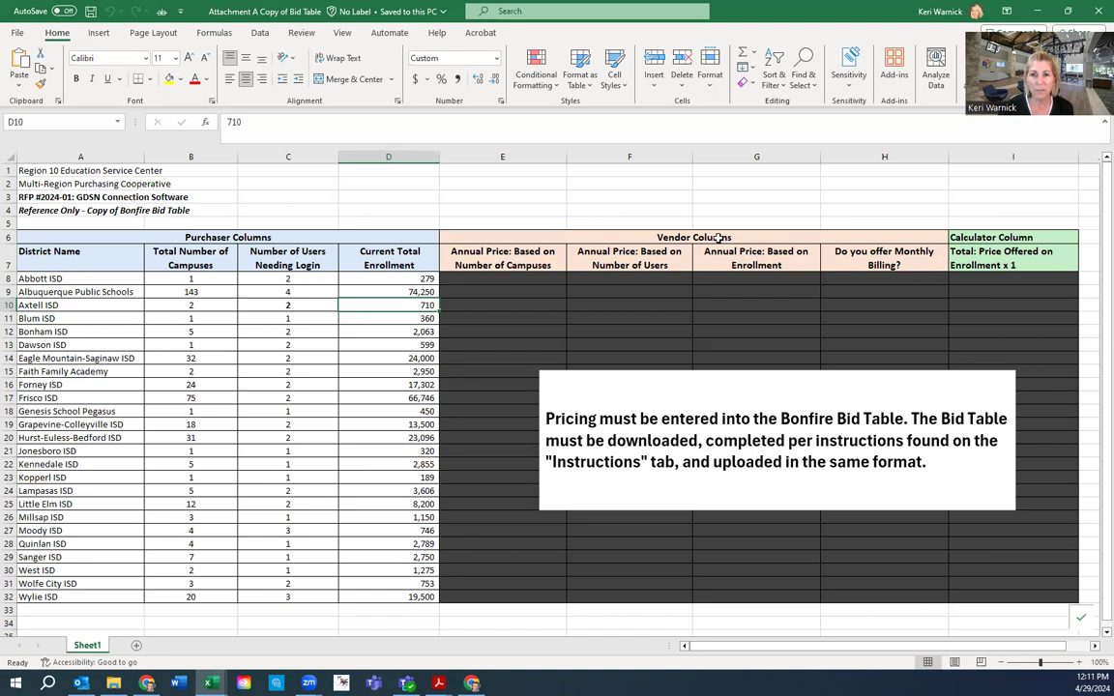
{"action": "mouse_move", "coordinate": [698, 304]}
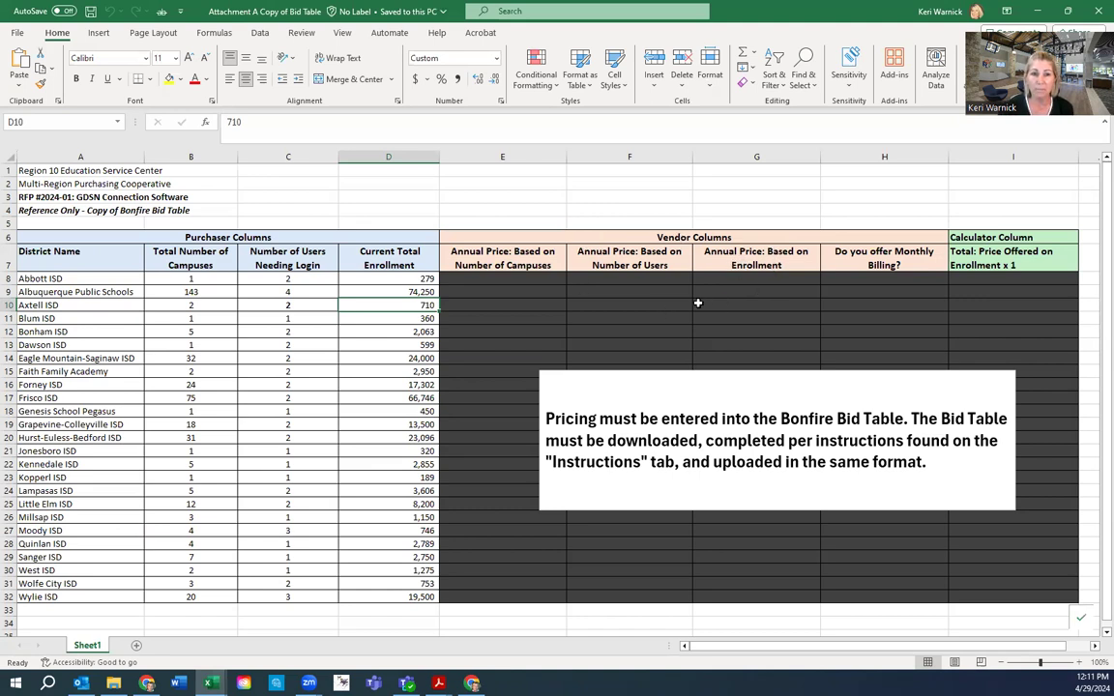
{"action": "mouse_move", "coordinate": [895, 242]}
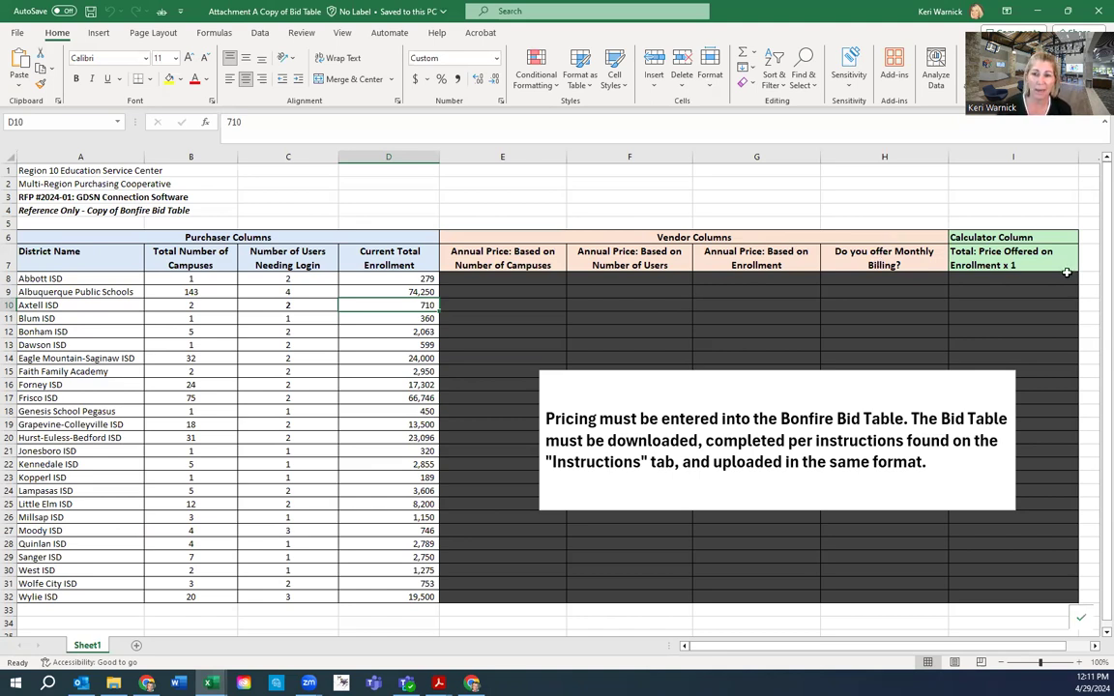
{"action": "mouse_move", "coordinate": [1020, 255]}
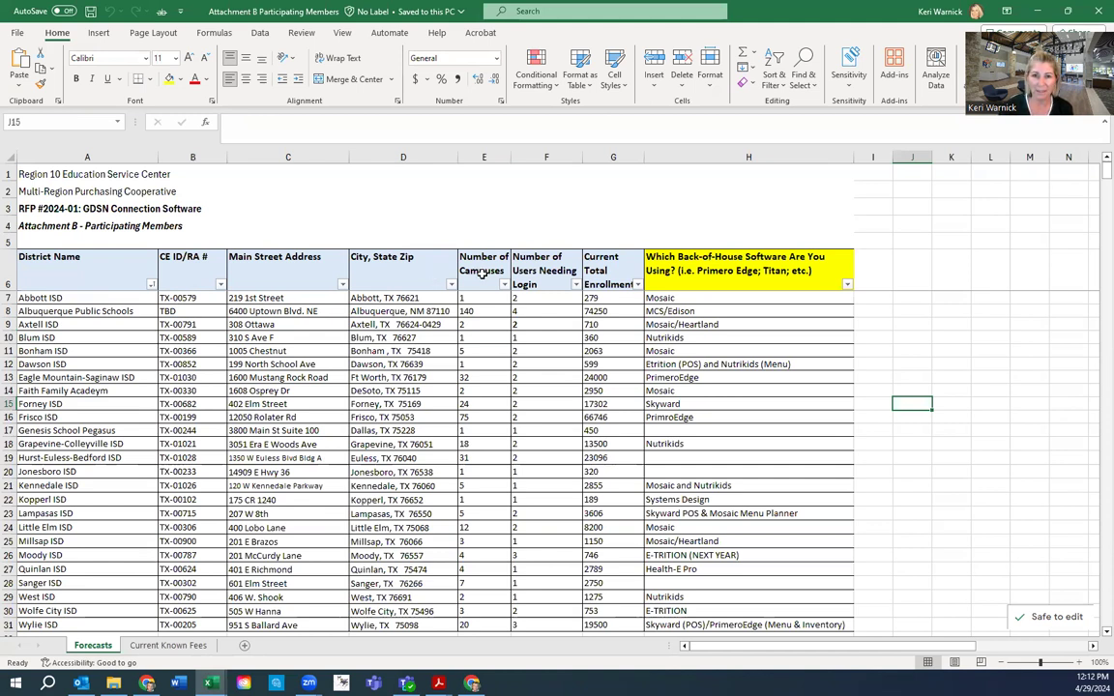
{"action": "mouse_move", "coordinate": [544, 263]}
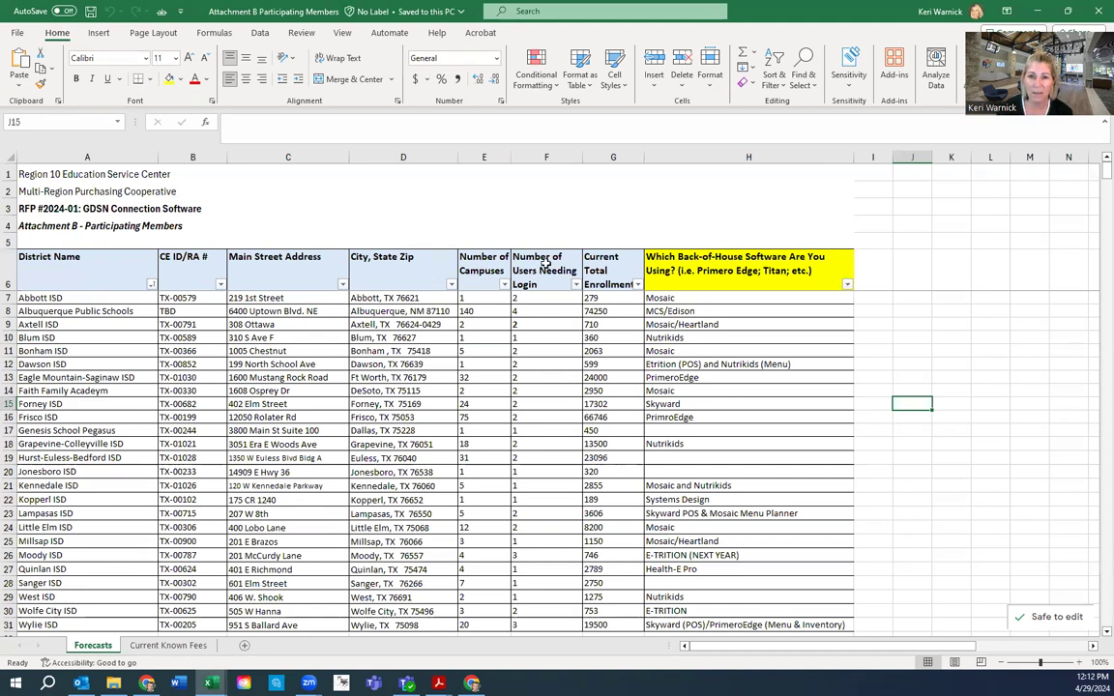
{"action": "mouse_move", "coordinate": [716, 219]}
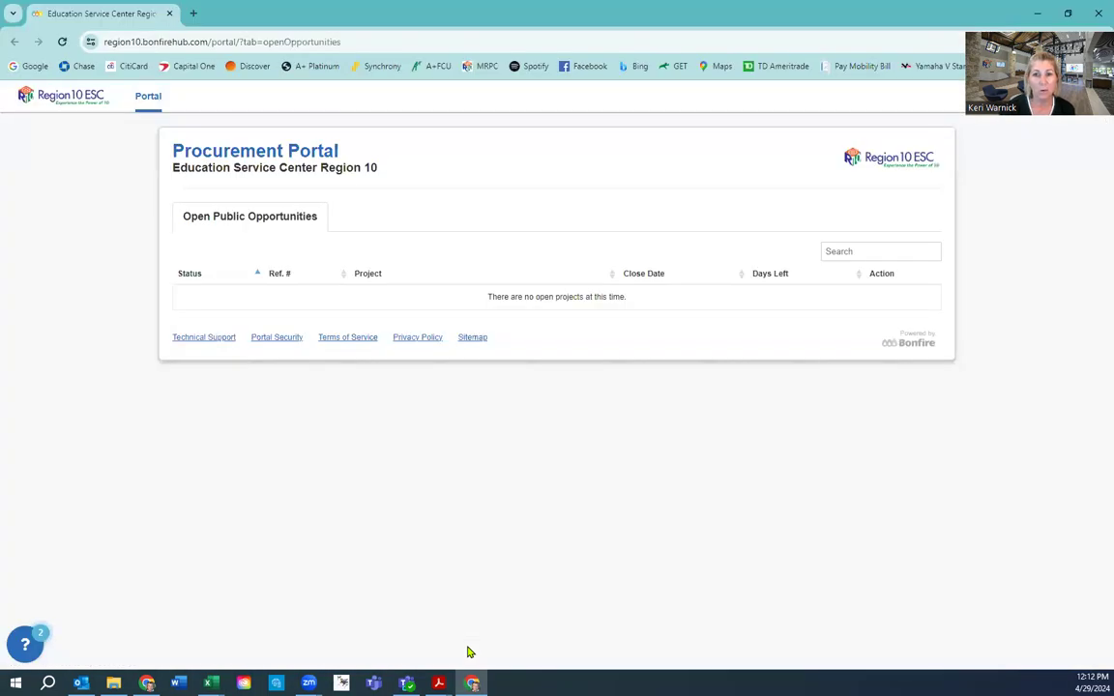
{"action": "mouse_move", "coordinate": [191, 323]}
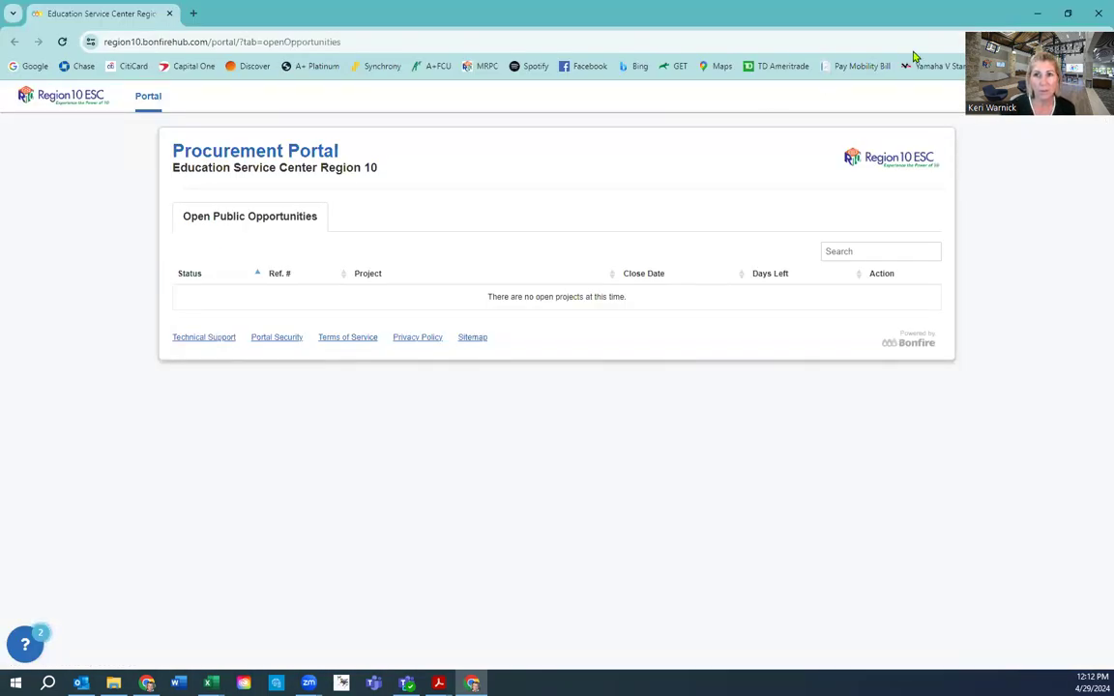
{"action": "mouse_move", "coordinate": [339, 161]}
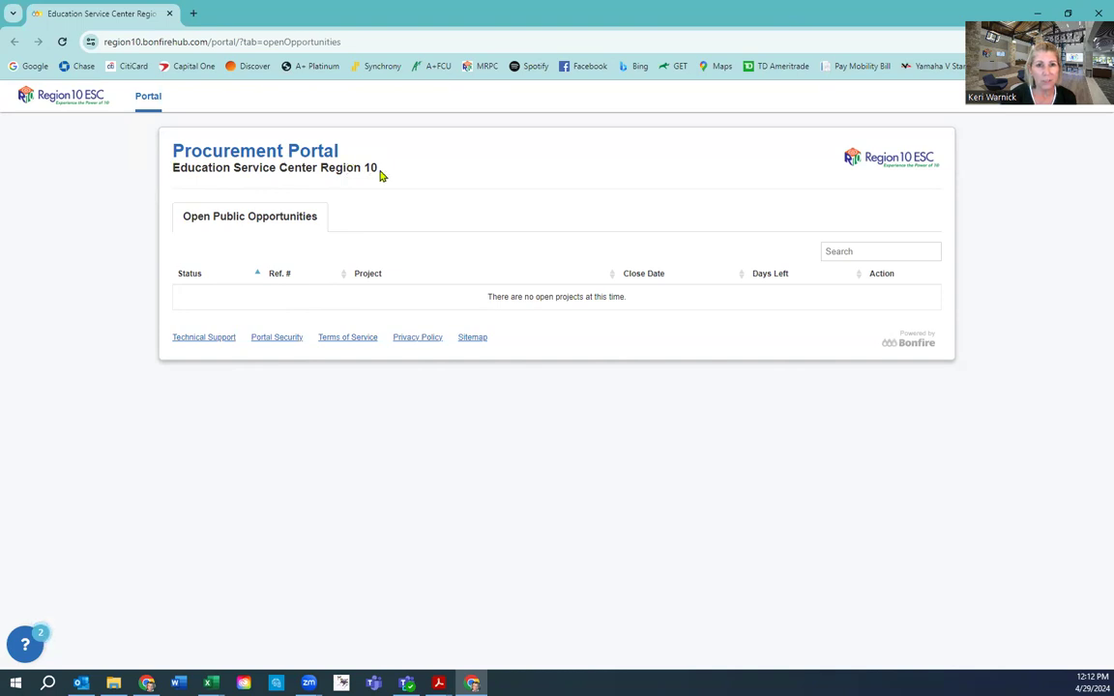
{"action": "mouse_move", "coordinate": [339, 228]}
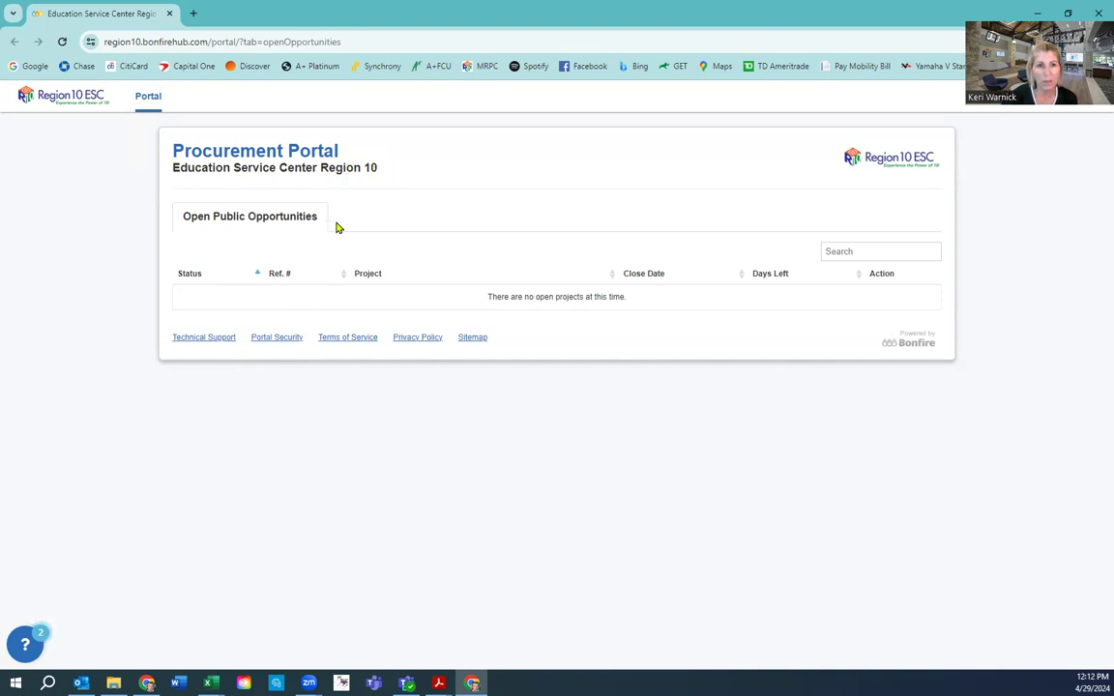
{"action": "mouse_move", "coordinate": [256, 221]}
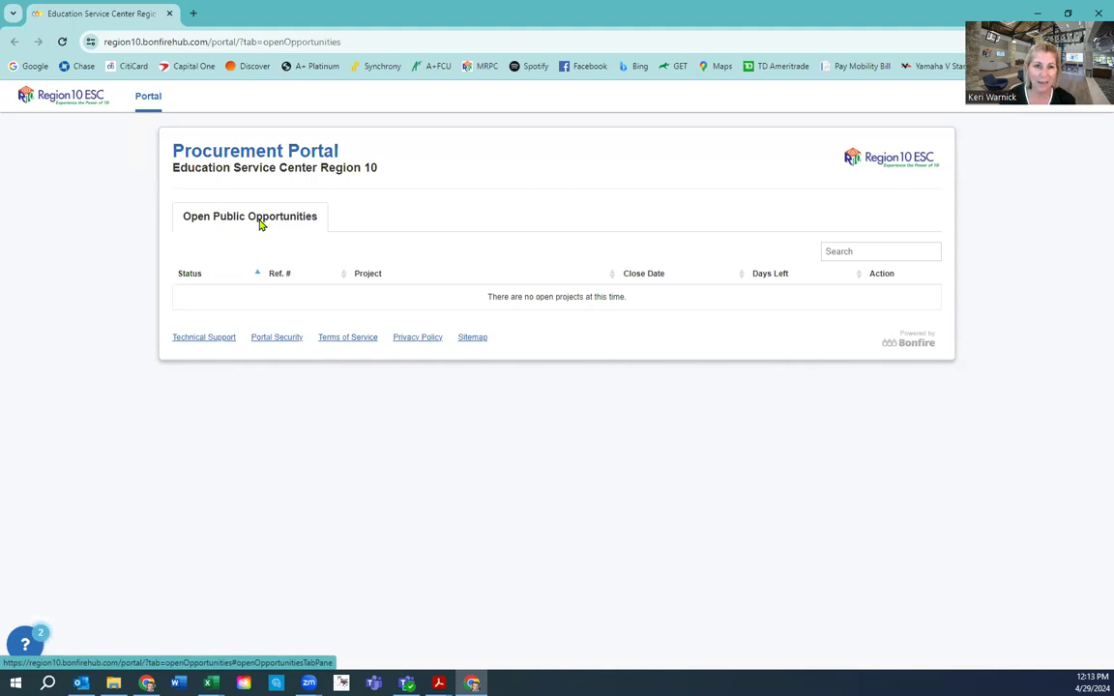
{"action": "mouse_move", "coordinate": [270, 224]}
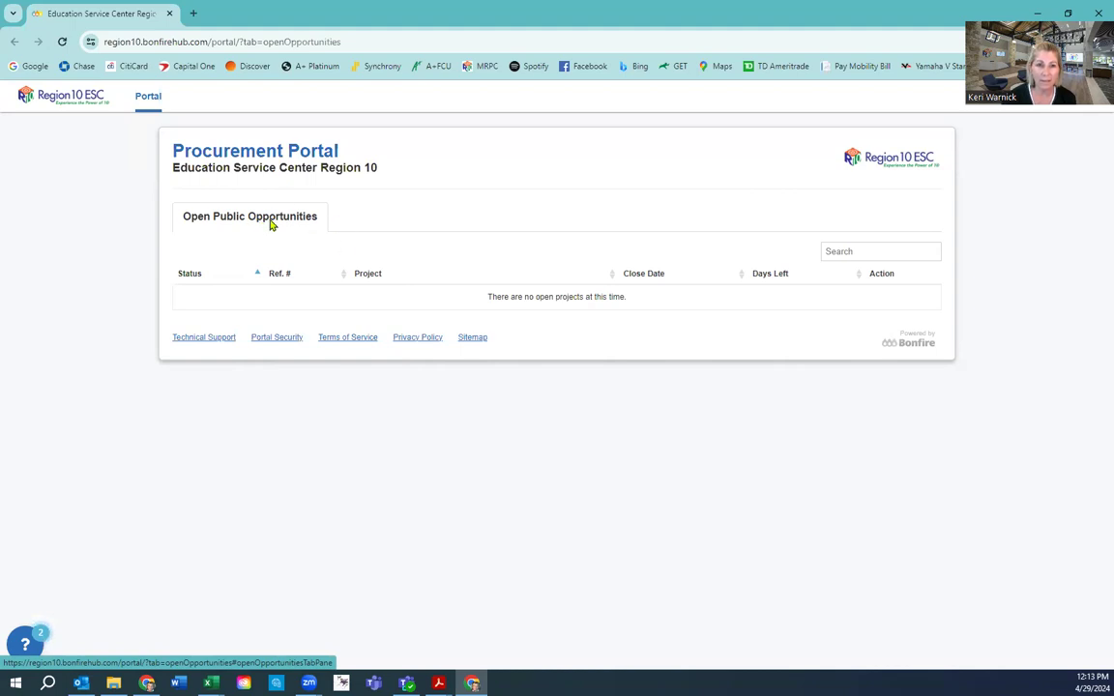
{"action": "mouse_move", "coordinate": [267, 248]}
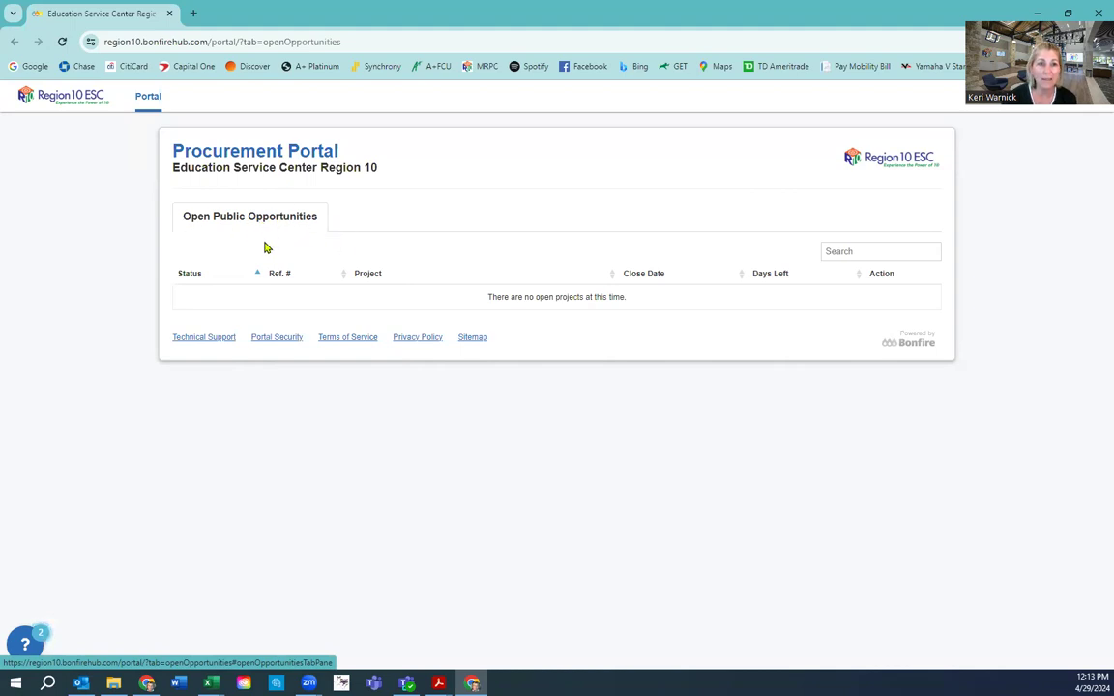
{"action": "mouse_move", "coordinate": [252, 301]}
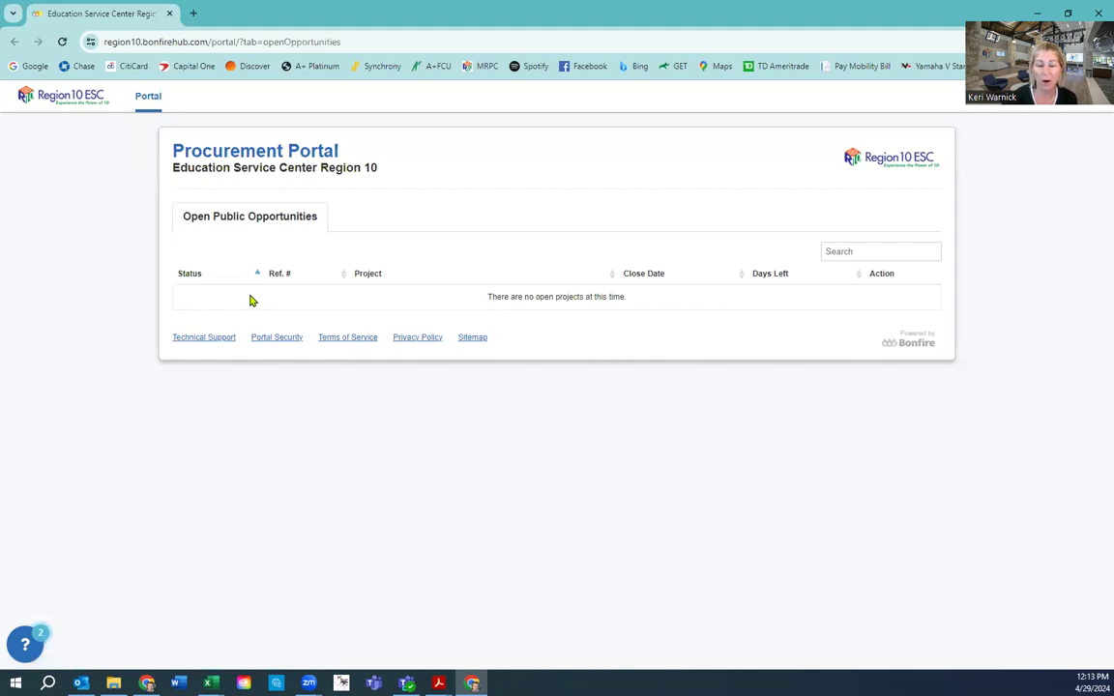
{"action": "mouse_move", "coordinate": [951, 126]}
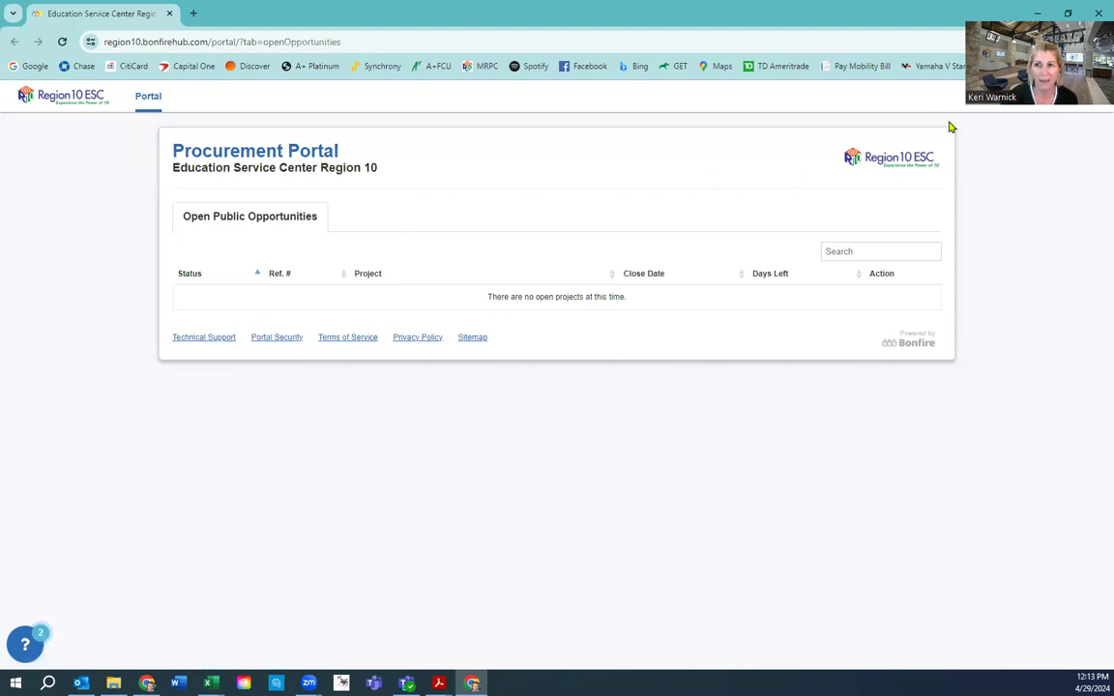
{"action": "mouse_move", "coordinate": [935, 99]}
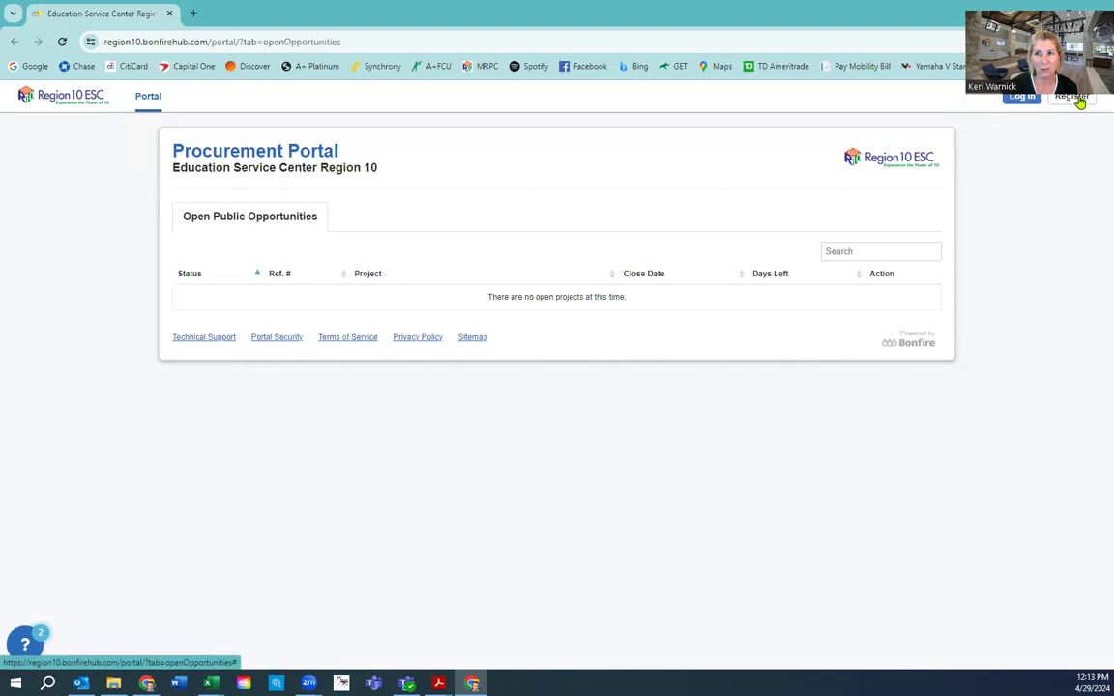
{"action": "left_click", "coordinate": [1070, 96]}
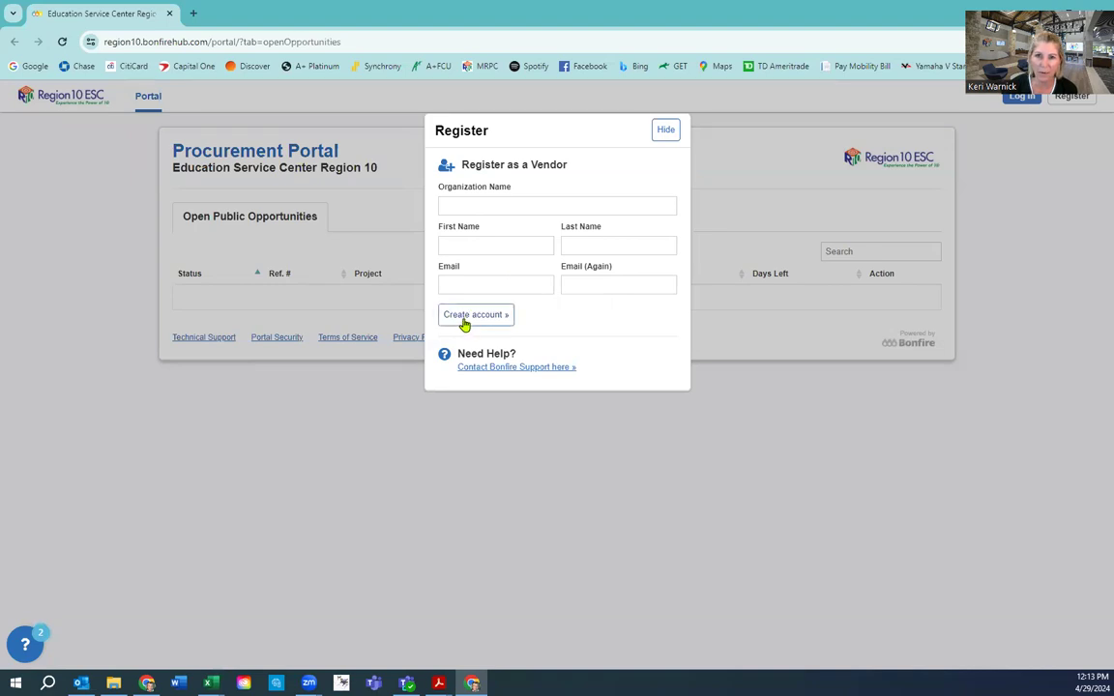
{"action": "left_click", "coordinate": [665, 129]}
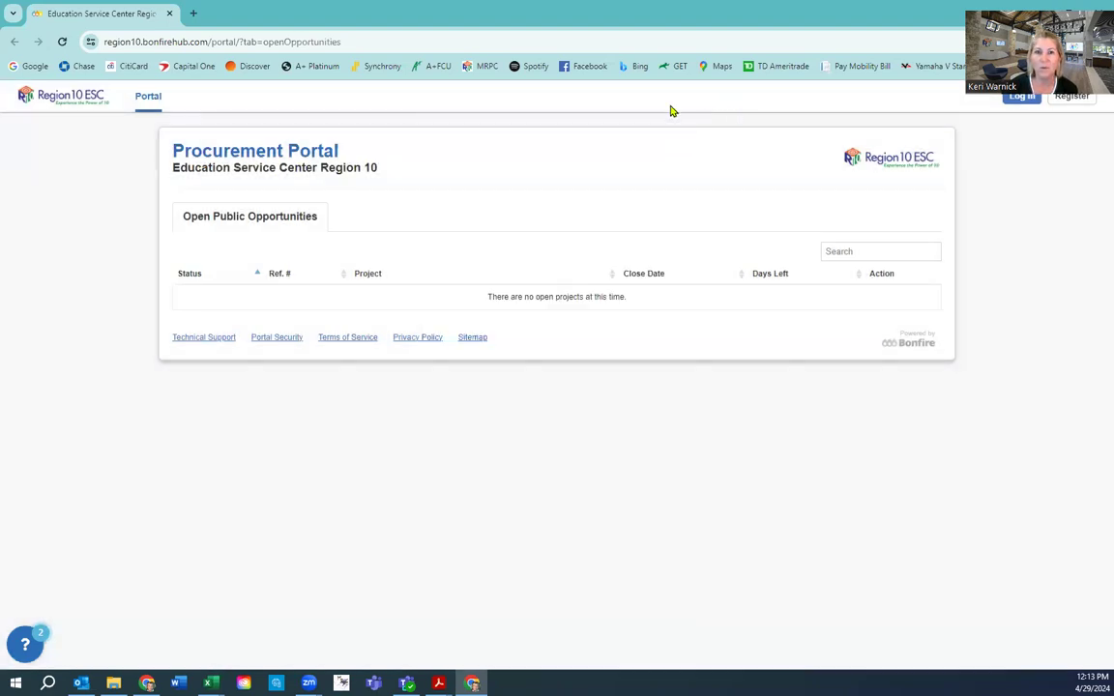
{"action": "mouse_move", "coordinate": [1045, 105]}
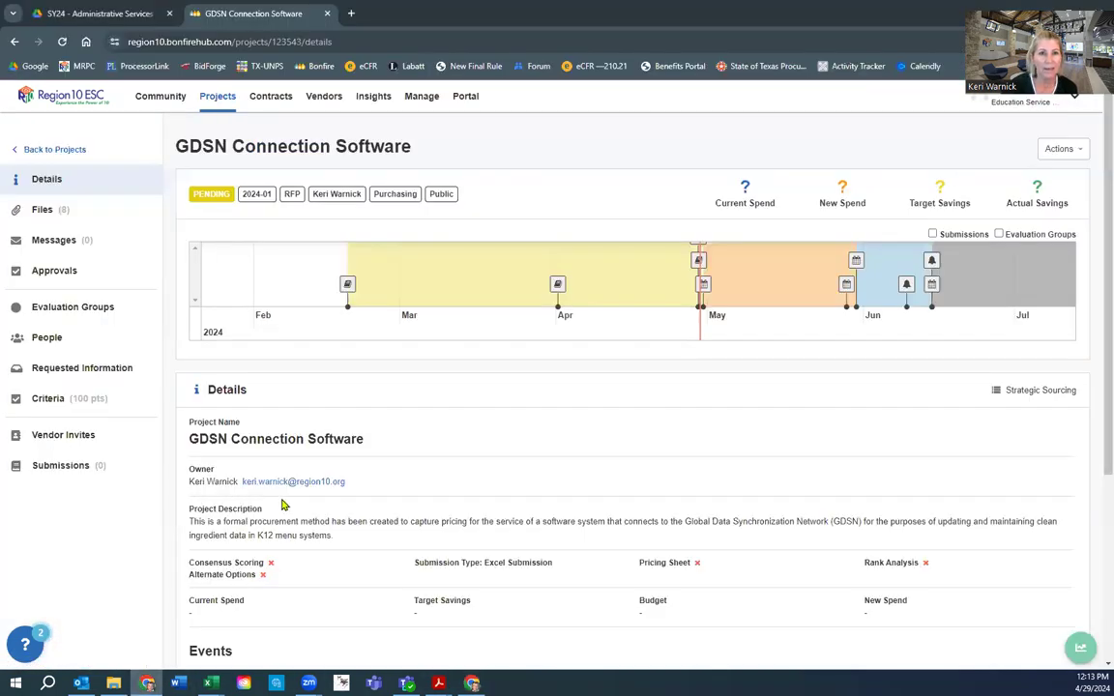
{"action": "mouse_move", "coordinate": [259, 361]}
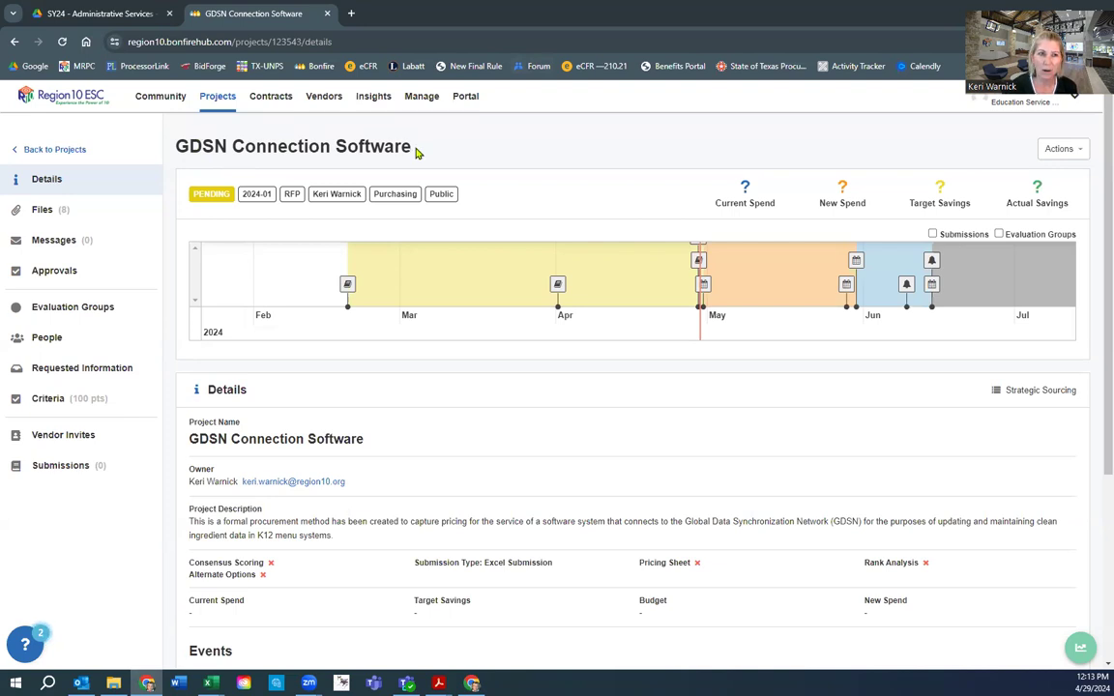
{"action": "mouse_move", "coordinate": [409, 258]}
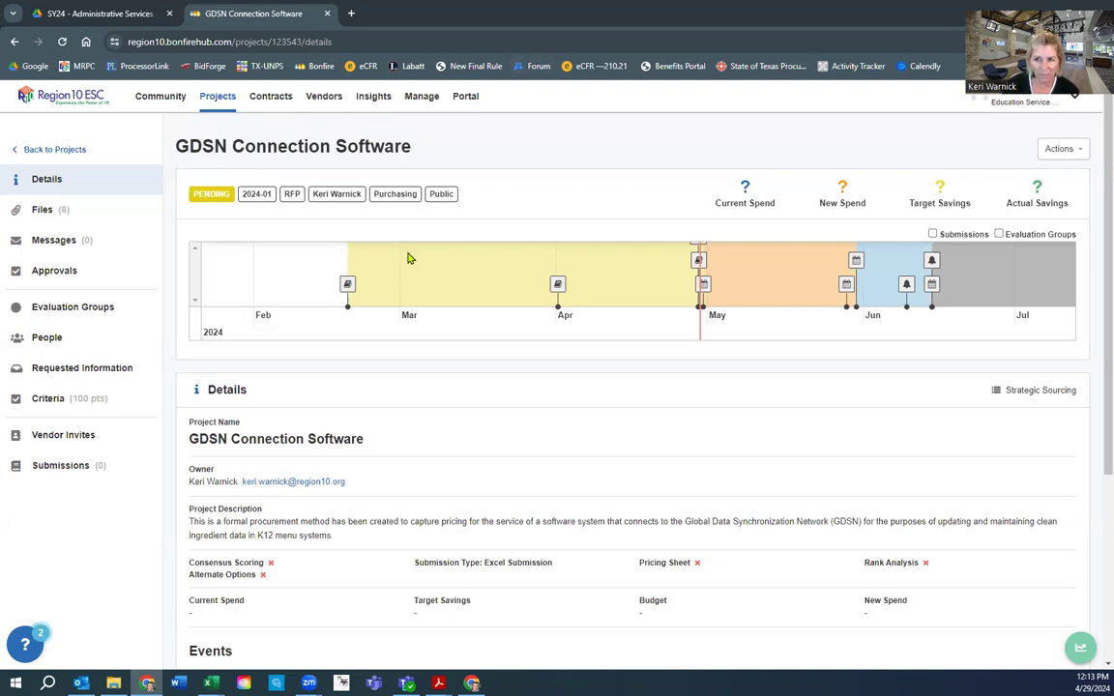
{"action": "mouse_move", "coordinate": [491, 445]}
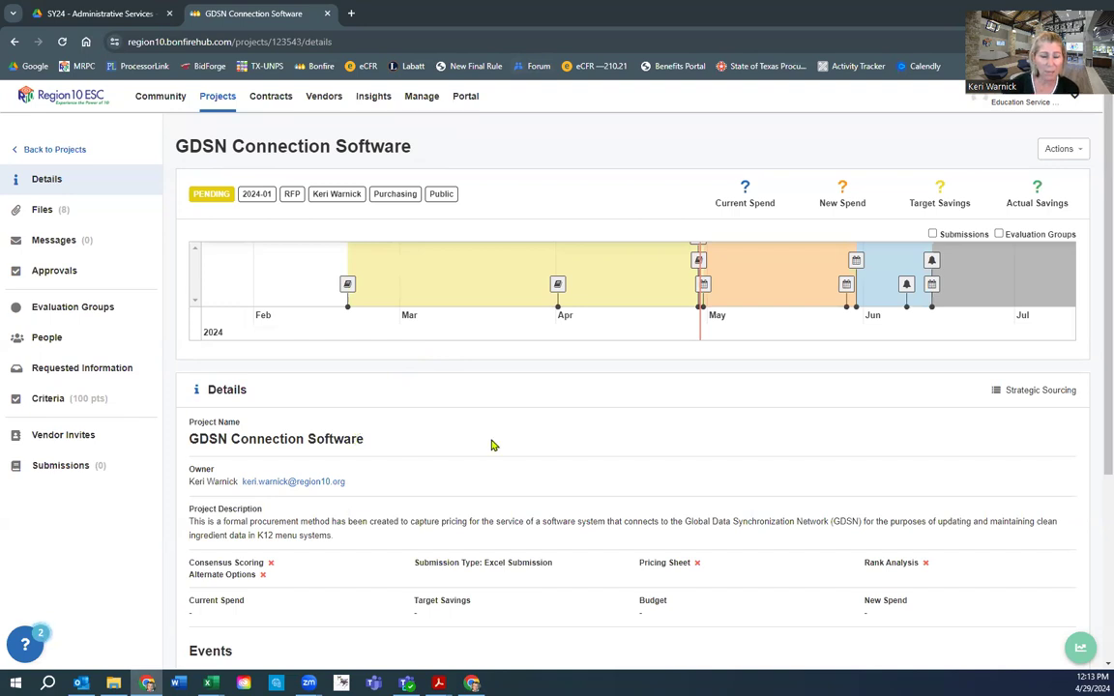
{"action": "mouse_move", "coordinate": [500, 445]}
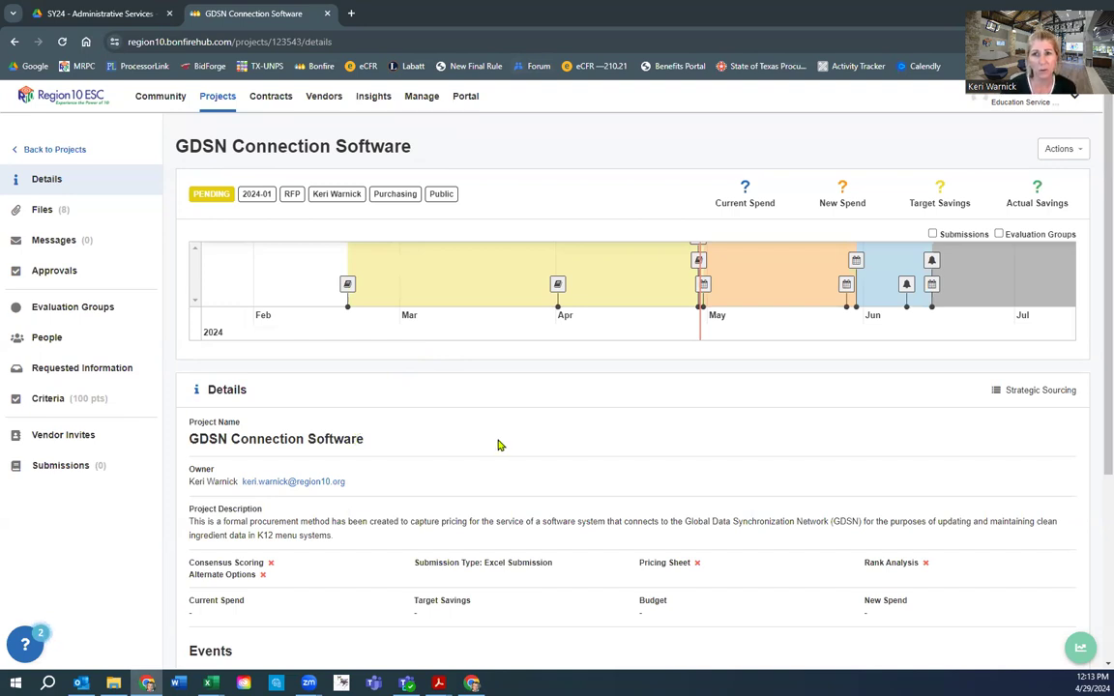
{"action": "mouse_move", "coordinate": [256, 194]}
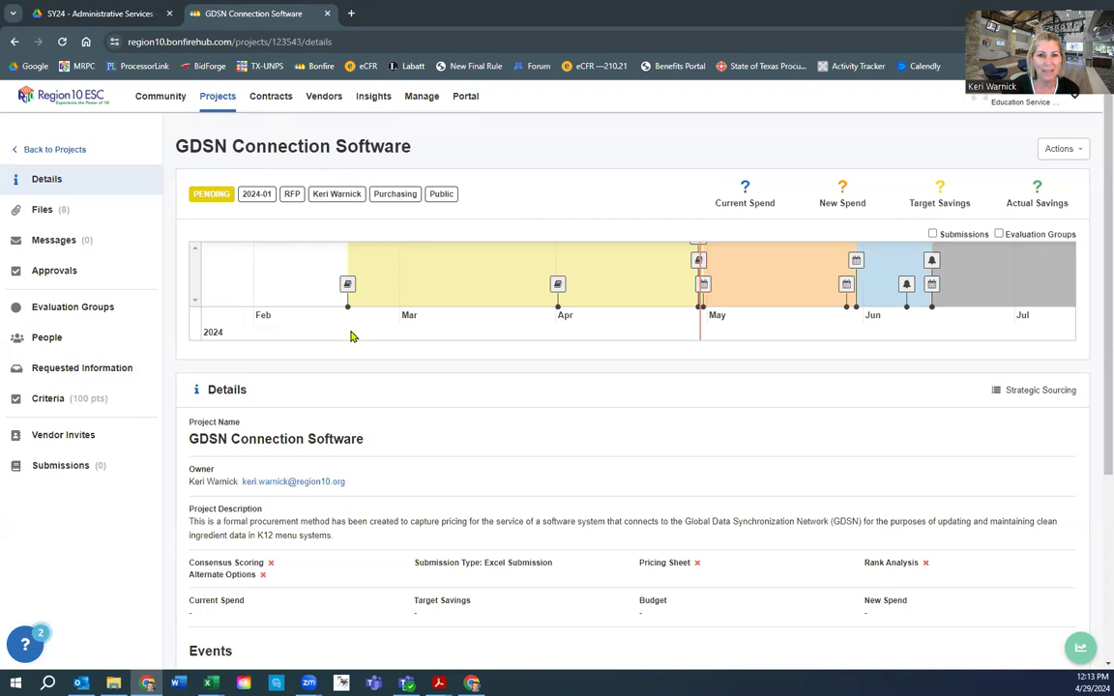
{"action": "mouse_move", "coordinate": [554, 277]}
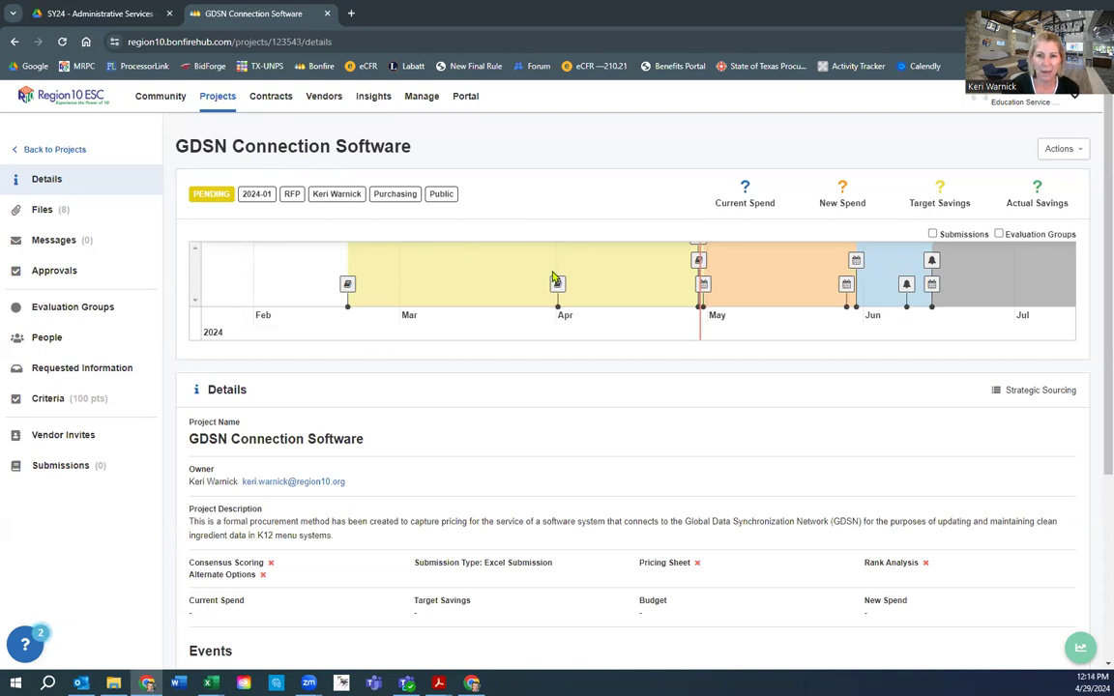
{"action": "mouse_move", "coordinate": [698, 259]}
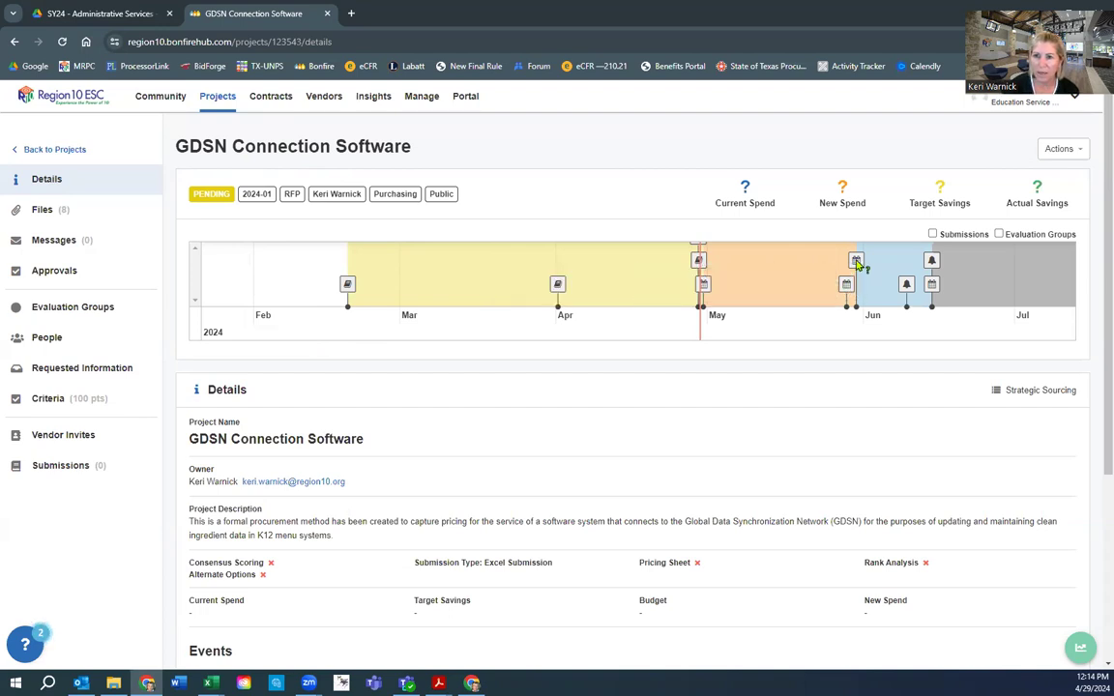
{"action": "mouse_move", "coordinate": [845, 283]}
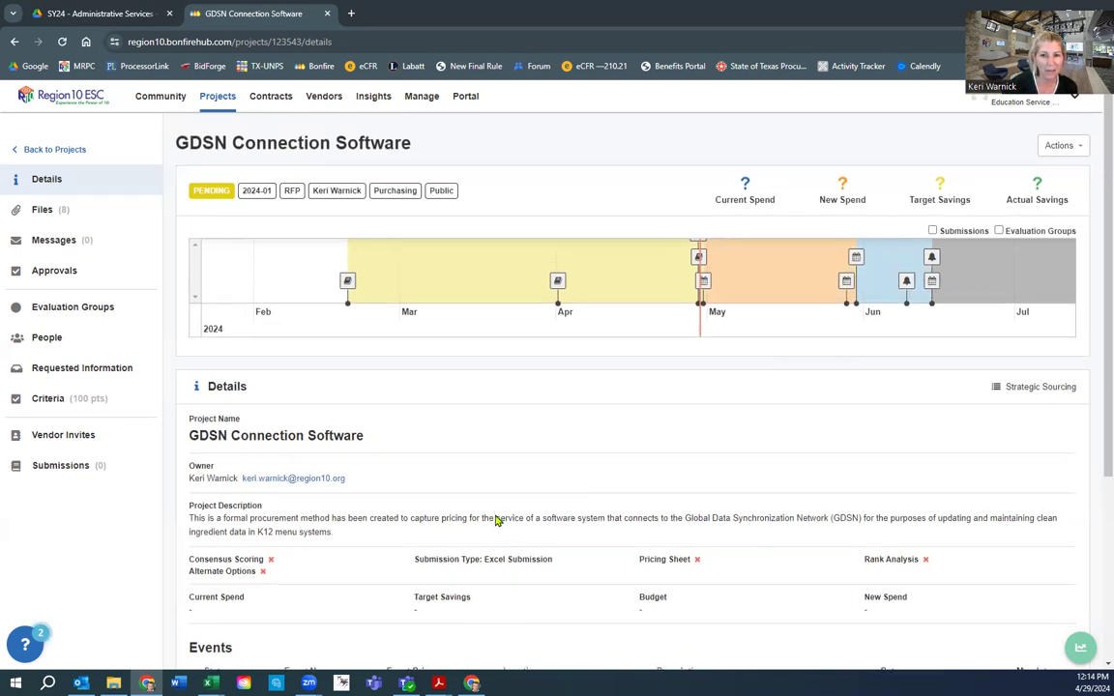
Scroll the GDSN Connection Software details page down to the four-date Events table
{"action": "scroll", "scroll_direction": "down", "scroll_amount": 3}
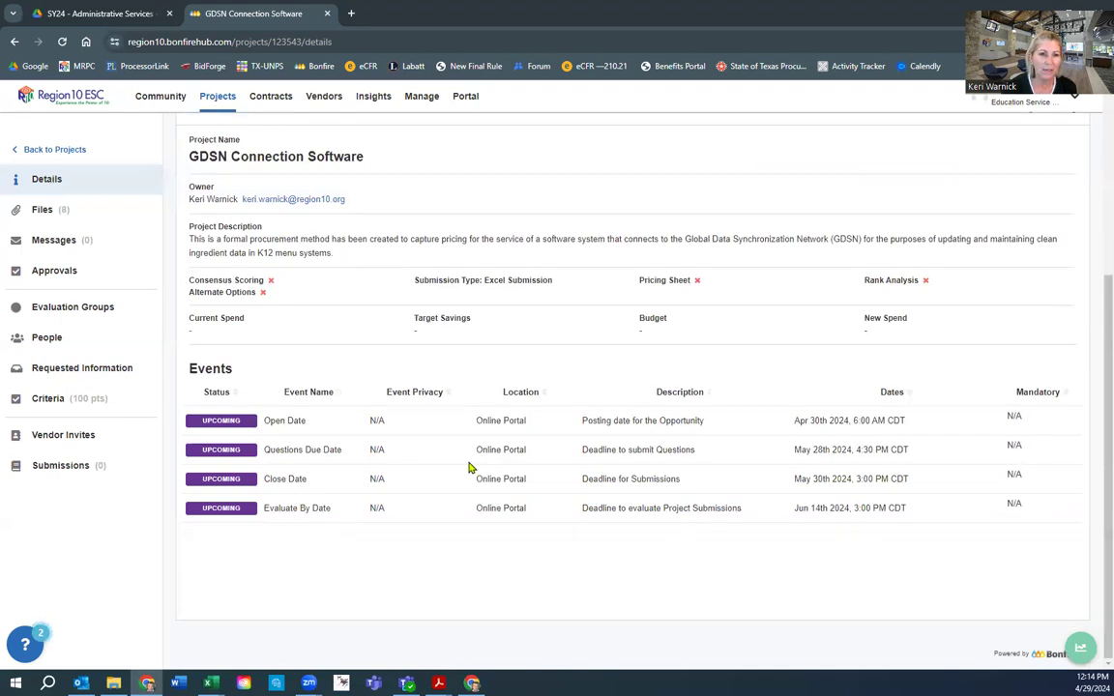
{"action": "mouse_move", "coordinate": [358, 435]}
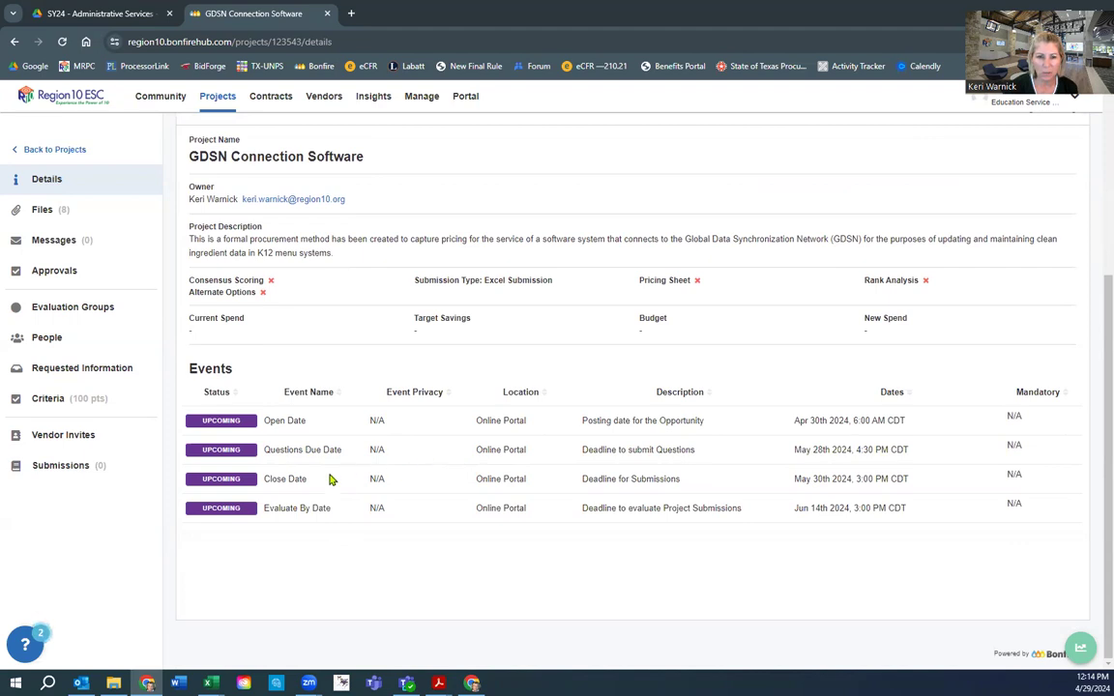
{"action": "mouse_move", "coordinate": [855, 517]}
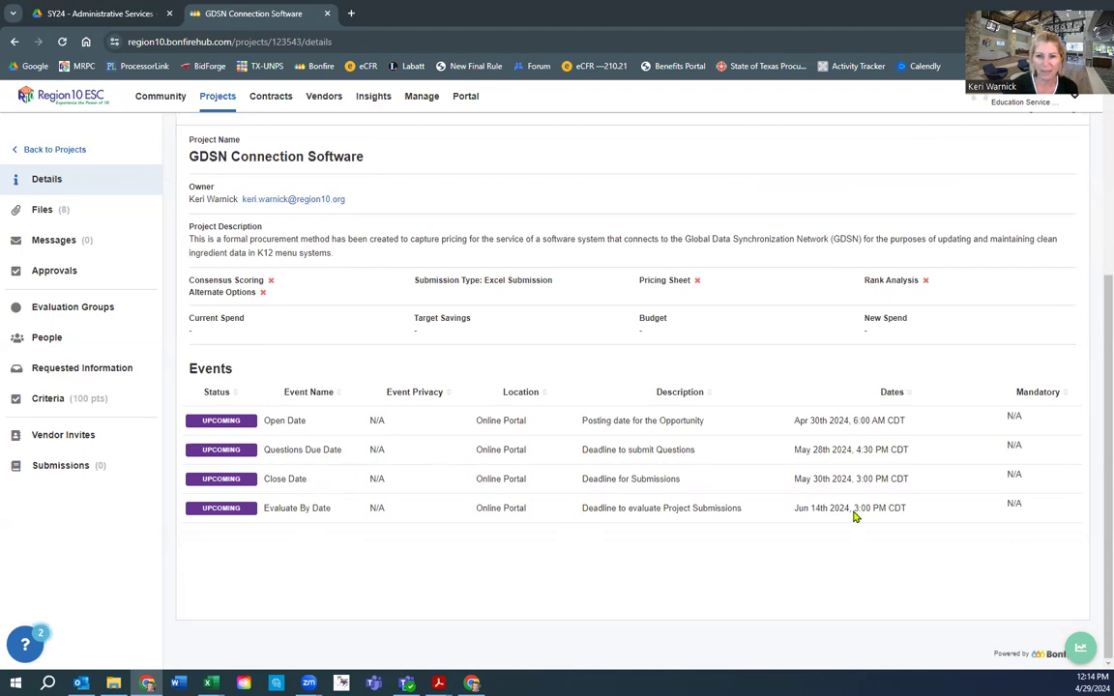
{"action": "mouse_move", "coordinate": [824, 529]}
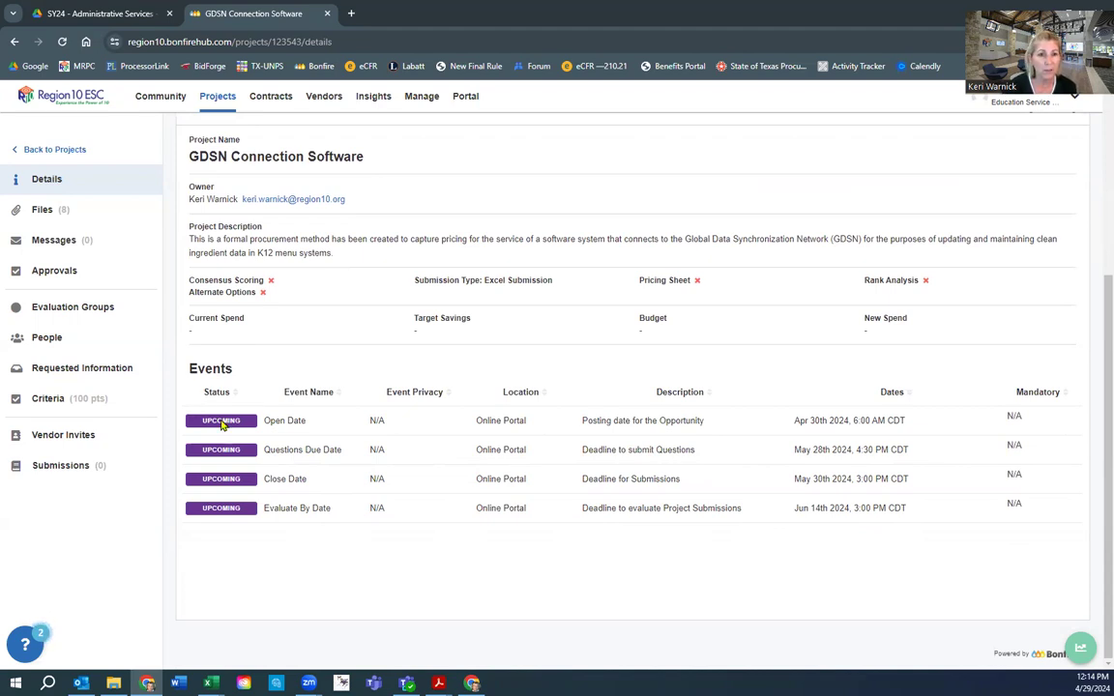
{"action": "mouse_move", "coordinate": [219, 420]}
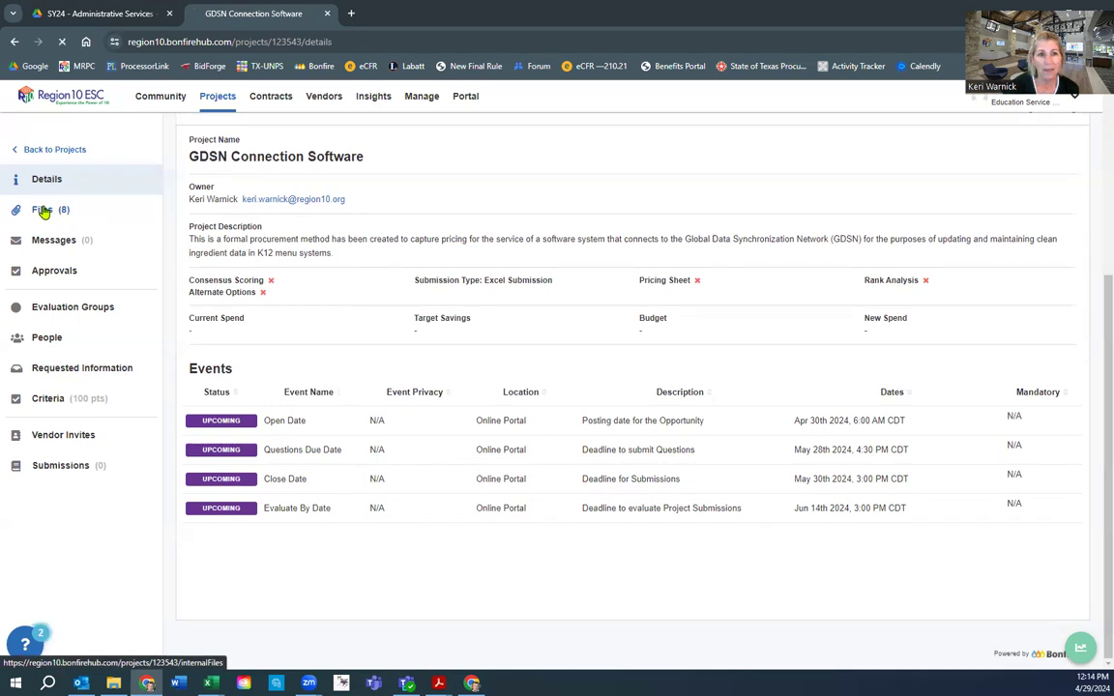
Browse the eight public files and the cost analysis file's actions, then go to Messages
{"action": "left_click", "coordinate": [46, 210]}
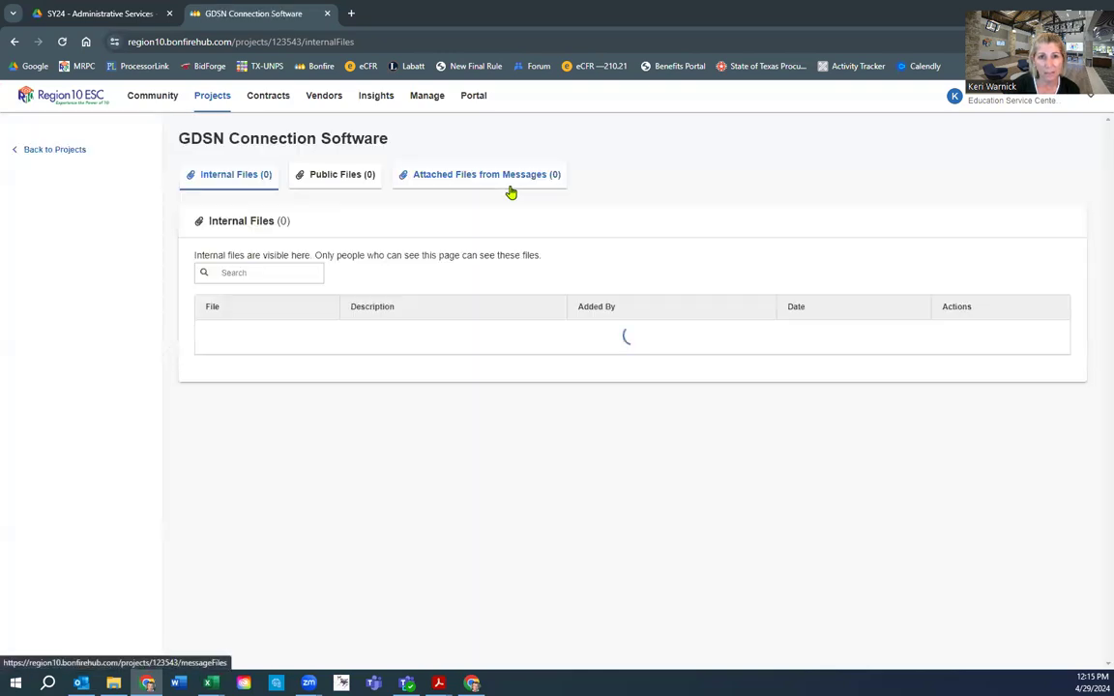
{"action": "left_click", "coordinate": [336, 174]}
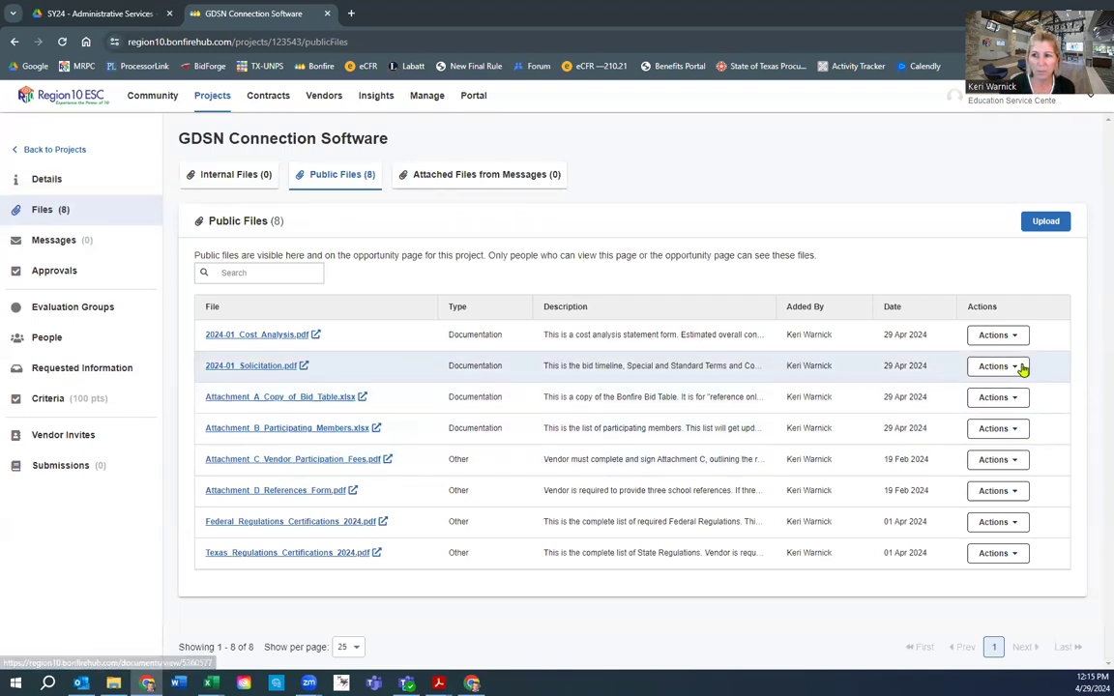
{"action": "mouse_move", "coordinate": [997, 334]}
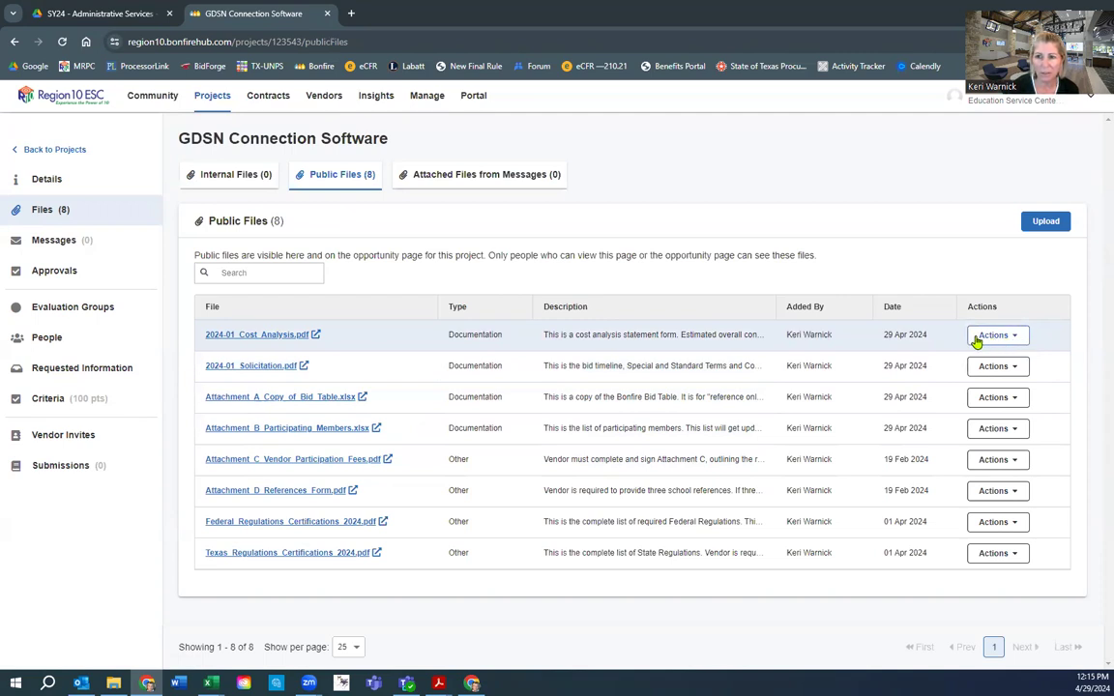
{"action": "left_click", "coordinate": [997, 335]}
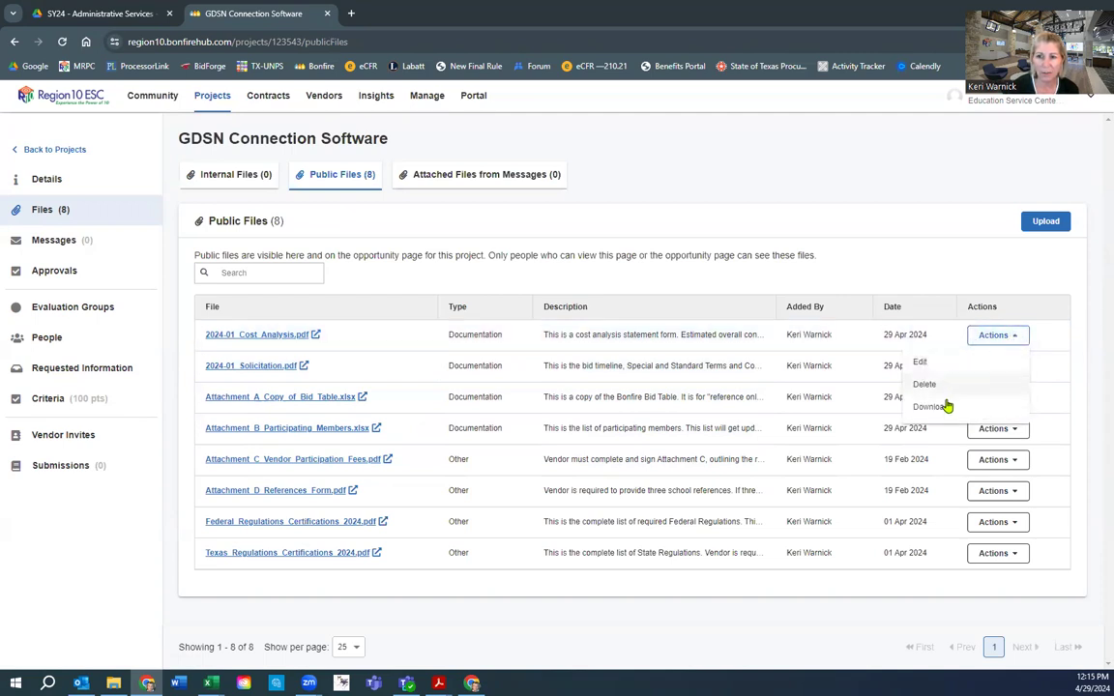
{"action": "left_click", "coordinate": [812, 177]}
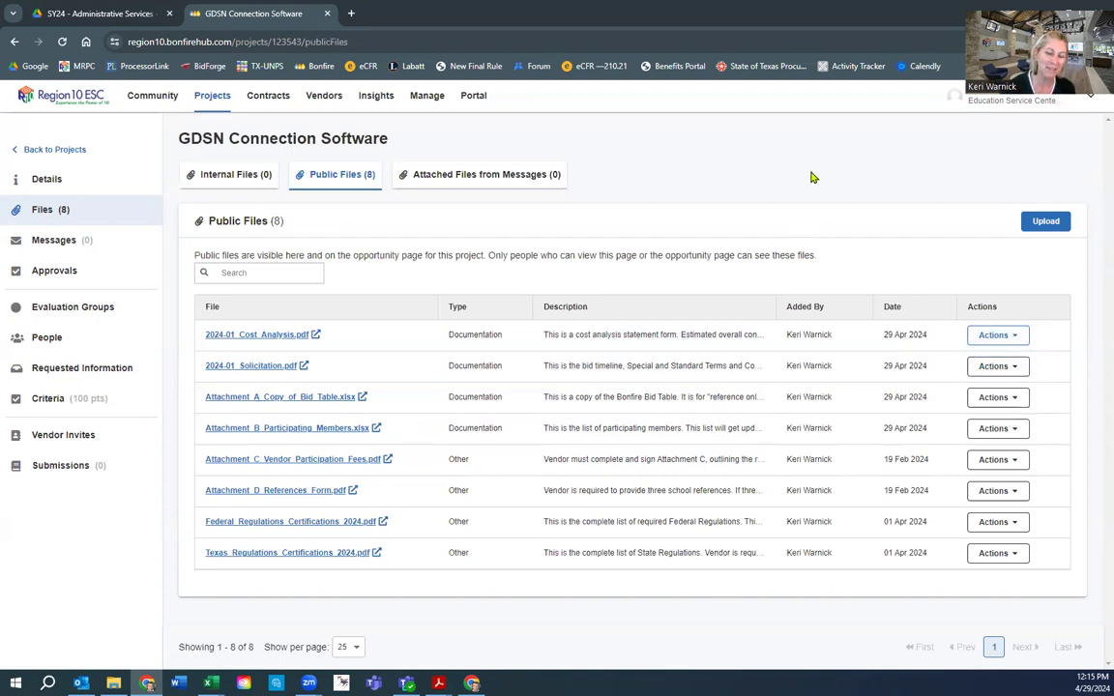
{"action": "mouse_move", "coordinate": [140, 252]}
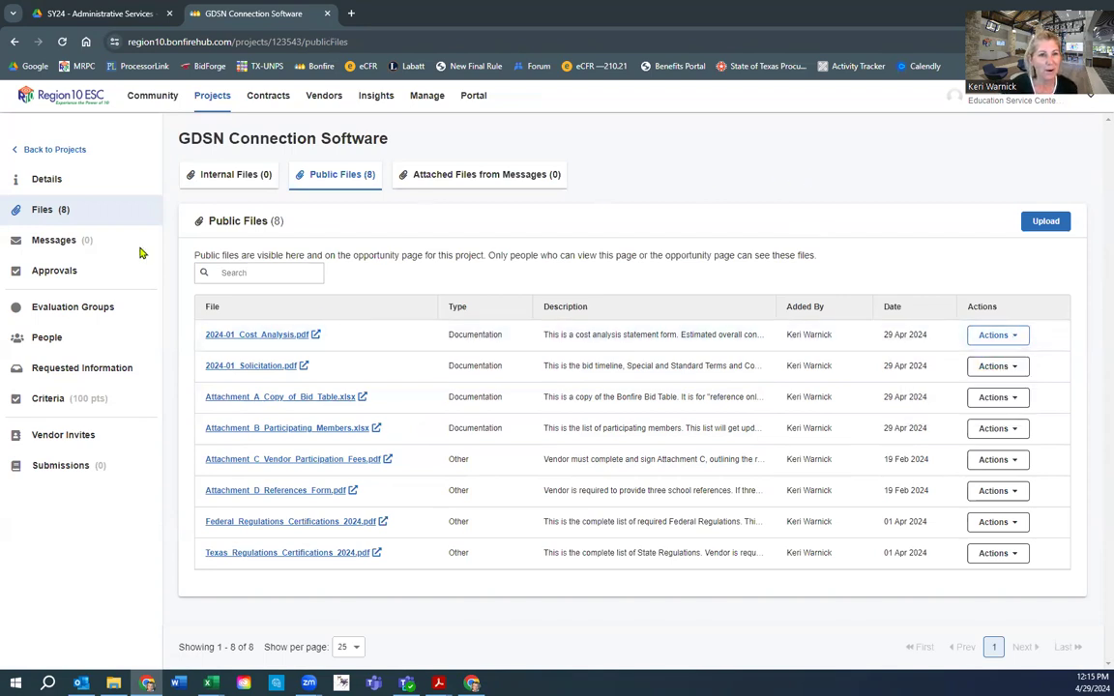
{"action": "left_click", "coordinate": [54, 240]}
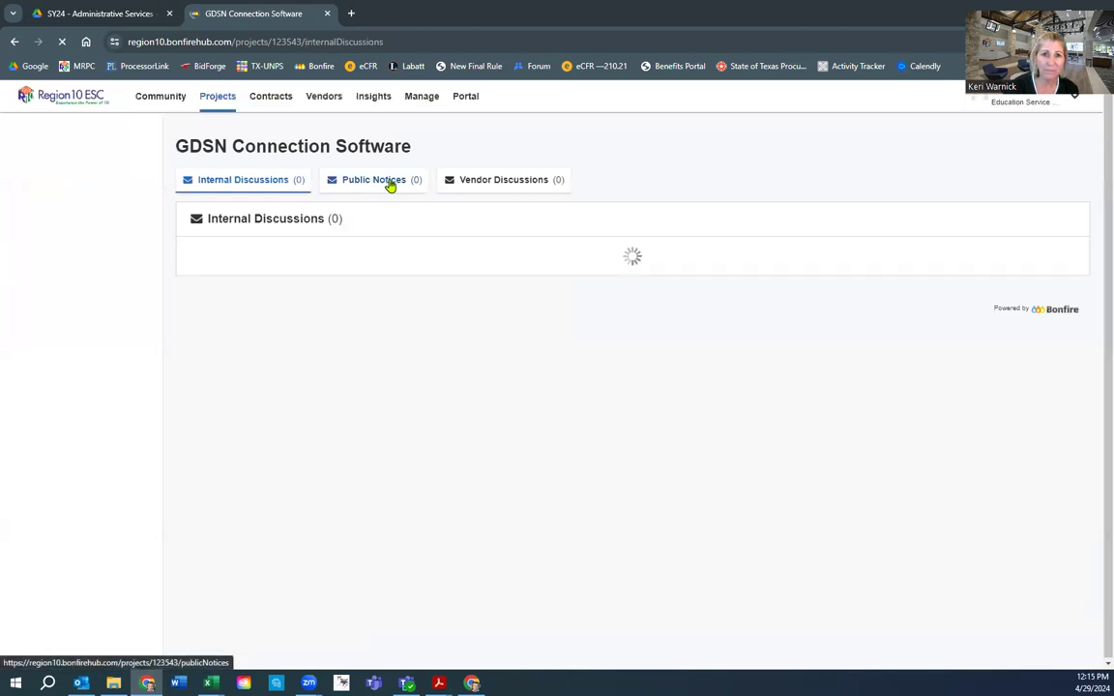
View Public Notices and the empty Vendor Discussions, then go to Requested Information
{"action": "left_click", "coordinate": [374, 179]}
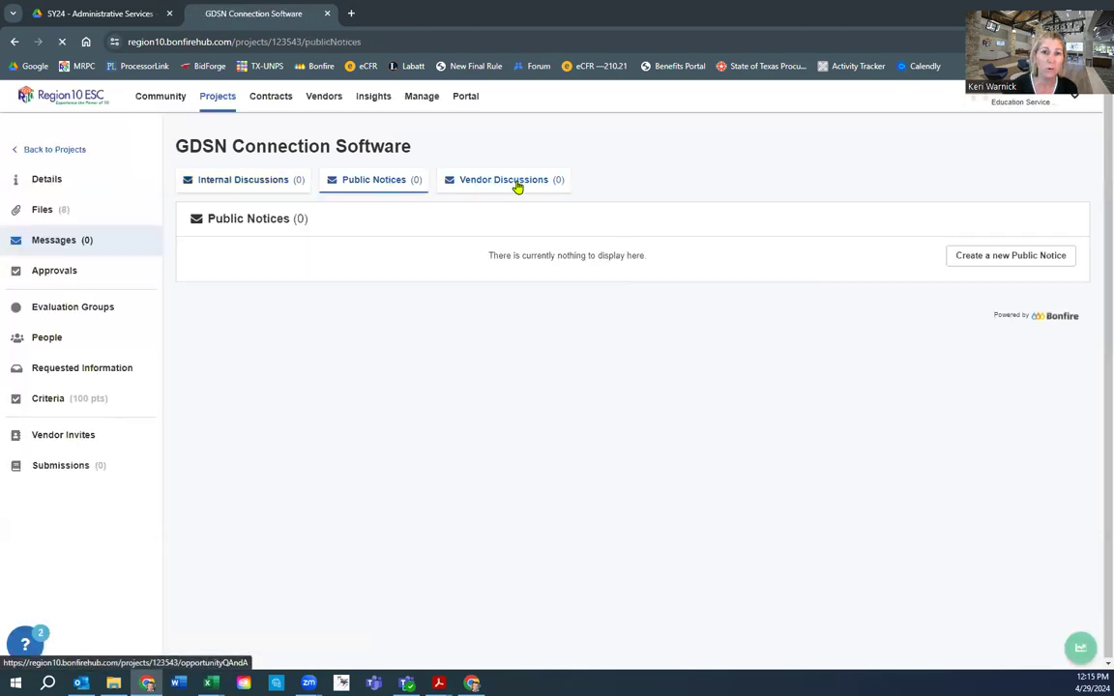
{"action": "left_click", "coordinate": [502, 179]}
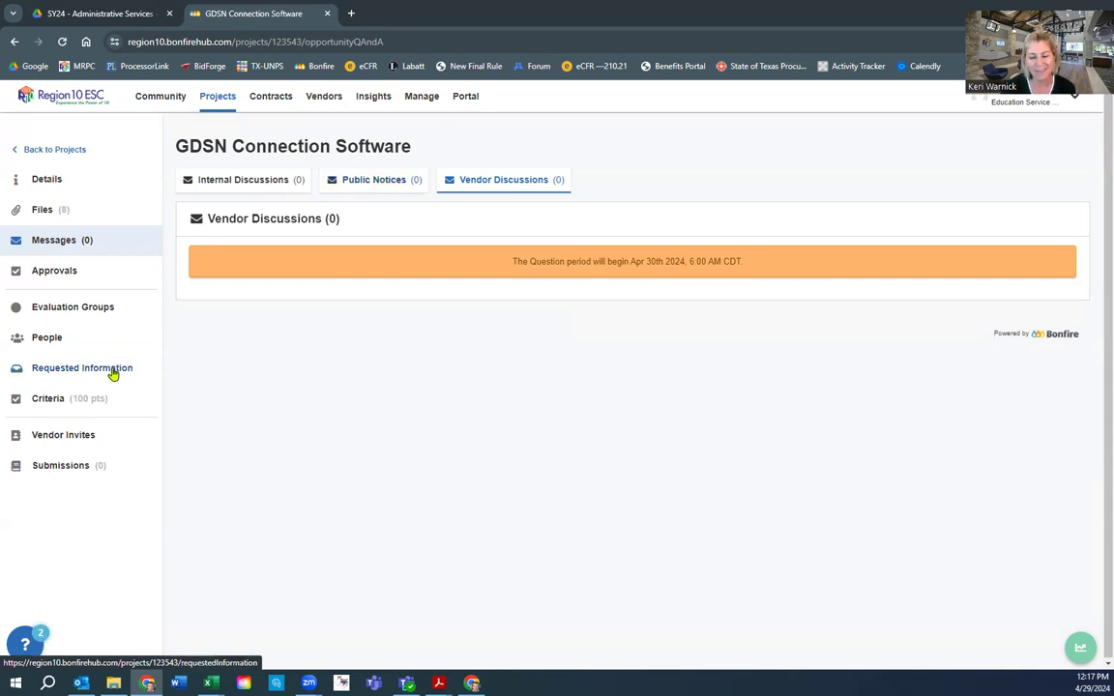
{"action": "left_click", "coordinate": [81, 367]}
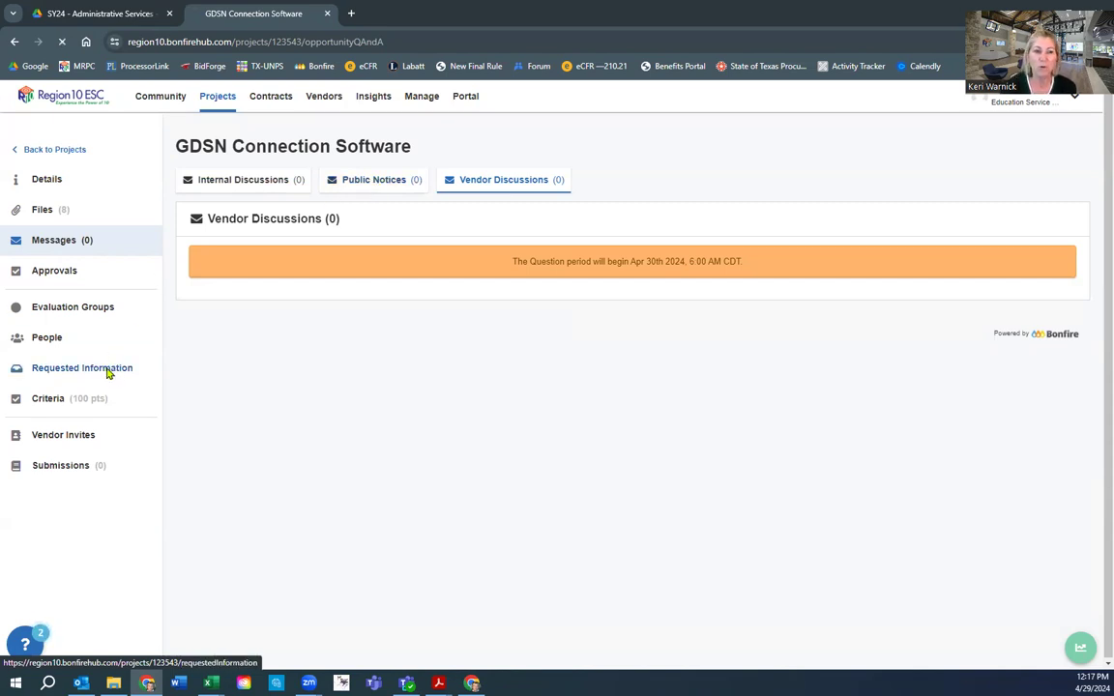
{"action": "left_click", "coordinate": [81, 368]}
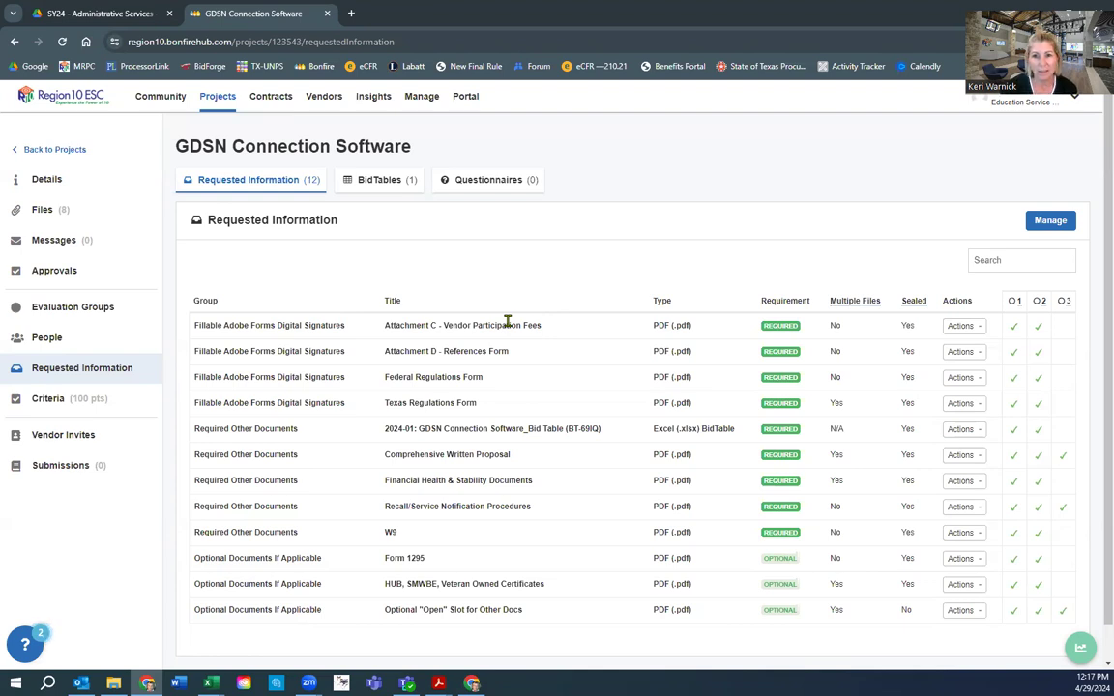
{"action": "mouse_move", "coordinate": [244, 345]}
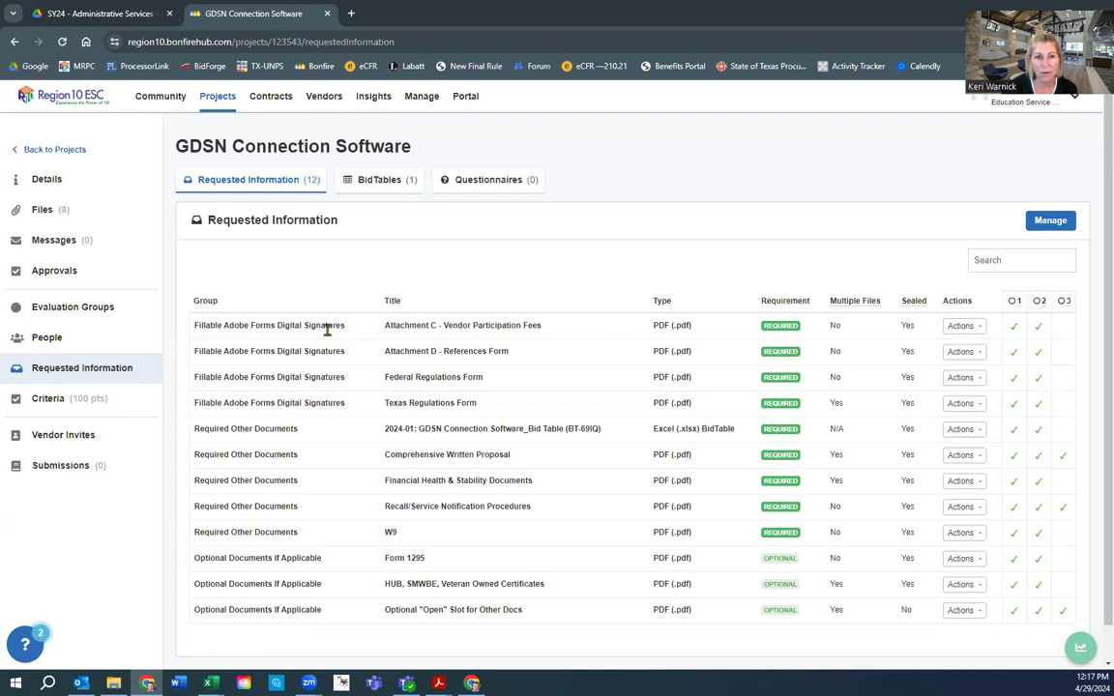
{"action": "mouse_move", "coordinate": [237, 336]}
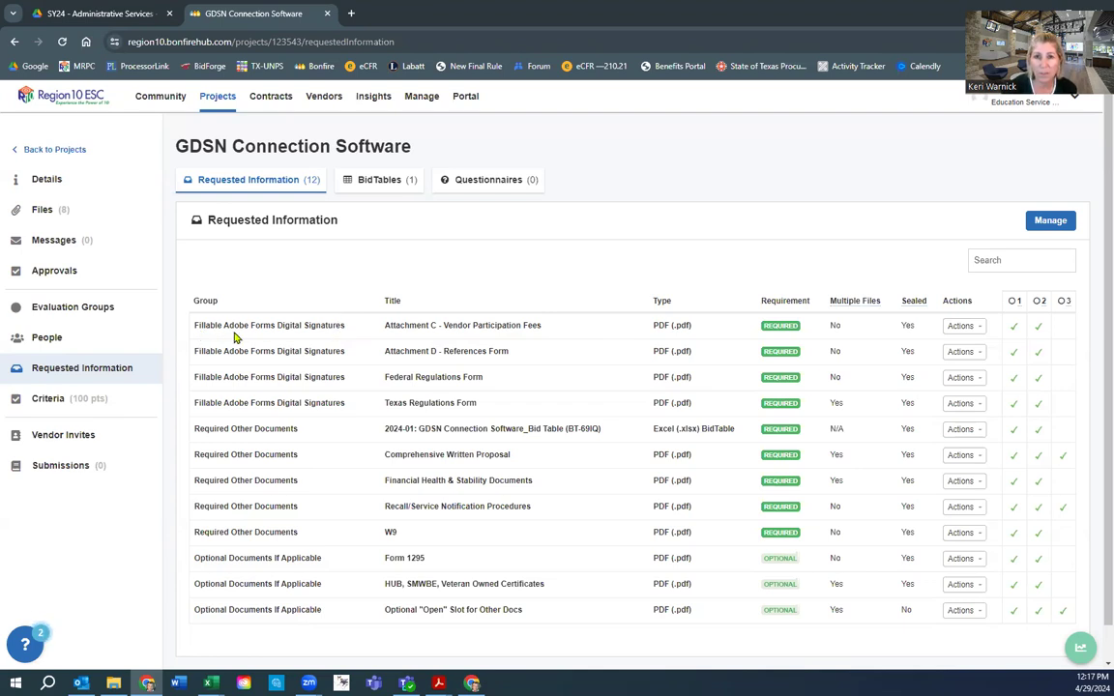
{"action": "mouse_move", "coordinate": [269, 430]}
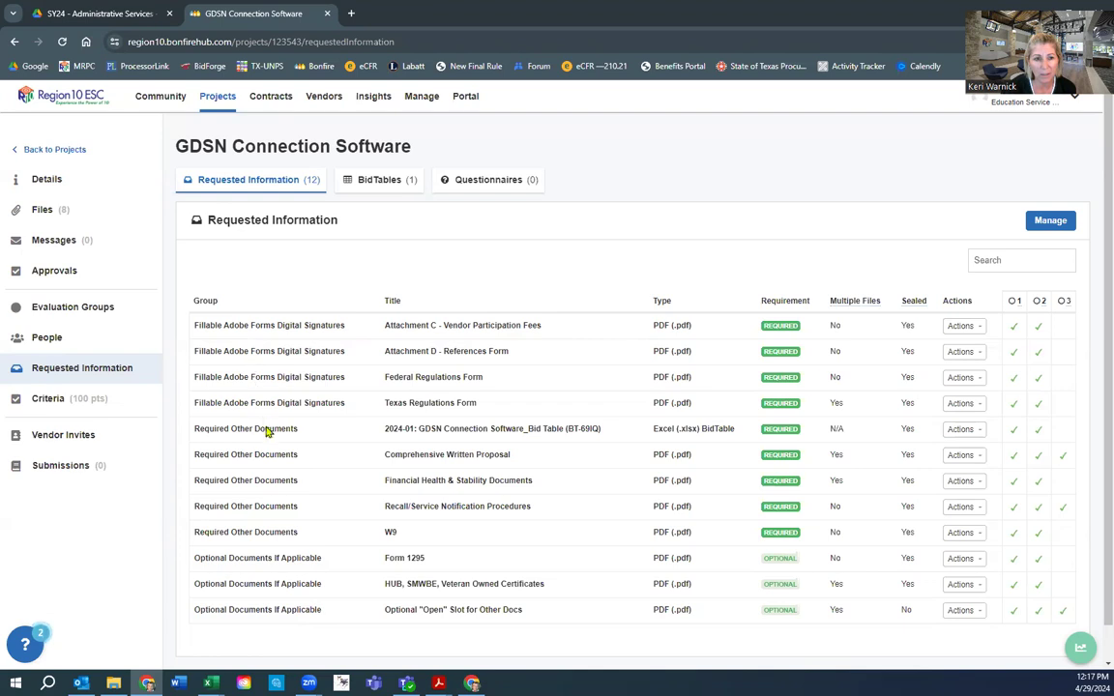
{"action": "mouse_move", "coordinate": [438, 440]}
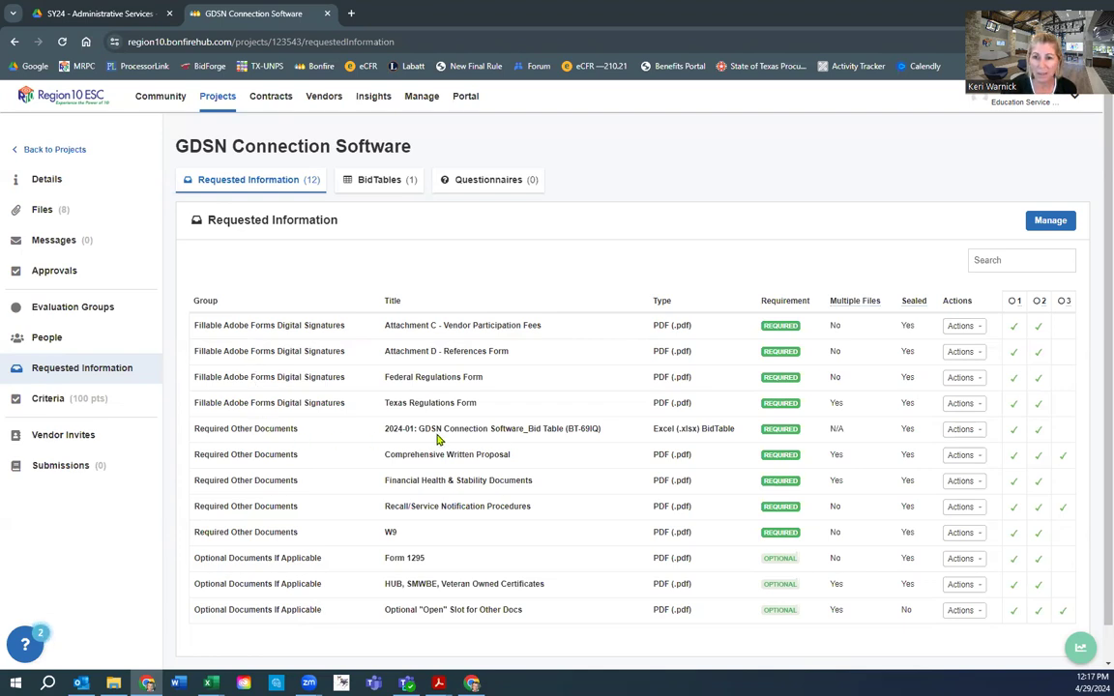
{"action": "mouse_move", "coordinate": [415, 431]}
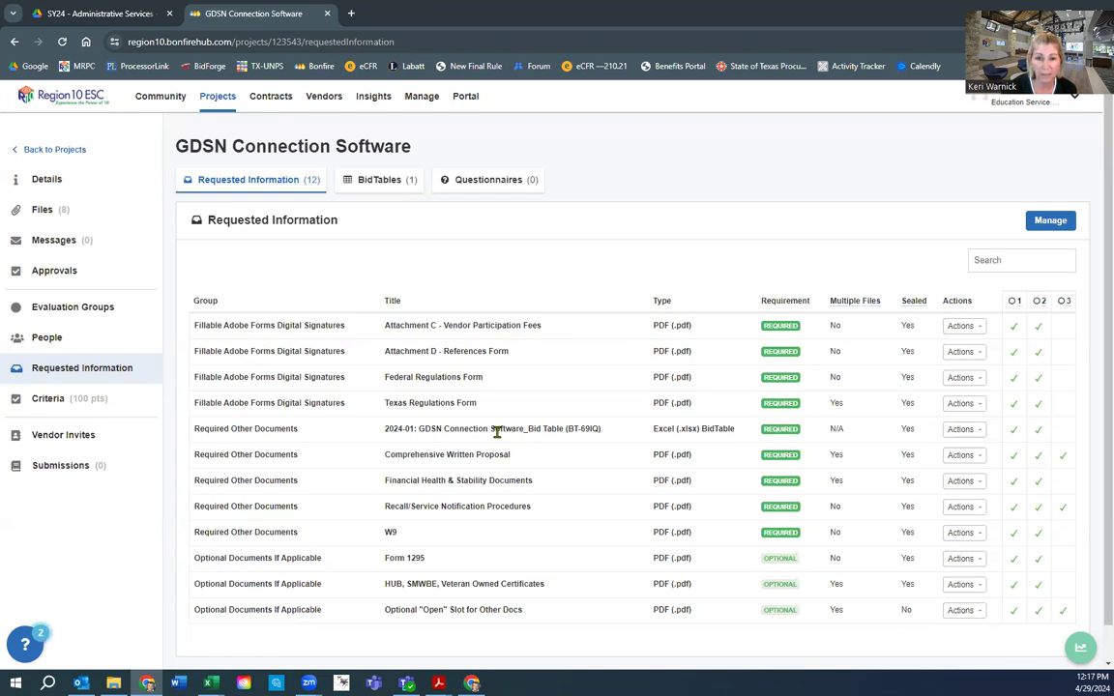
{"action": "mouse_move", "coordinate": [551, 587]}
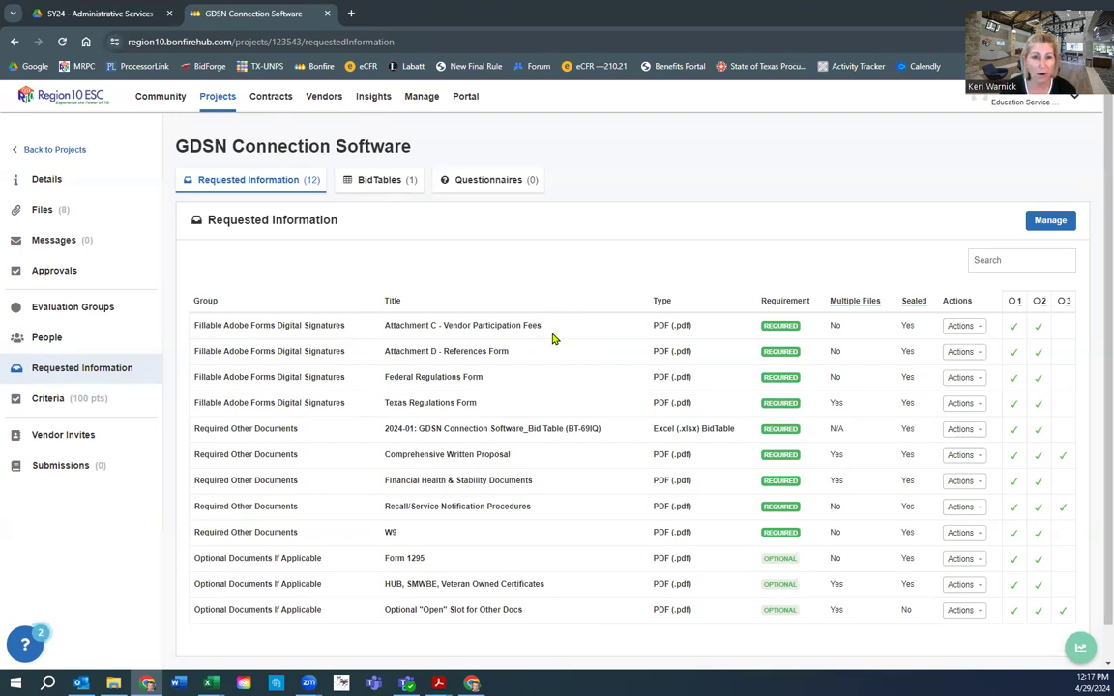
{"action": "mouse_move", "coordinate": [780, 325]}
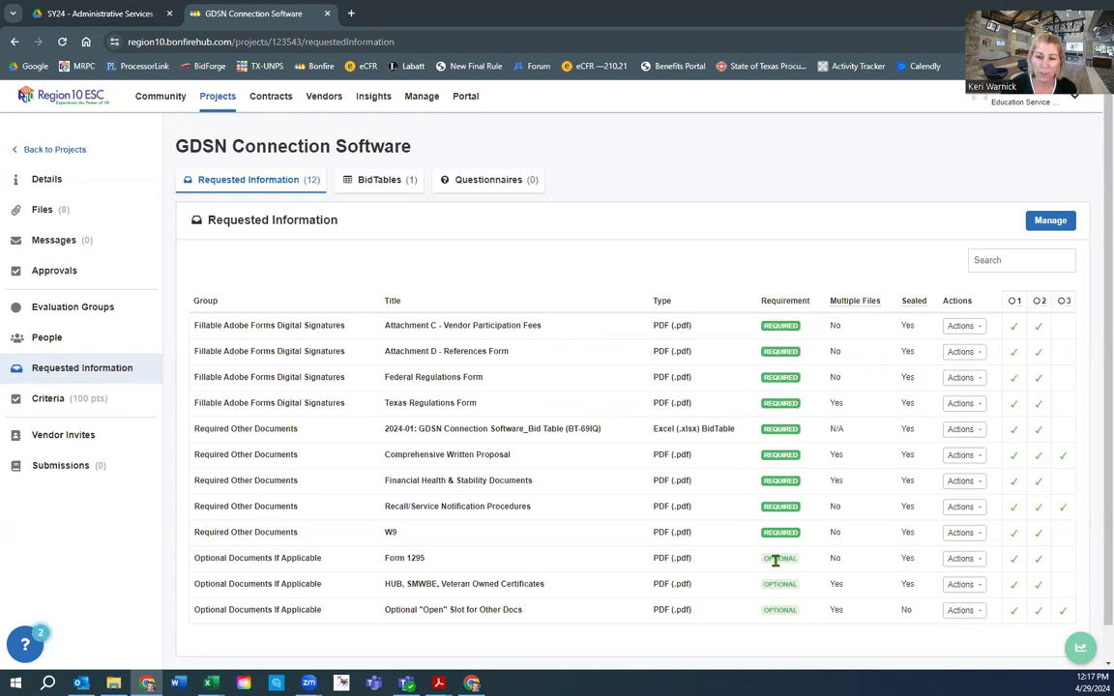
{"action": "mouse_move", "coordinate": [435, 564]}
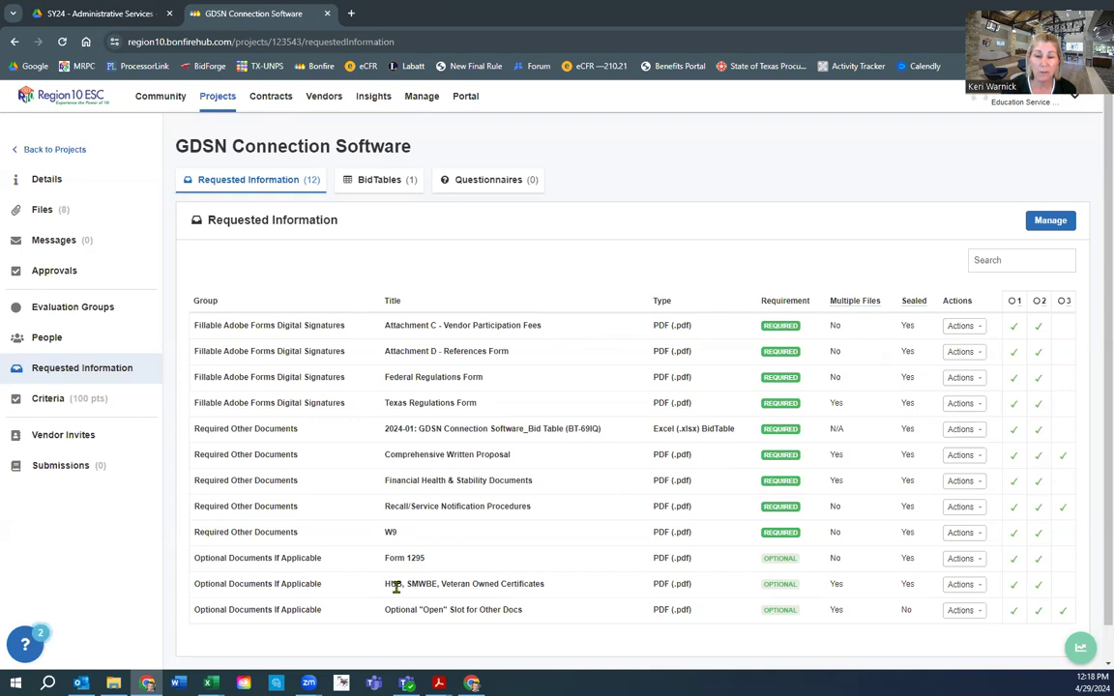
{"action": "mouse_move", "coordinate": [499, 583]}
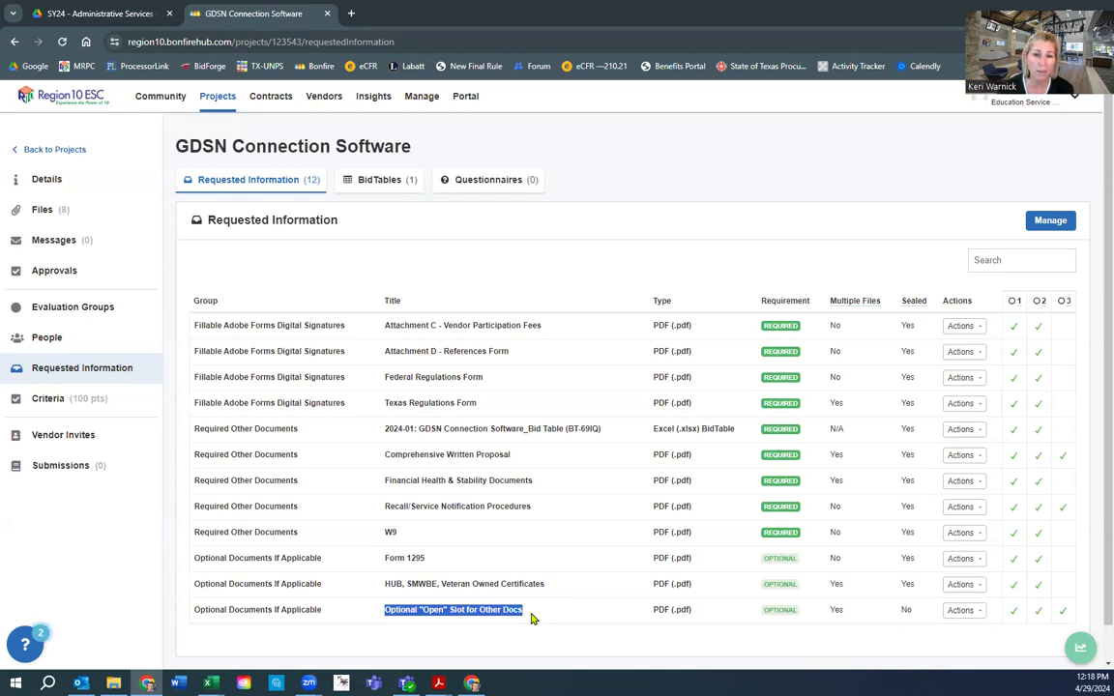
{"action": "mouse_move", "coordinate": [401, 455]}
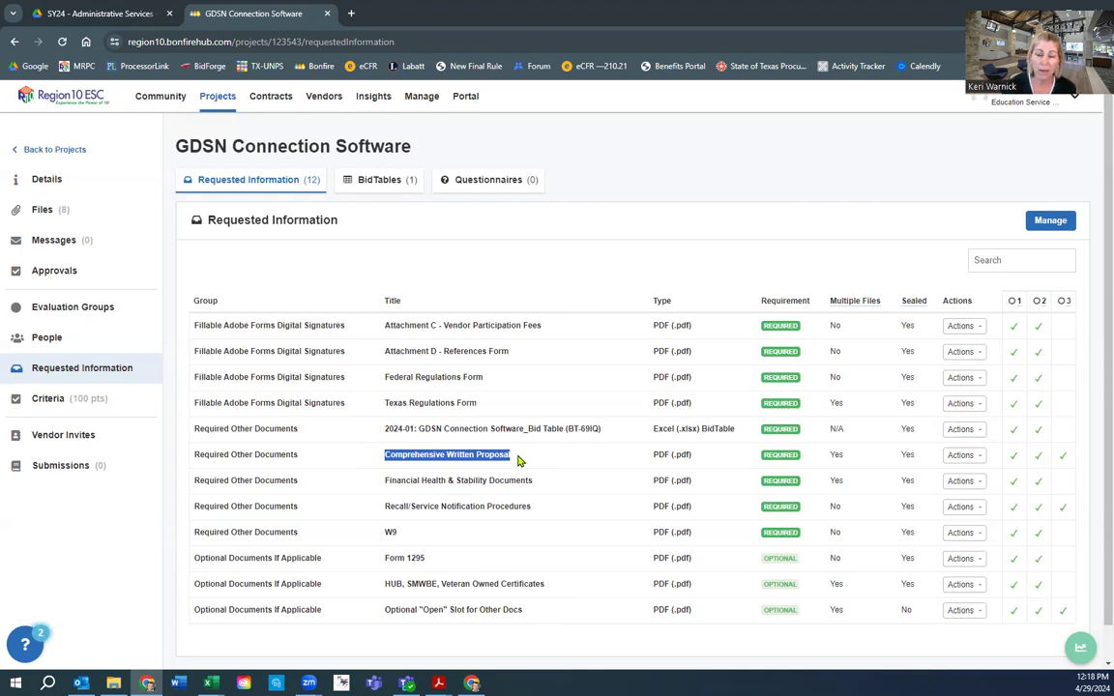
{"action": "mouse_move", "coordinate": [471, 584]}
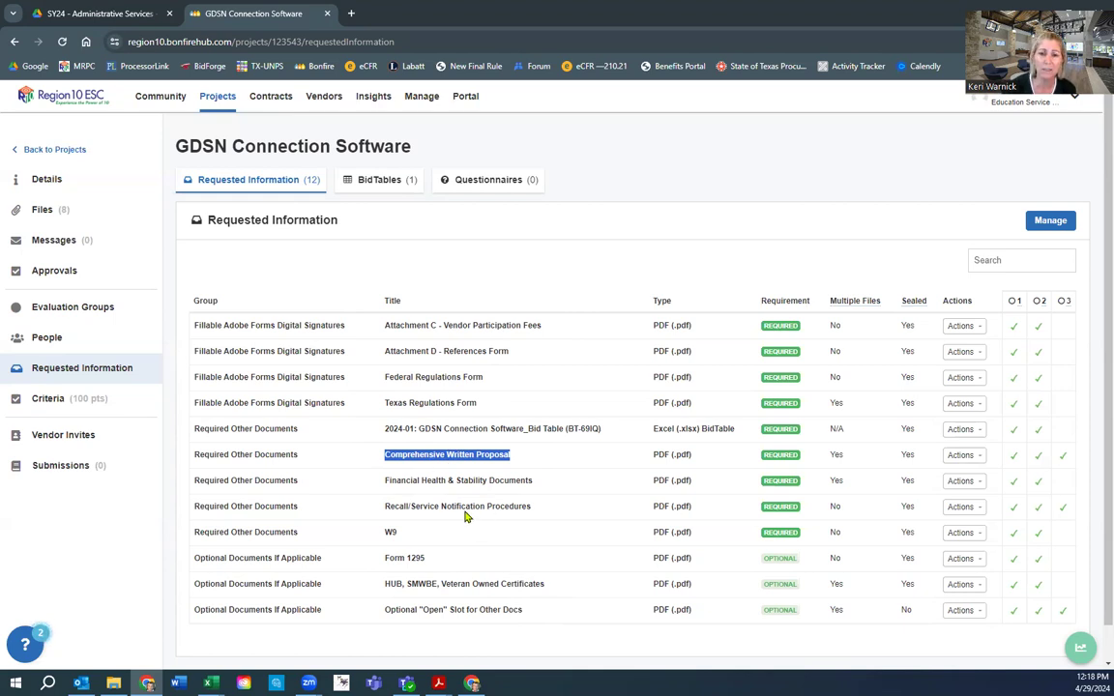
{"action": "mouse_move", "coordinate": [444, 609]}
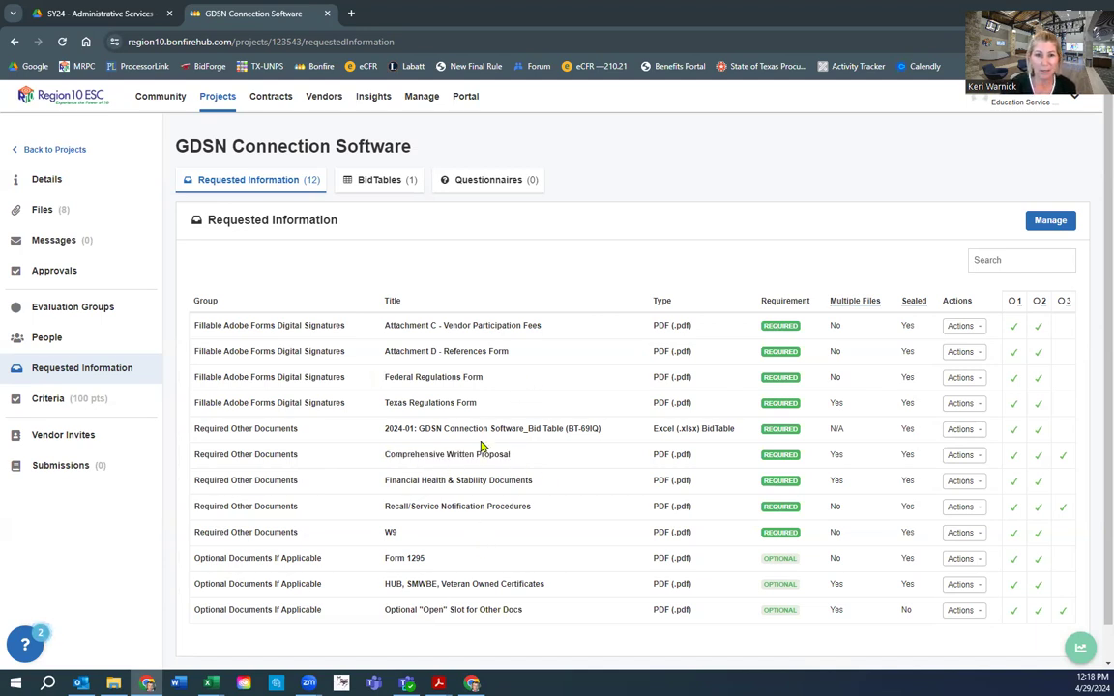
{"action": "double_click", "coordinate": [397, 454]}
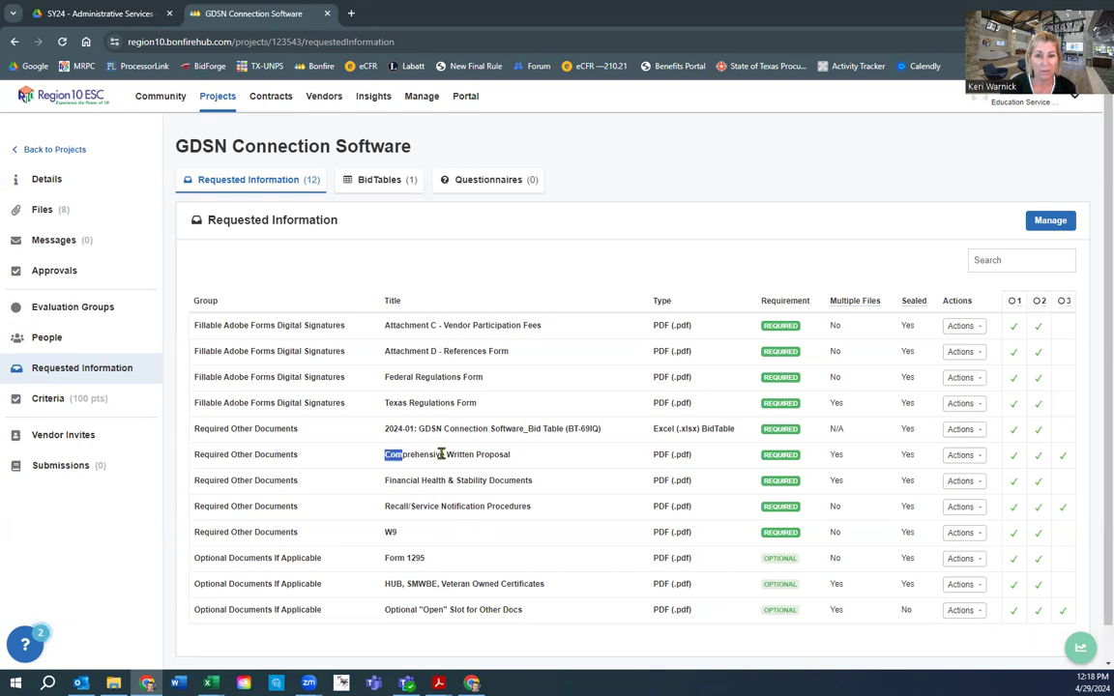
{"action": "double_click", "coordinate": [446, 454]}
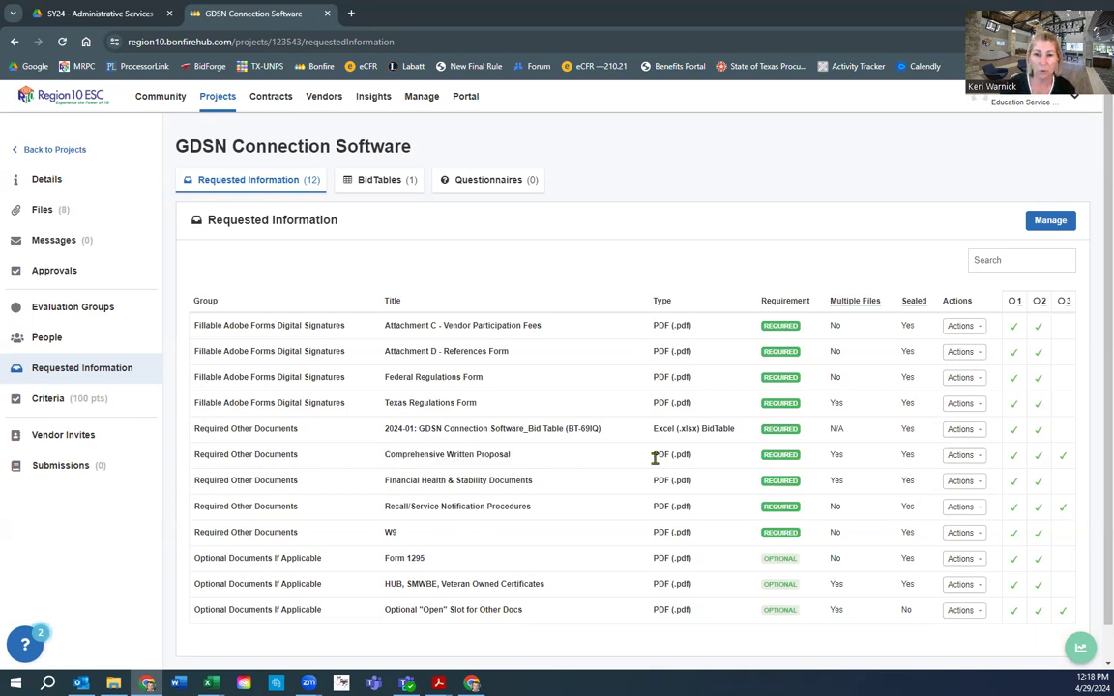
{"action": "double_click", "coordinate": [660, 454]}
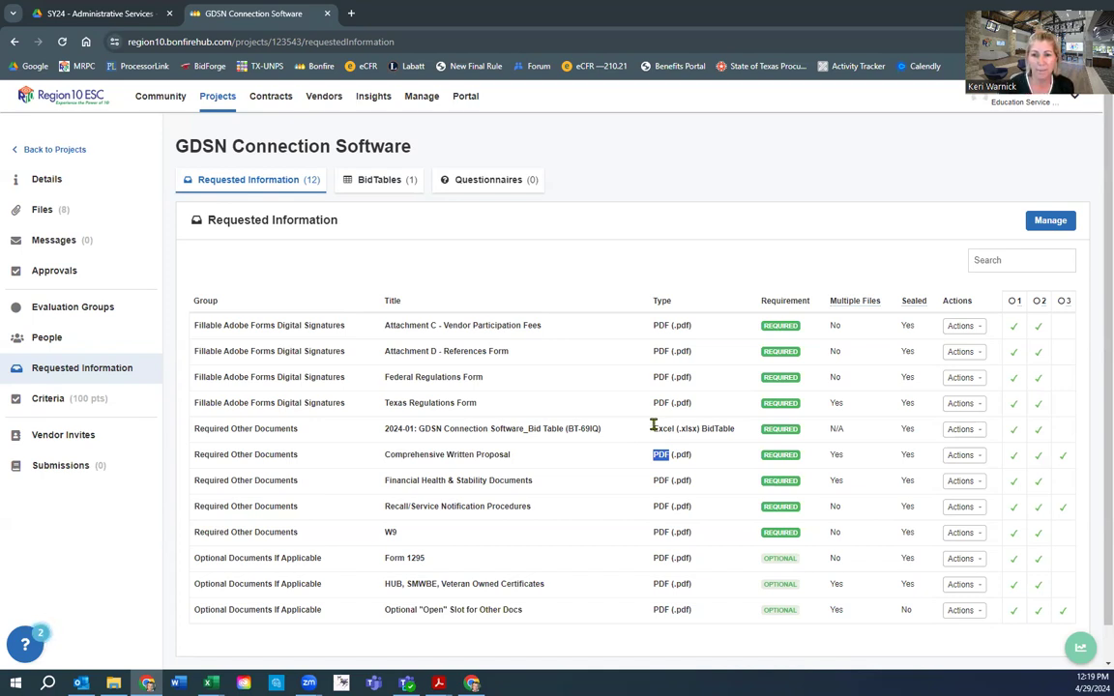
{"action": "mouse_move", "coordinate": [558, 451]}
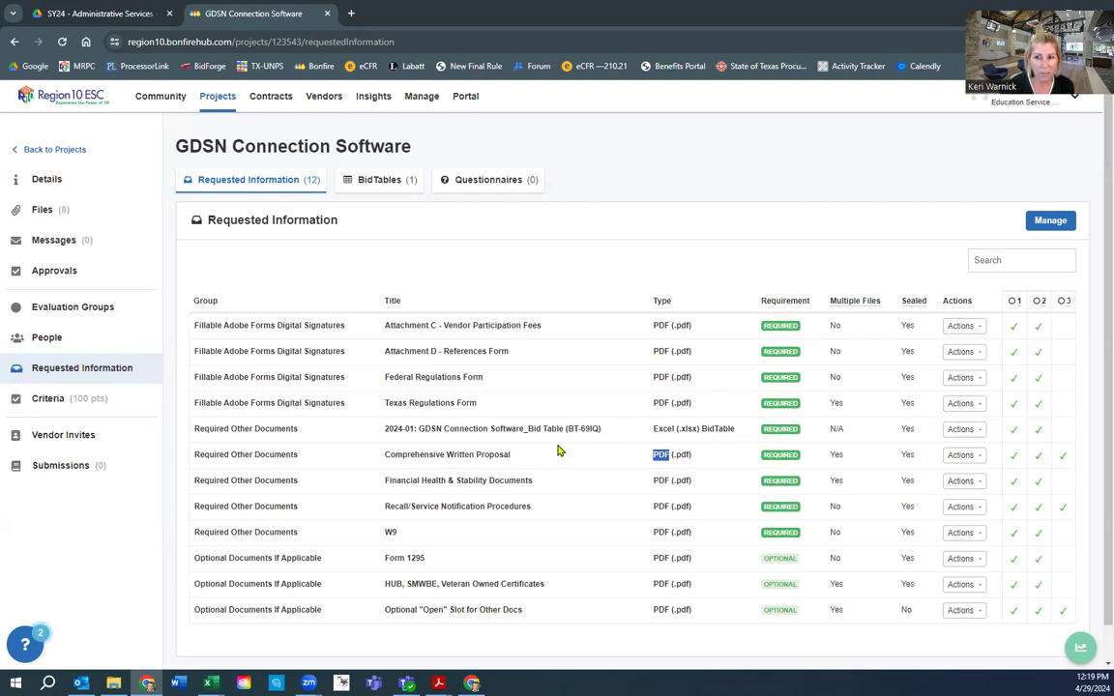
{"action": "mouse_move", "coordinate": [845, 397]}
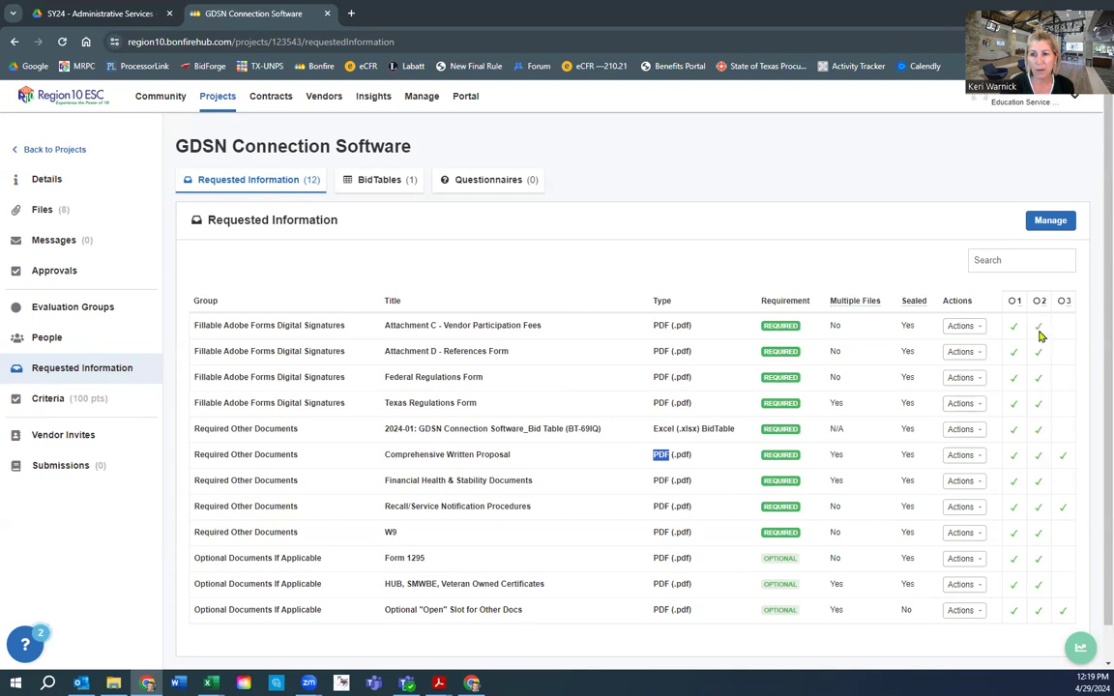
{"action": "mouse_move", "coordinate": [1015, 334]}
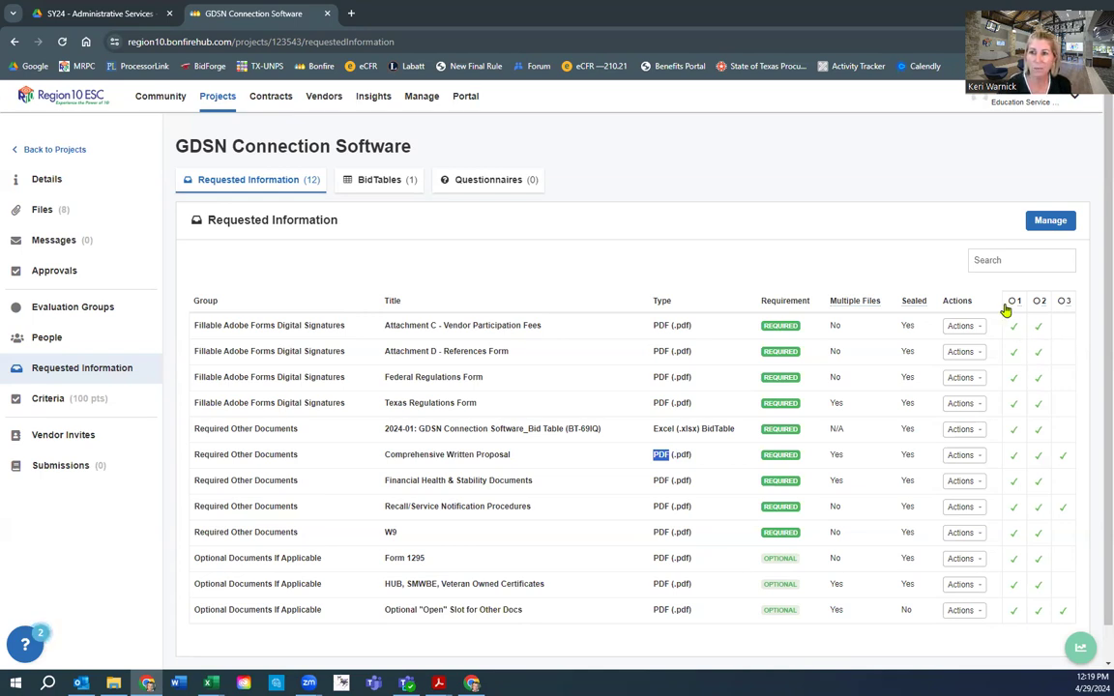
{"action": "mouse_move", "coordinate": [1040, 309]}
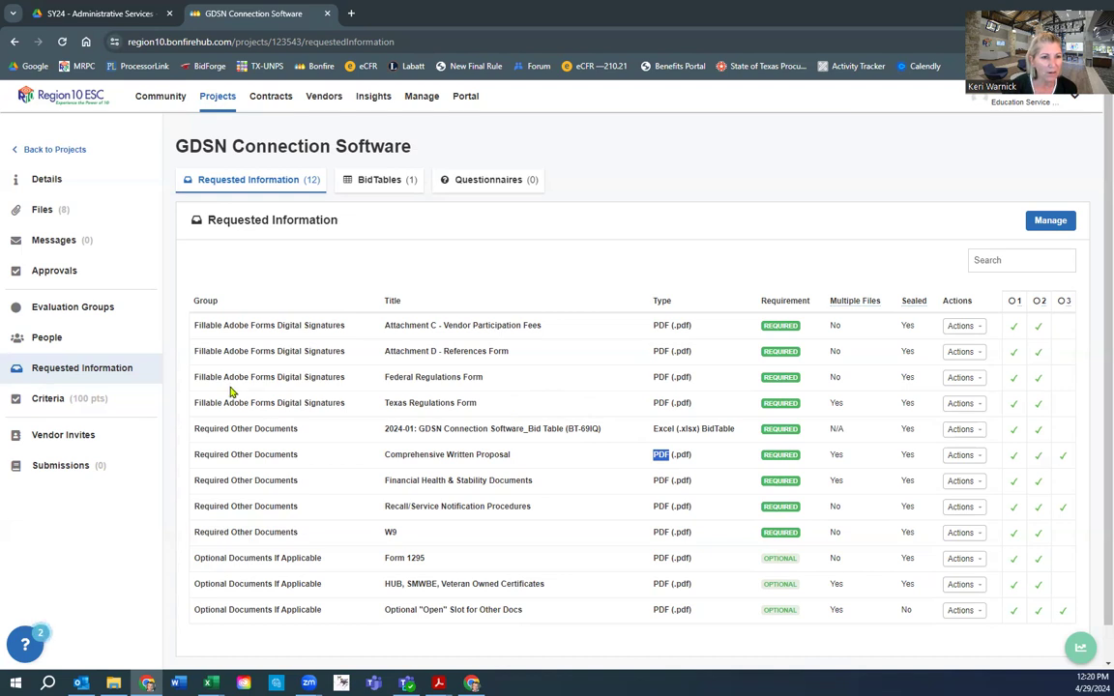
{"action": "mouse_move", "coordinate": [61, 465]}
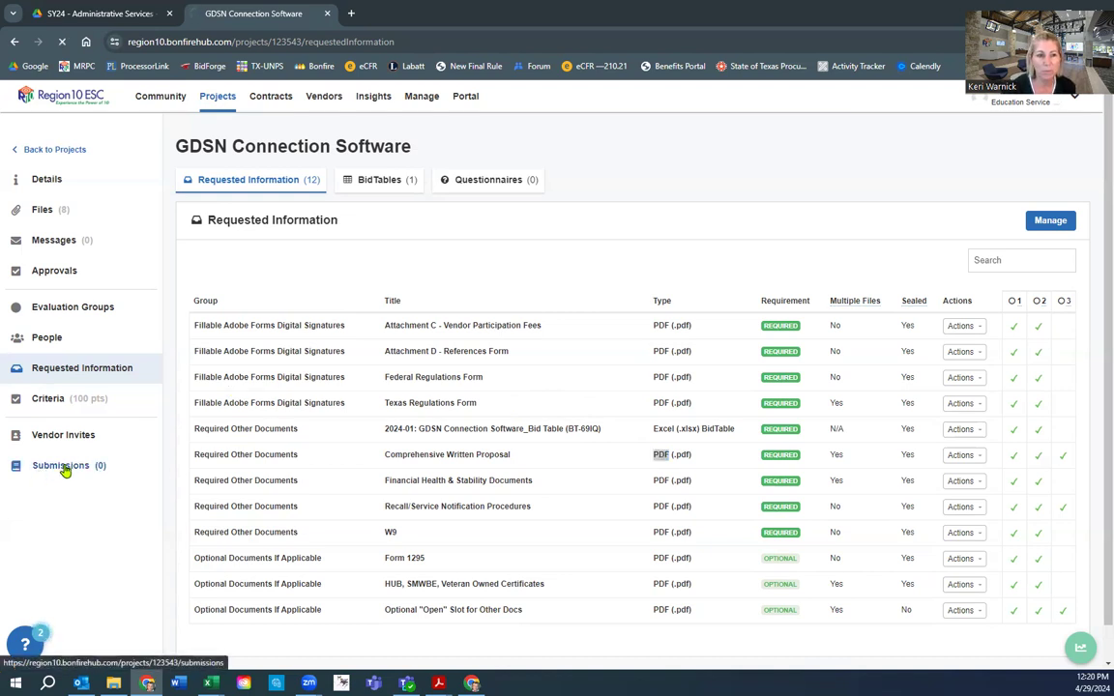
Go to the GDSN Connection Software project's Submissions page, which shows none received
{"action": "left_click", "coordinate": [61, 465]}
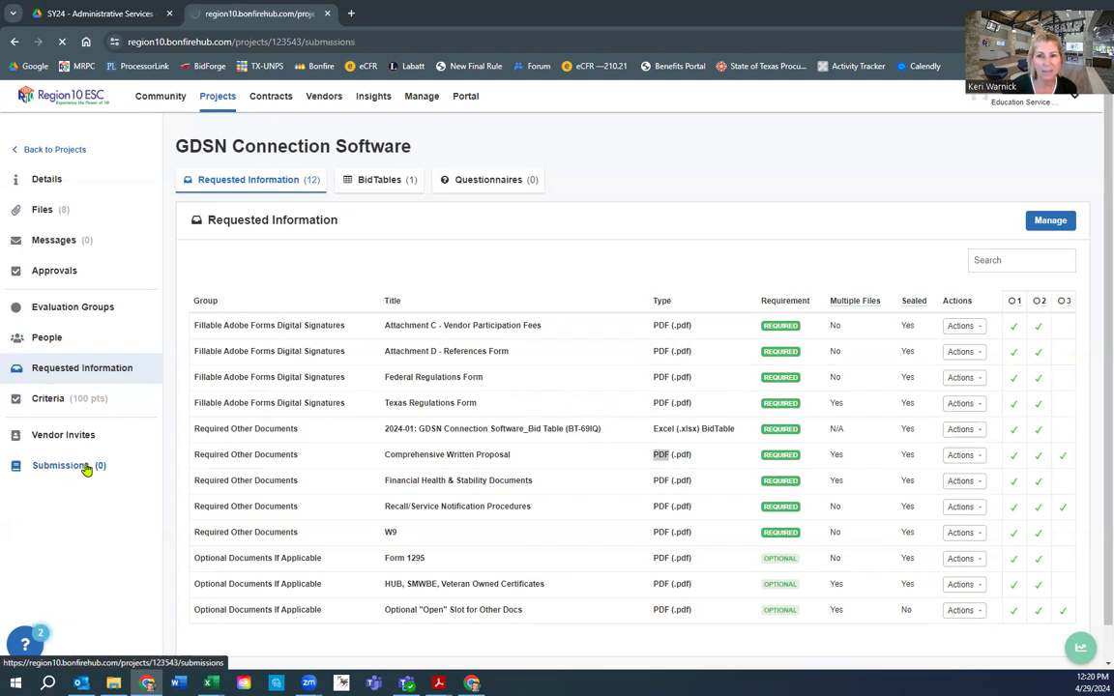
{"action": "left_click", "coordinate": [60, 465]}
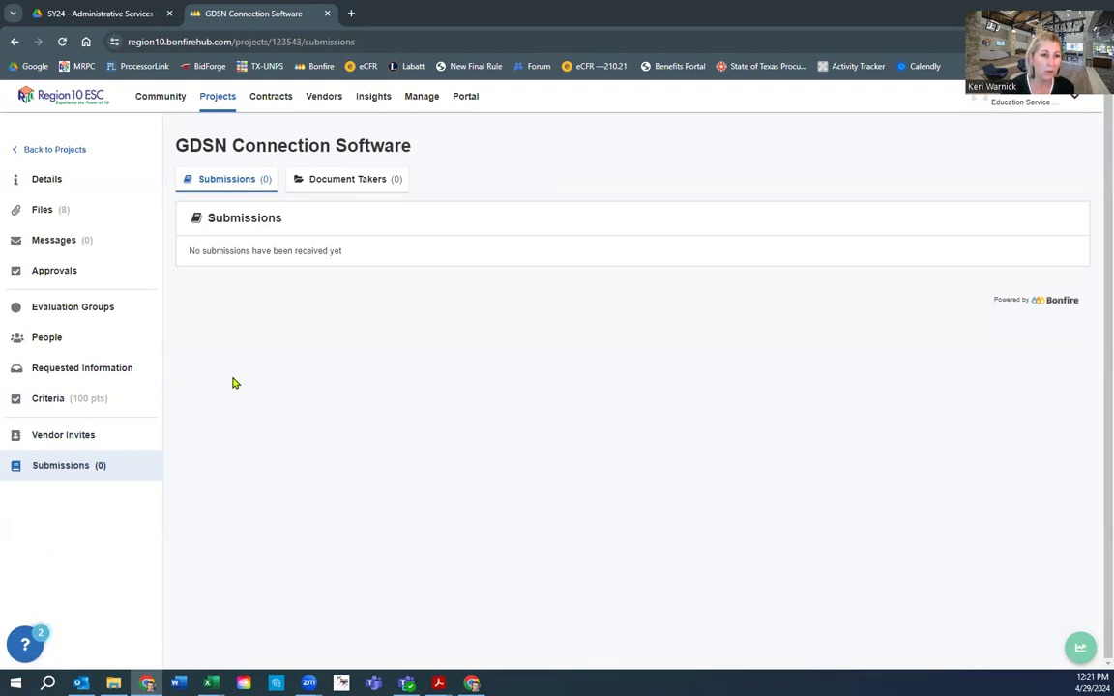
{"action": "mouse_move", "coordinate": [68, 593]}
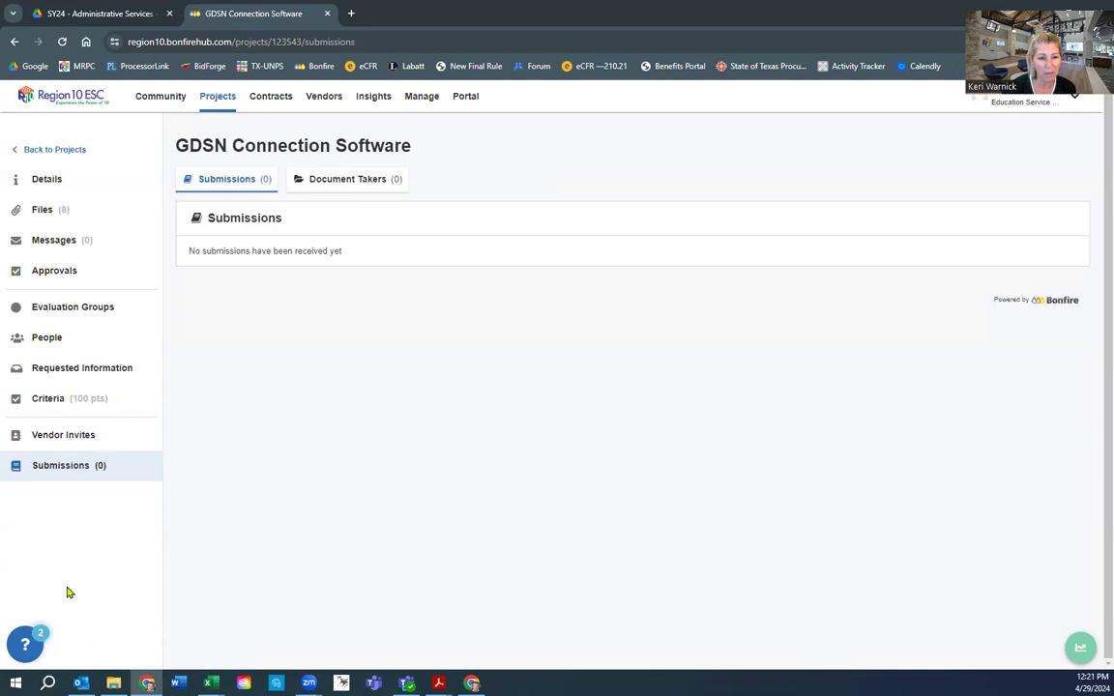
{"action": "mouse_move", "coordinate": [82, 629]}
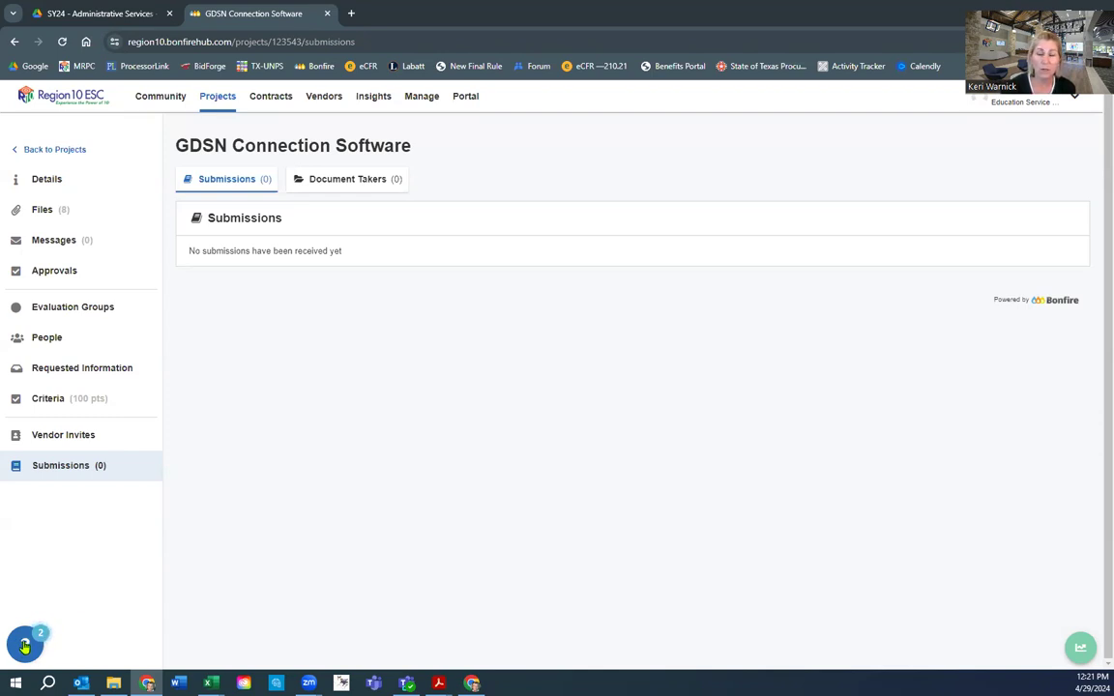
Reach the Vendor Help Center and its search, then point to Create New Ticket
{"action": "left_click", "coordinate": [25, 642]}
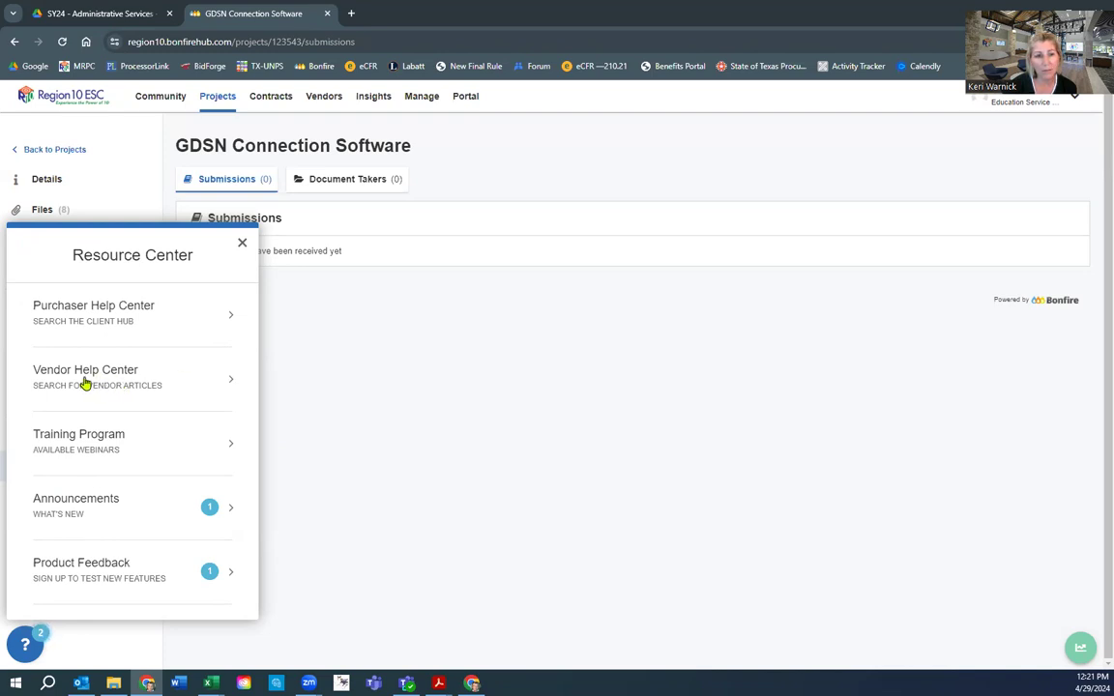
{"action": "left_click", "coordinate": [85, 369]}
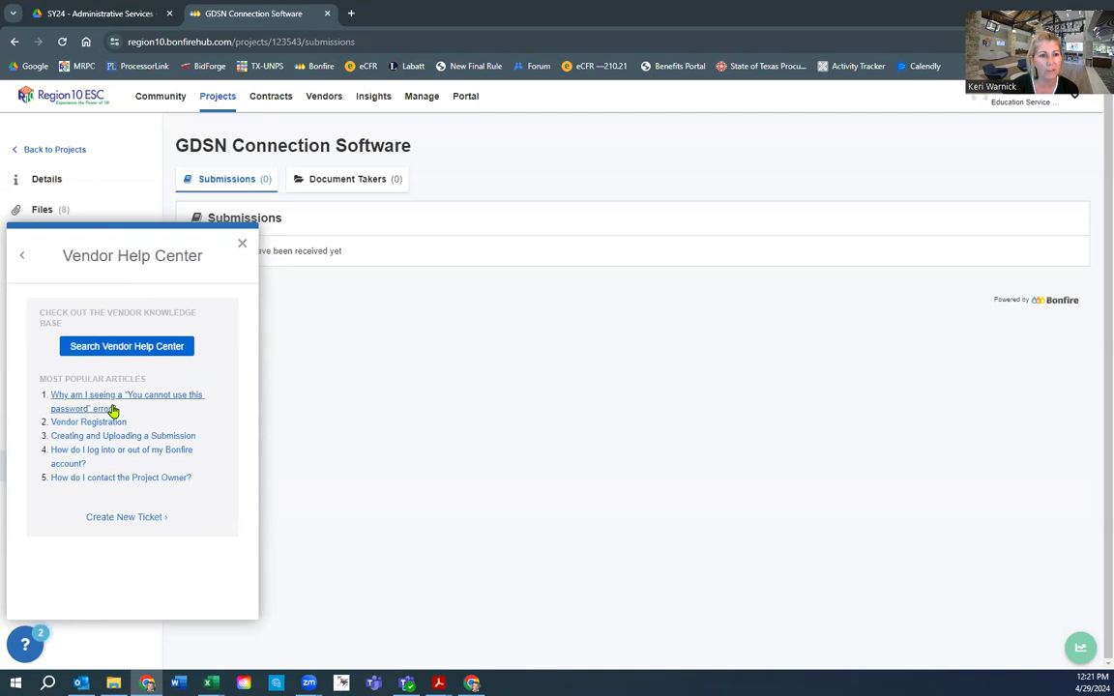
{"action": "mouse_move", "coordinate": [169, 467]}
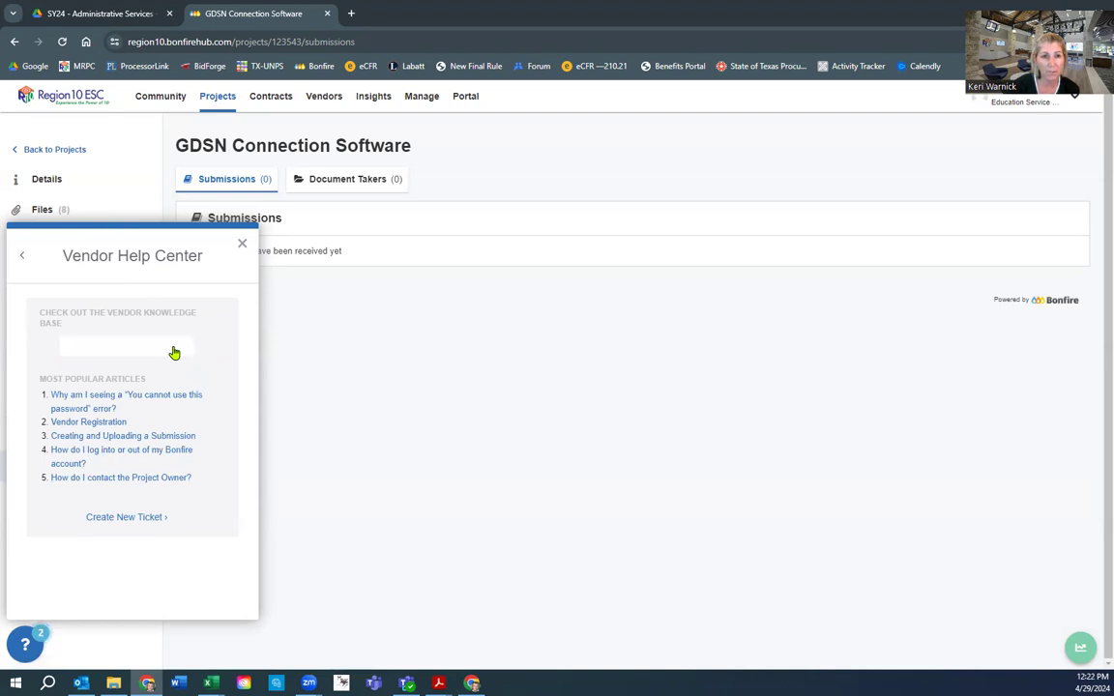
{"action": "left_click", "coordinate": [126, 347]}
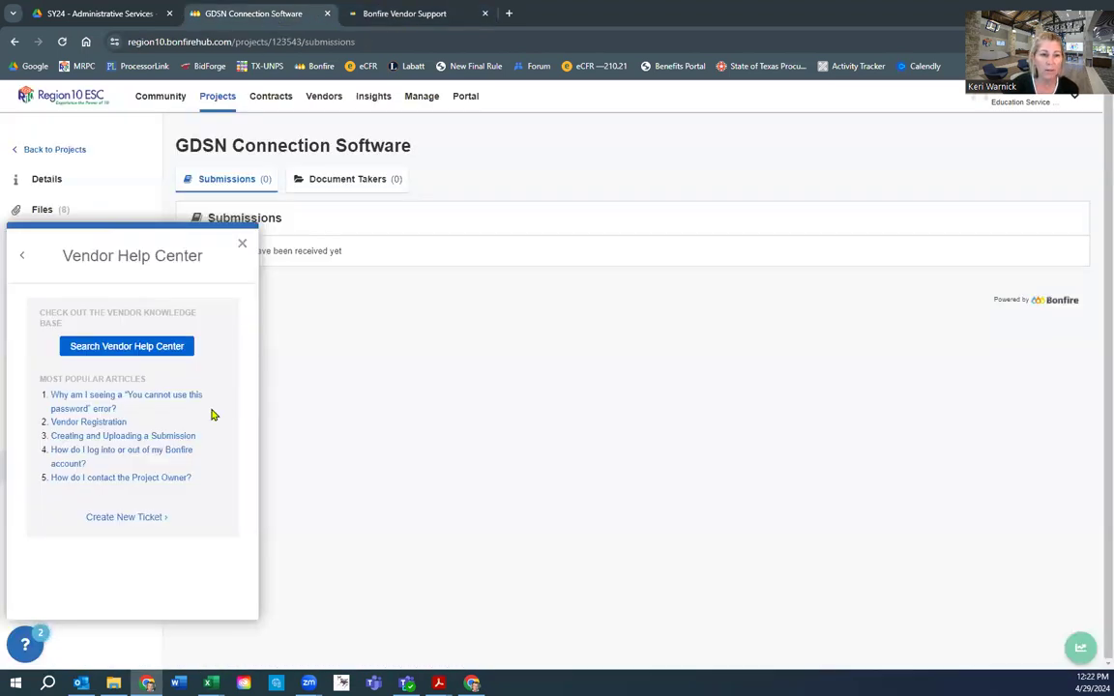
{"action": "mouse_move", "coordinate": [127, 517]}
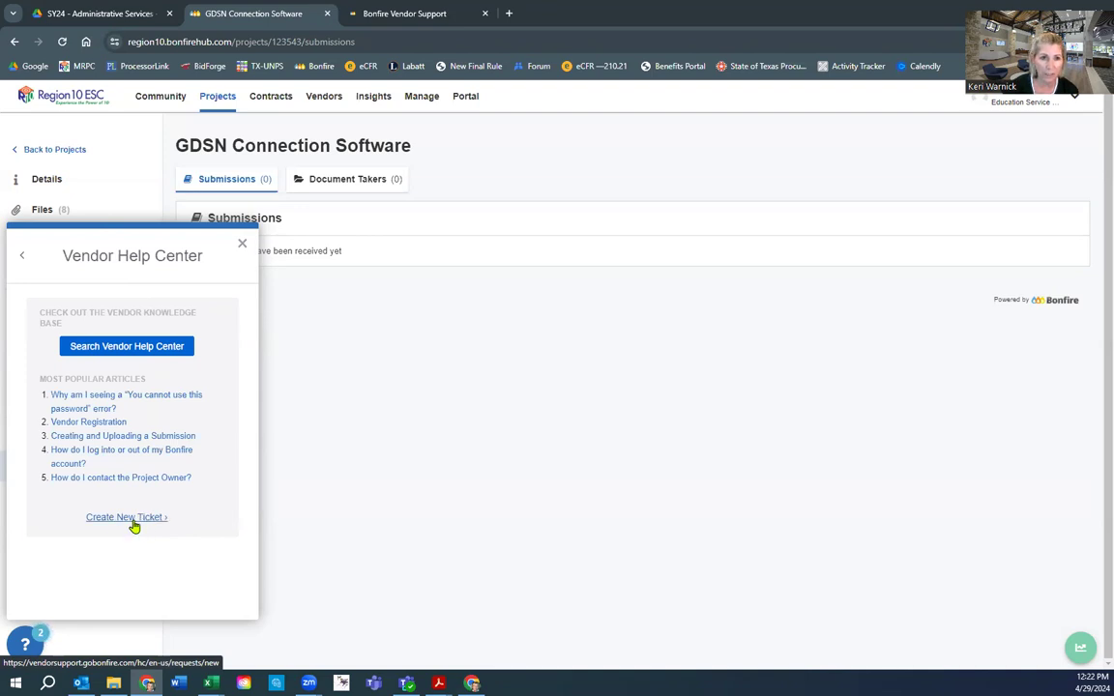
{"action": "left_click", "coordinate": [242, 243]}
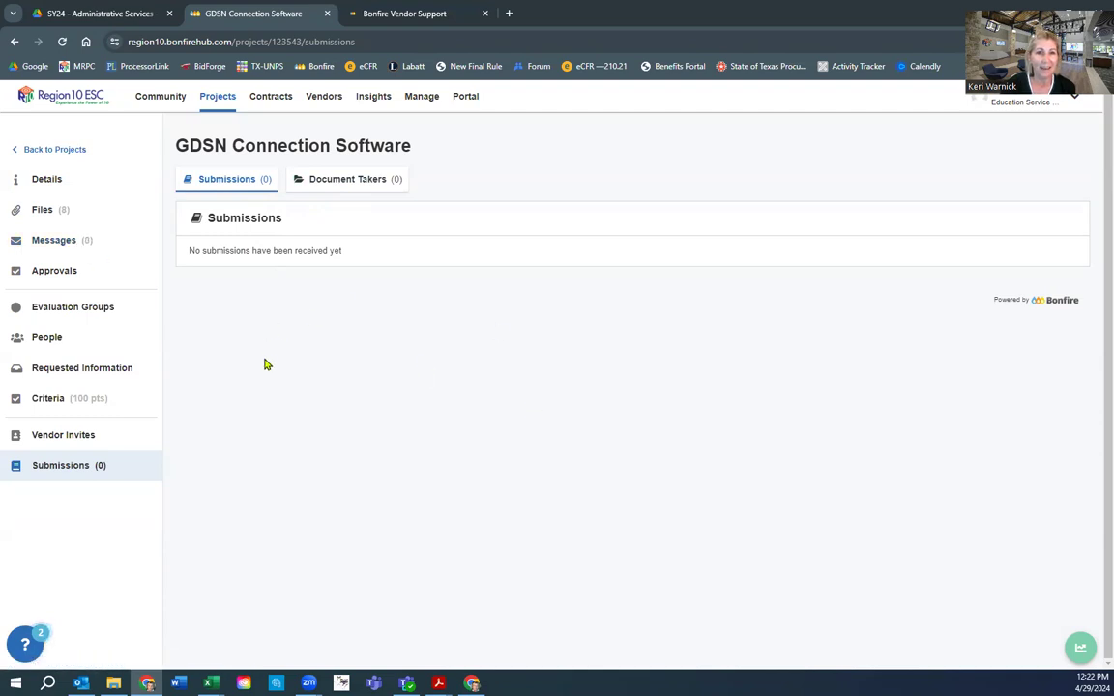
{"action": "mouse_move", "coordinate": [469, 326]}
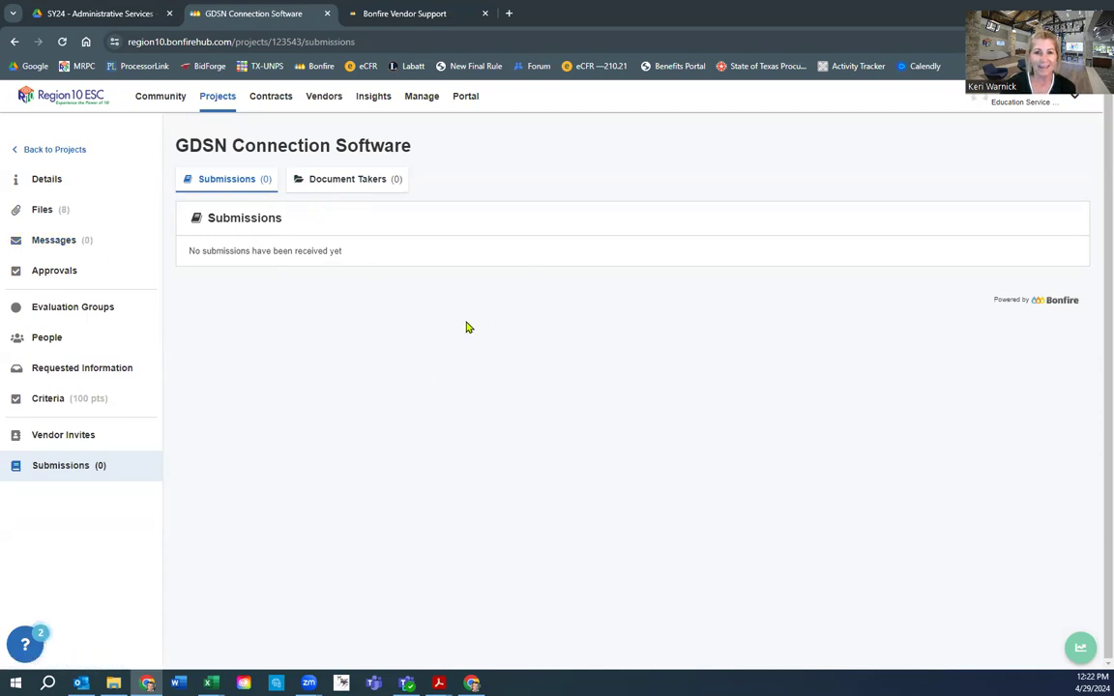